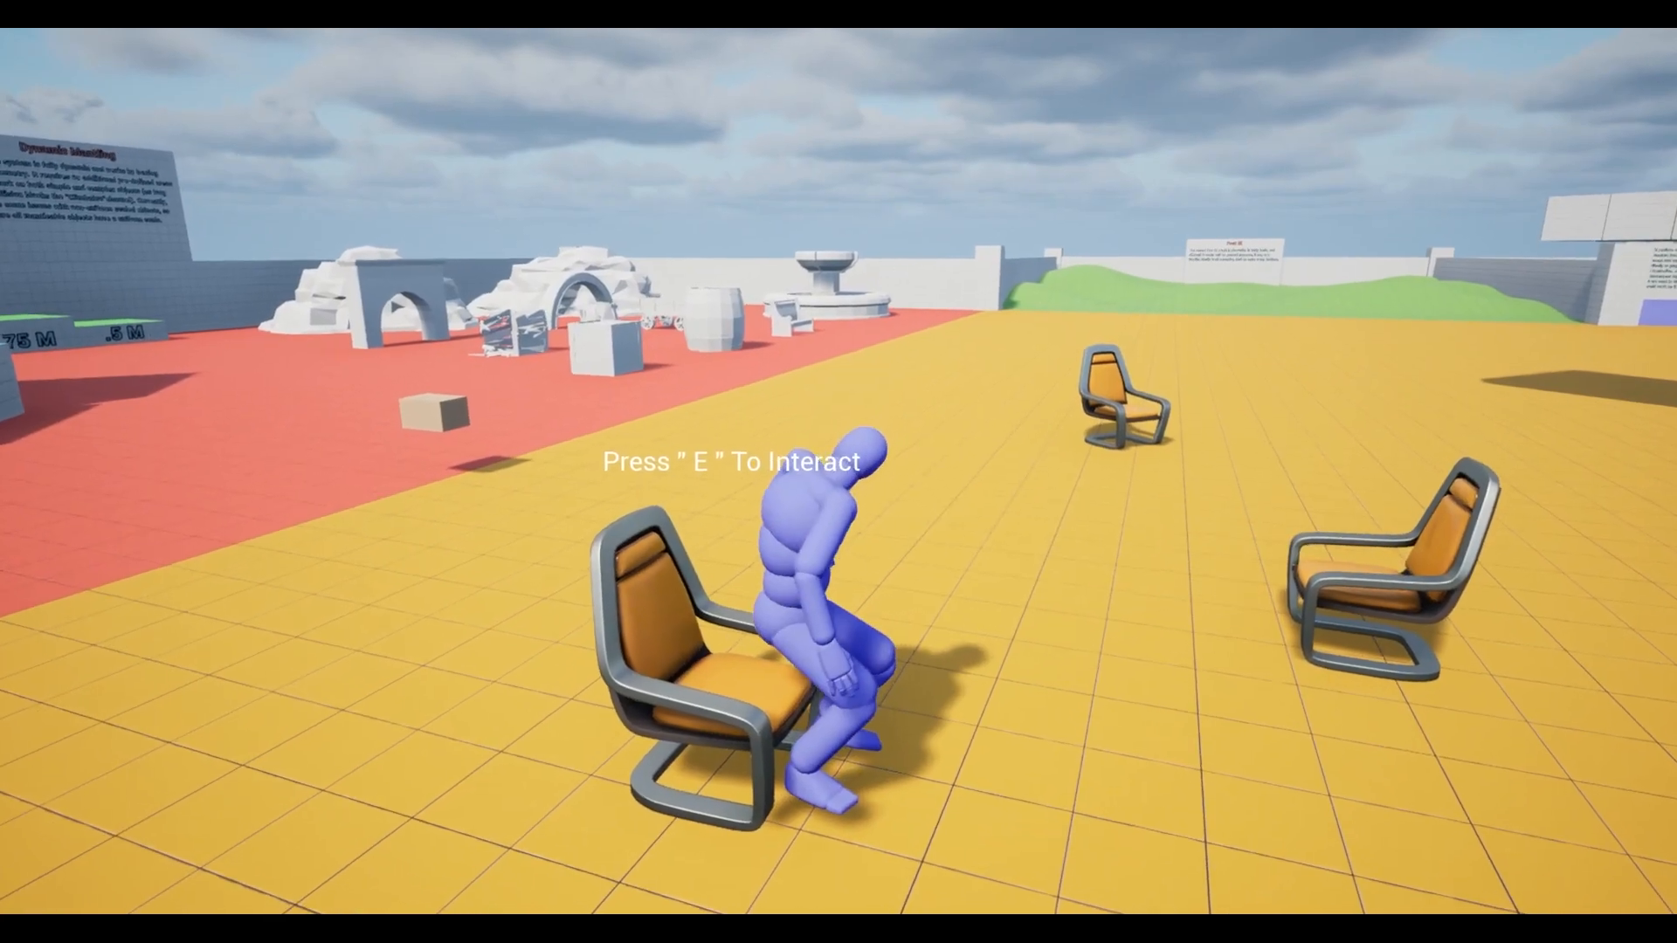
With both projects open side by side, bring up the ImmersiveTemplate folder's context actions
key(e)
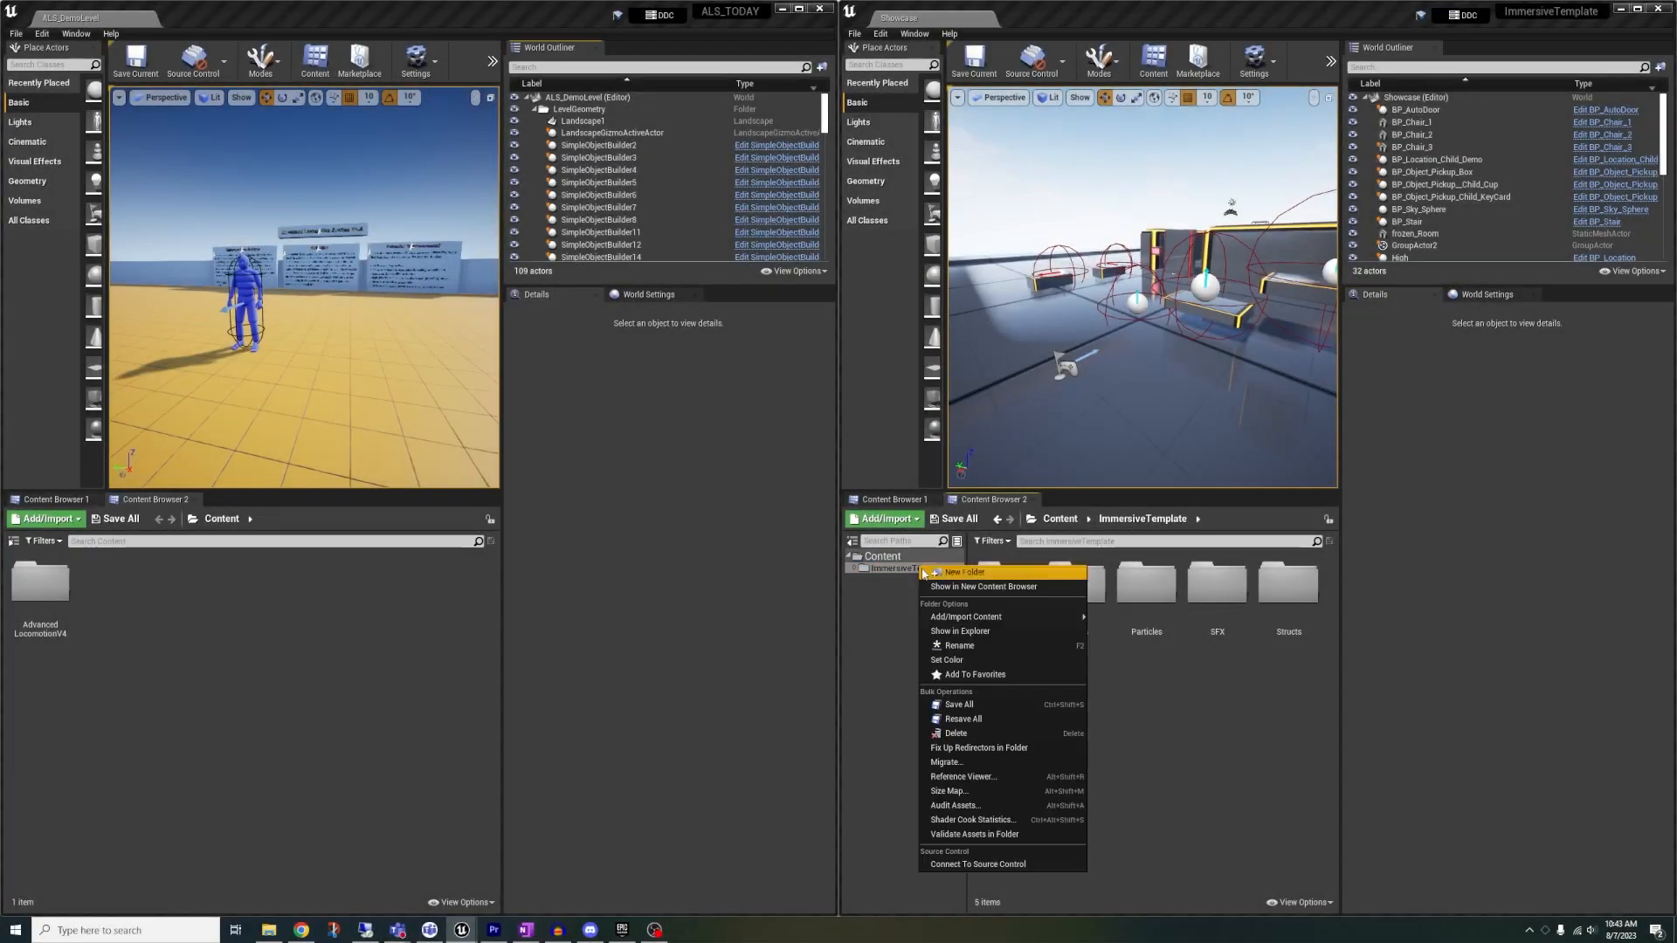
Migrate ImmersiveTemplate into the ALS project and import input bindings from Input.ini
click(947, 762)
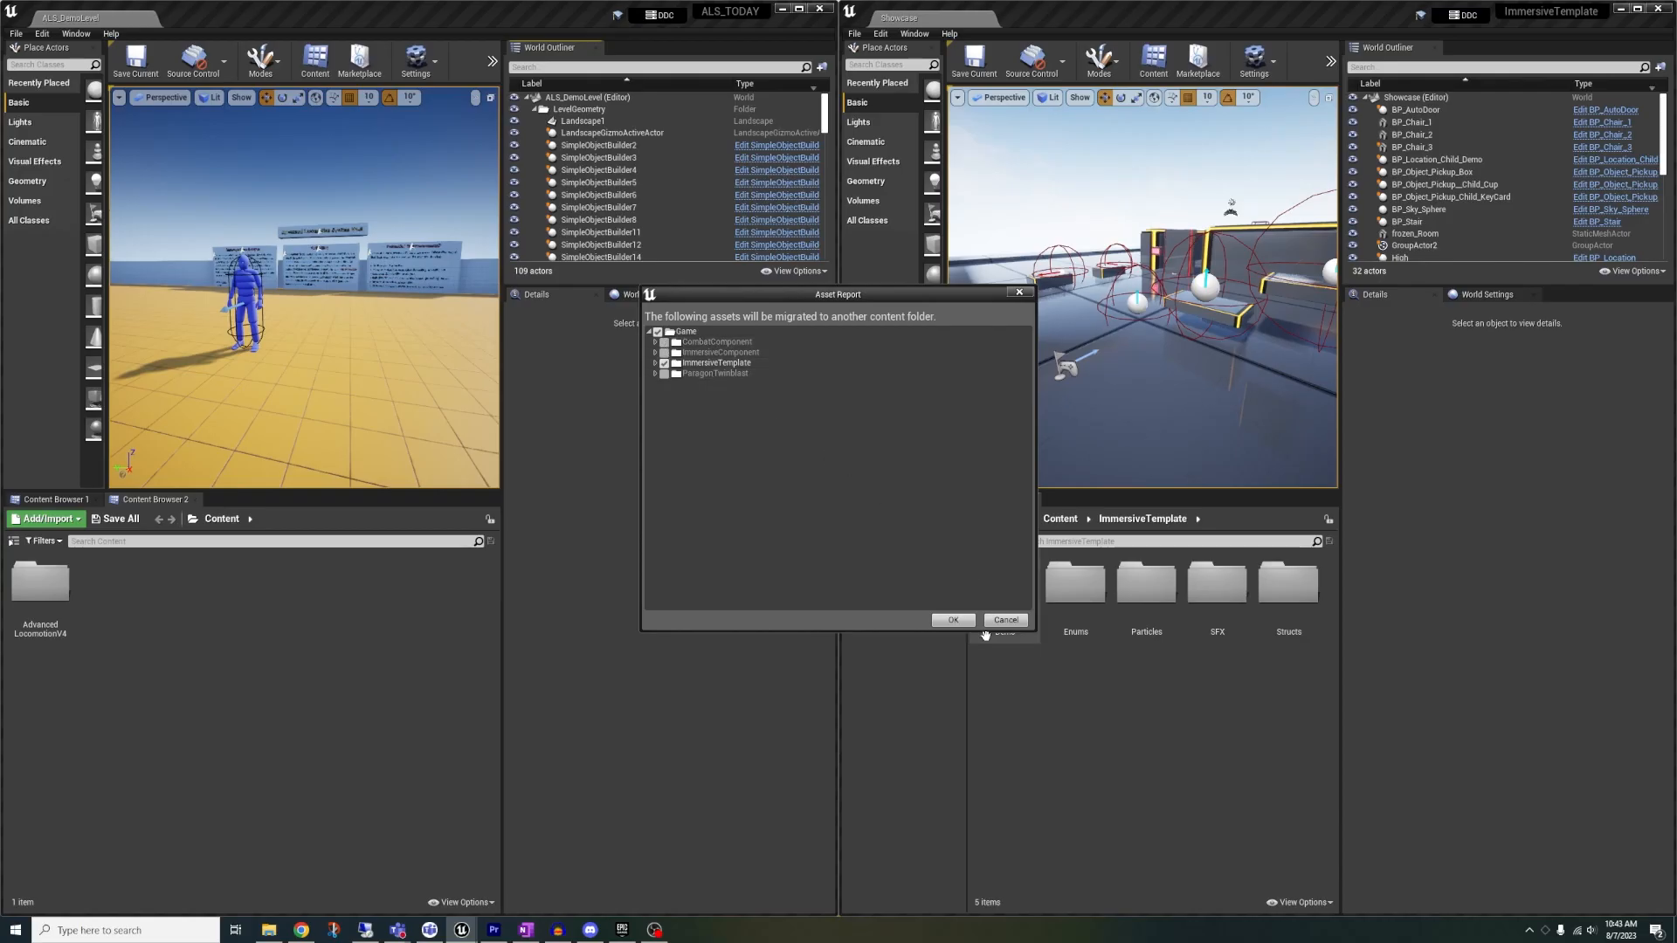
click(951, 620)
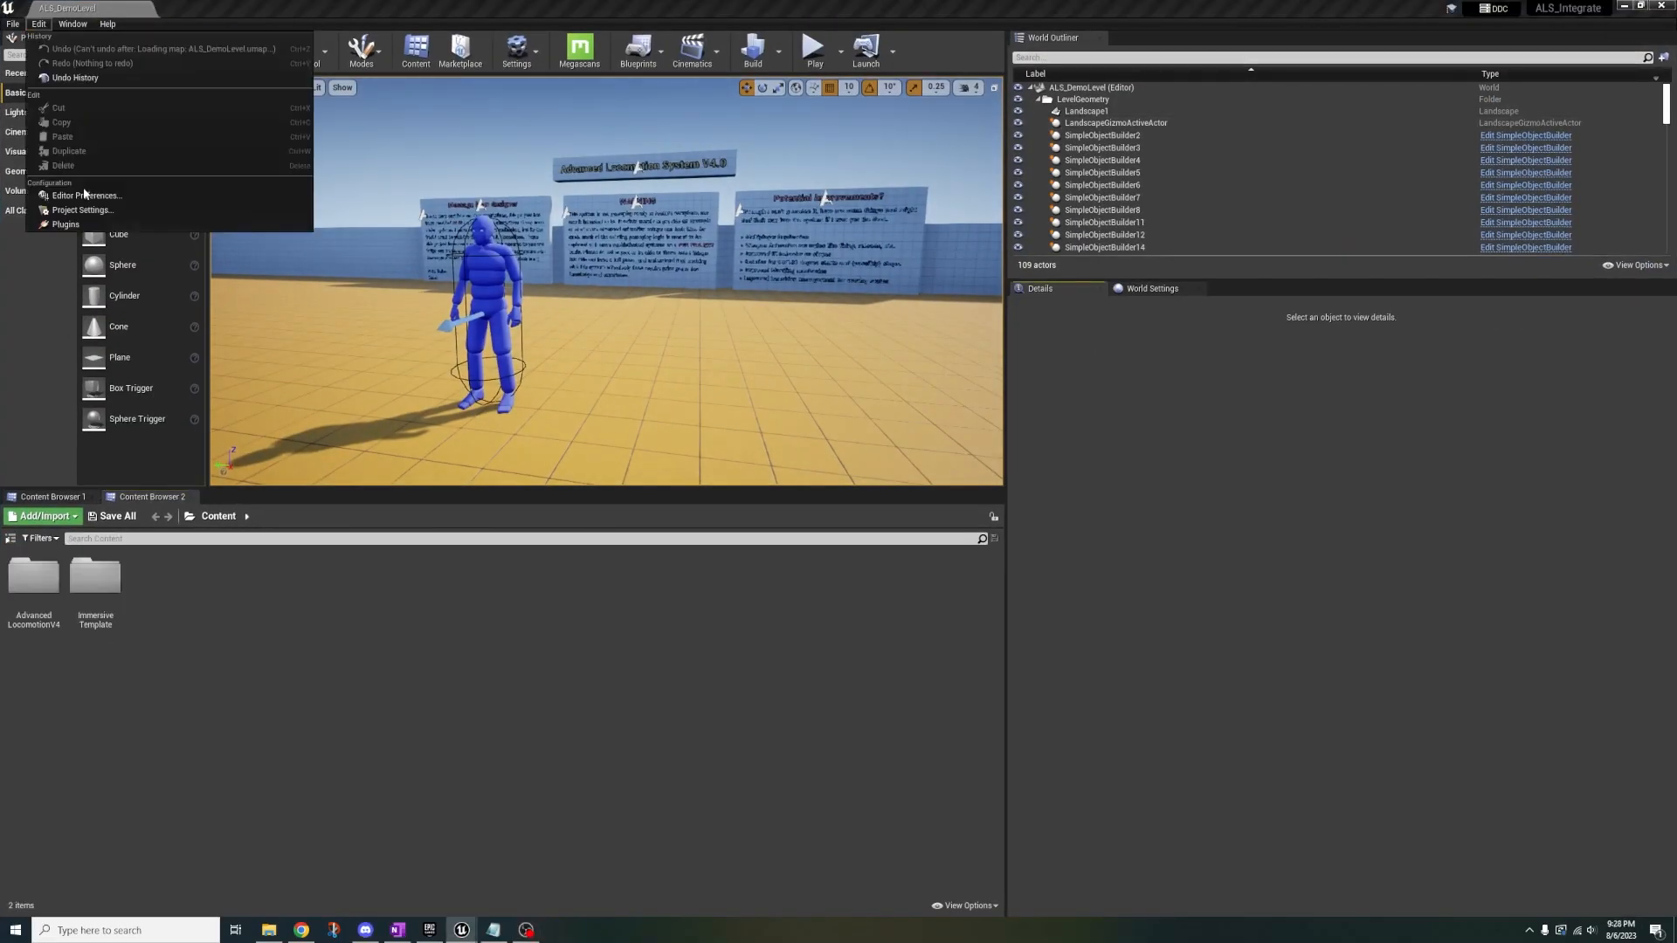
click(82, 211)
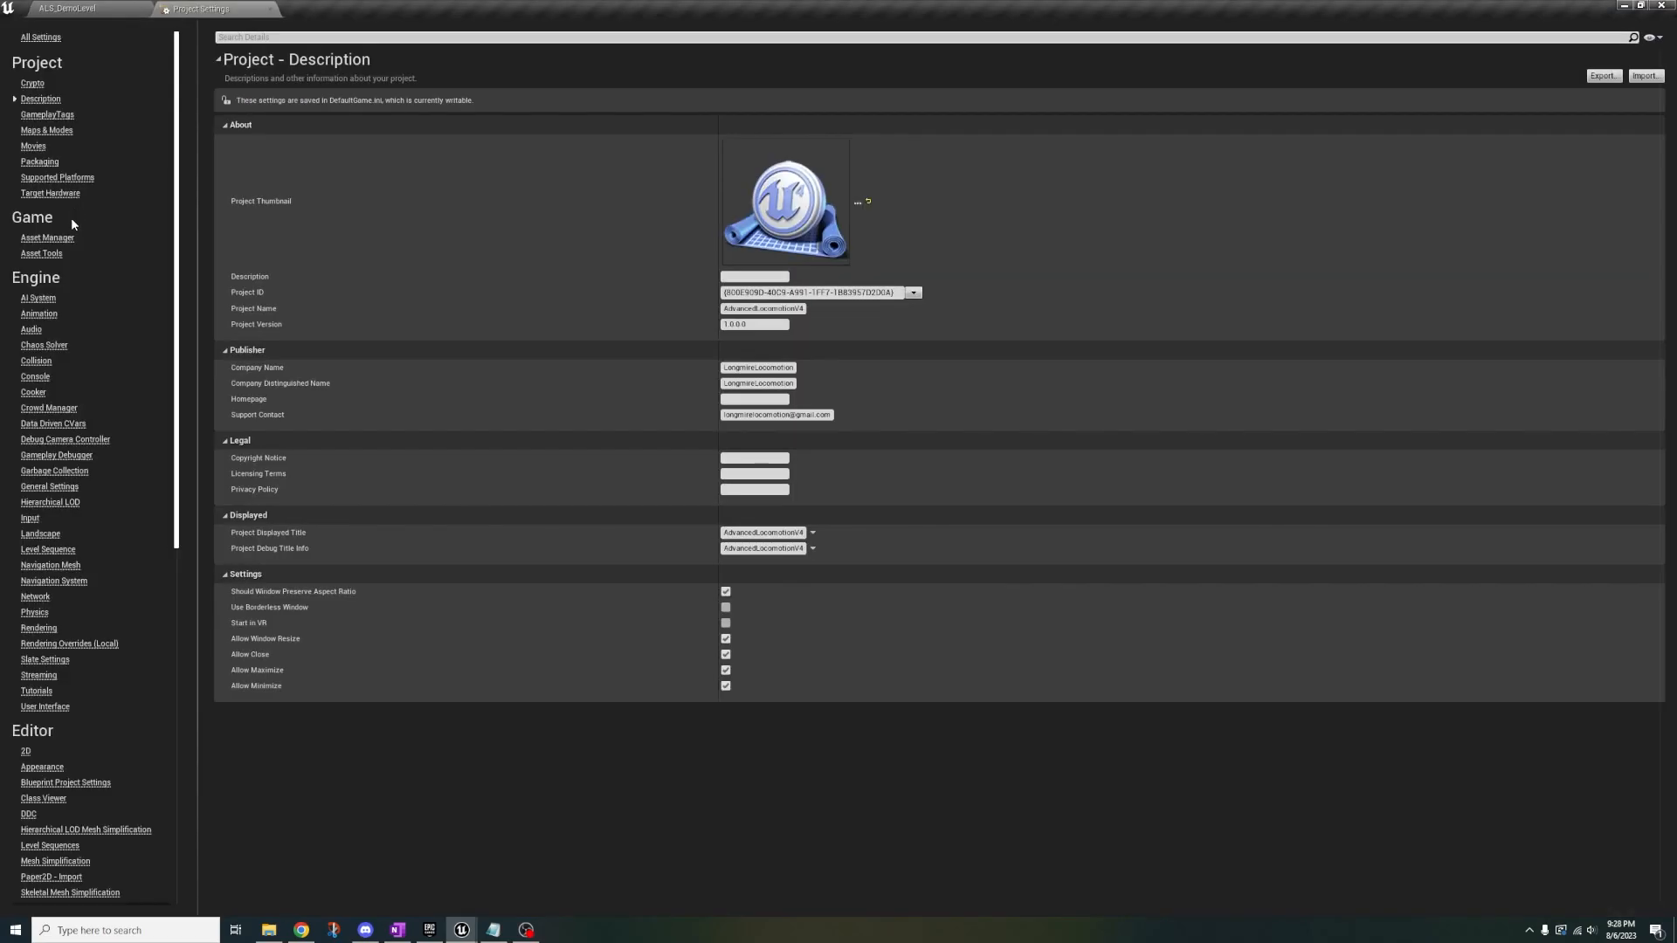
click(30, 518)
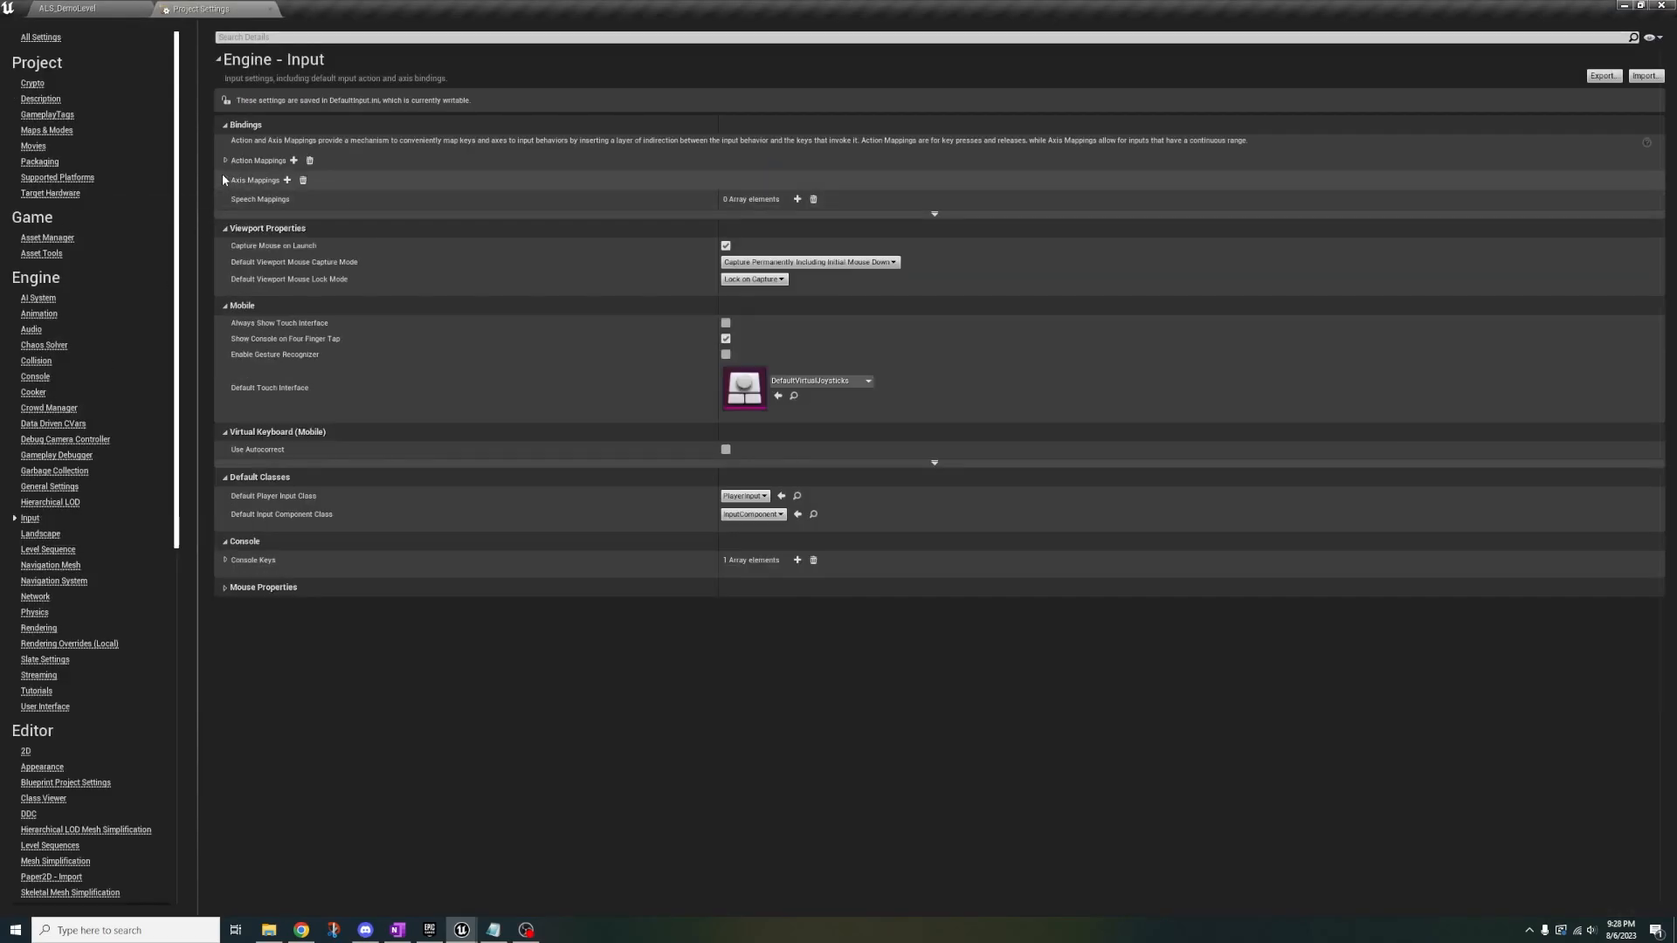
click(1645, 75)
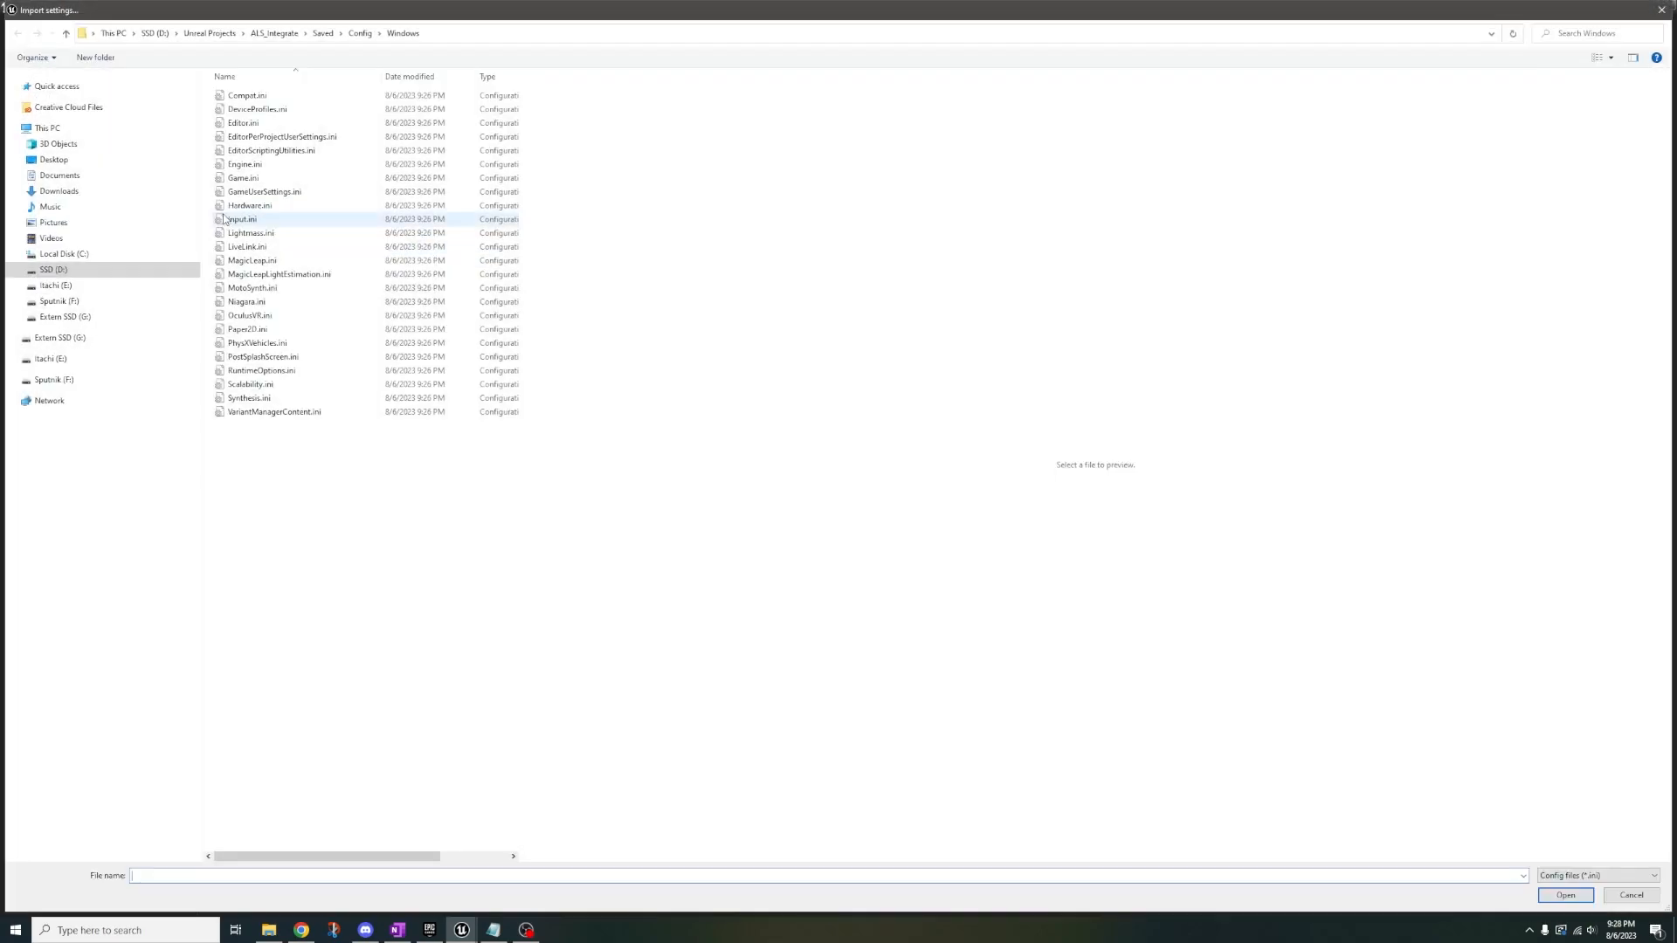
click(54, 102)
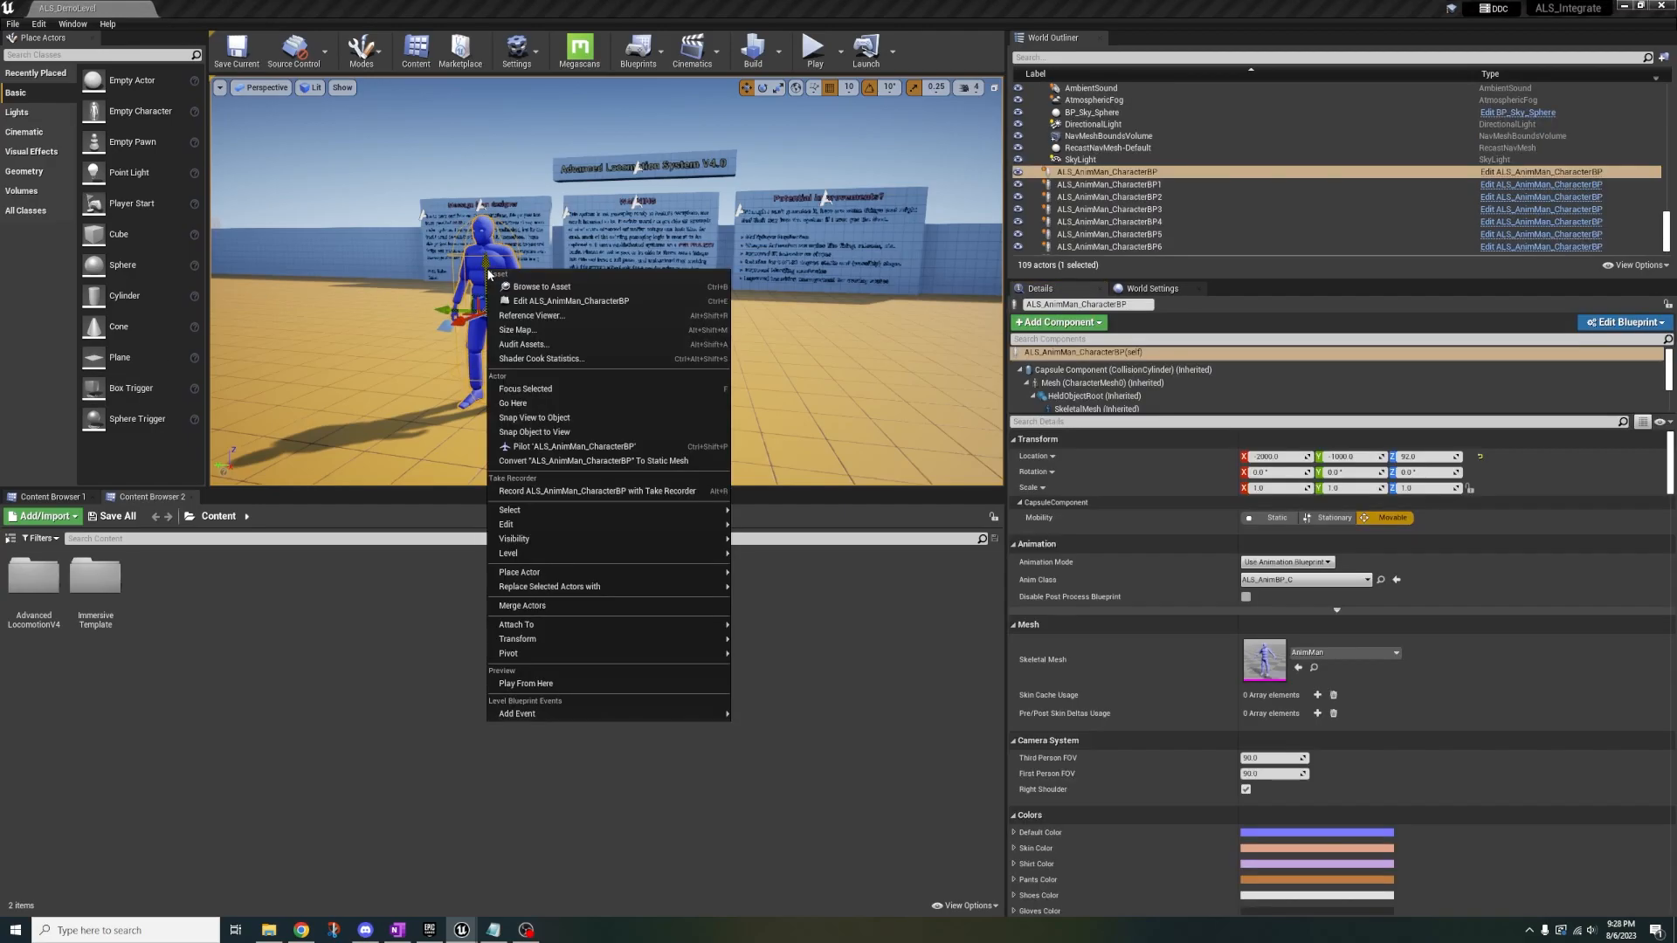
Add a Crawl Speed float to MovementSettings, then open the MovementModel Table data table
click(568, 301)
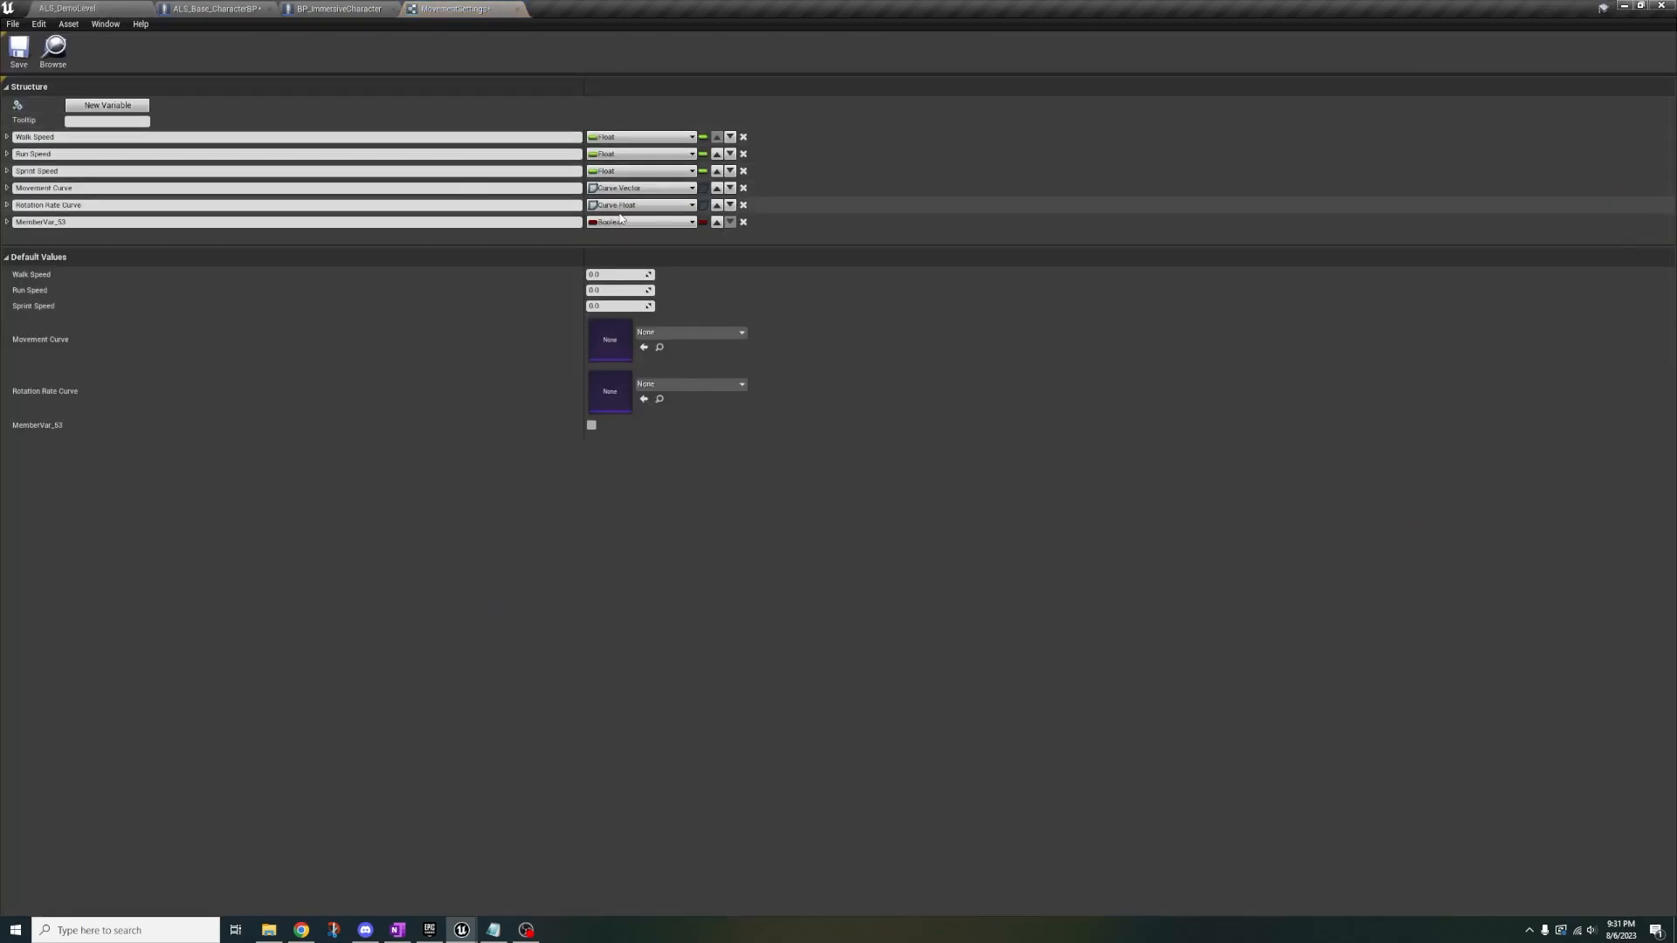
text(Crawl Speed)
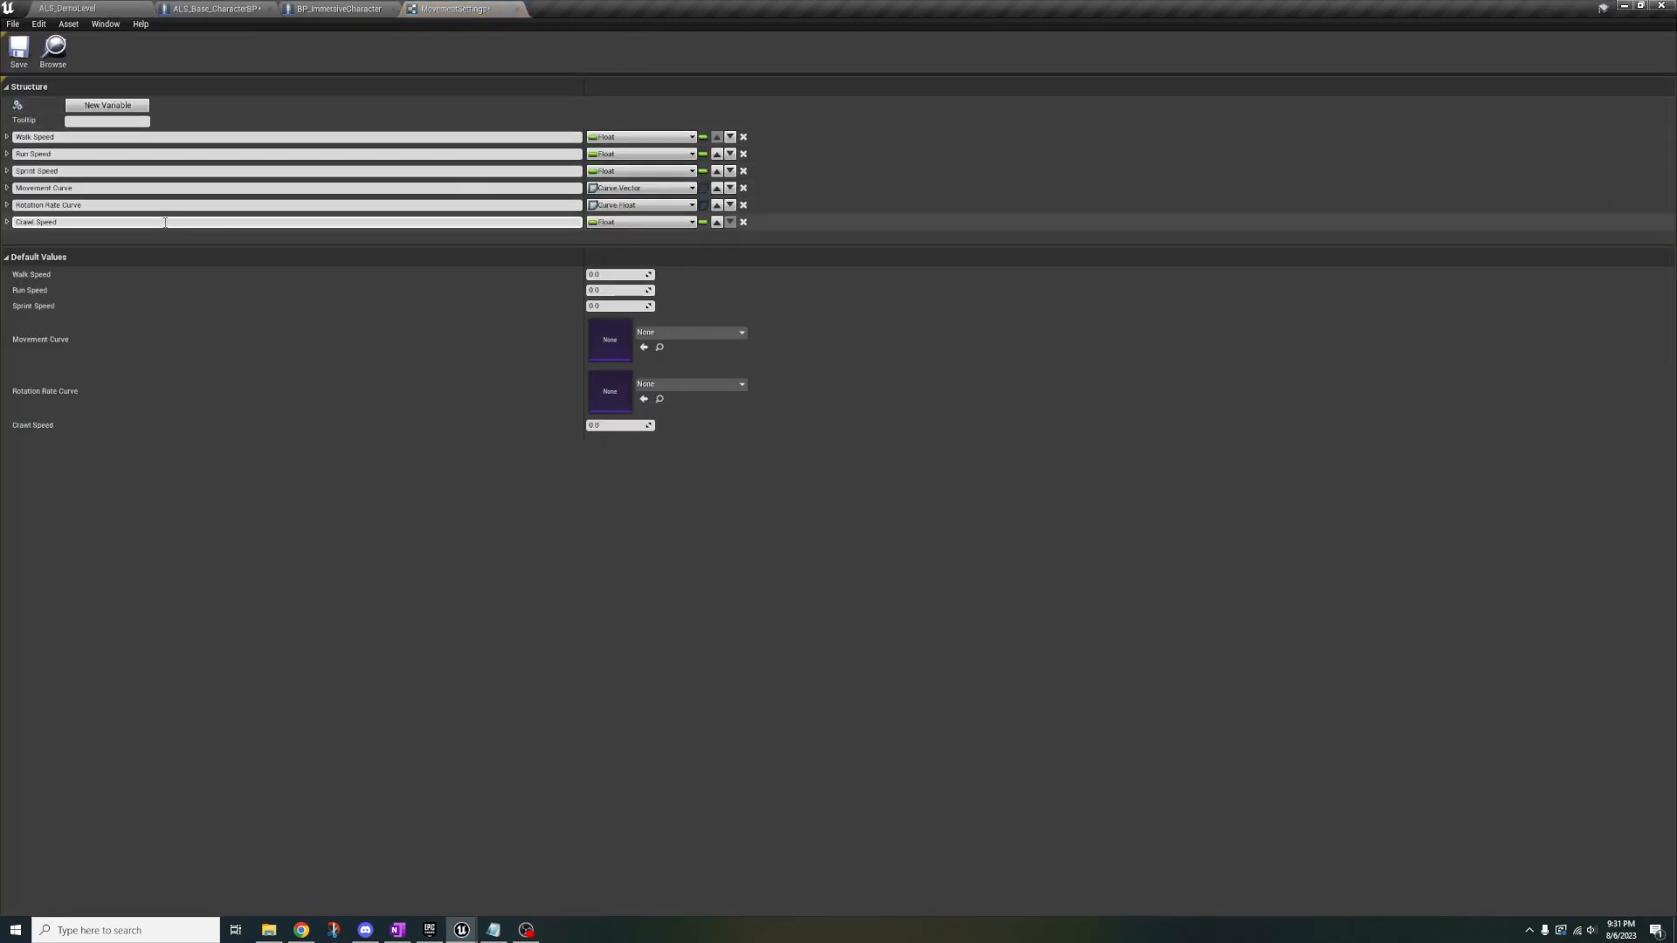
click(67, 9)
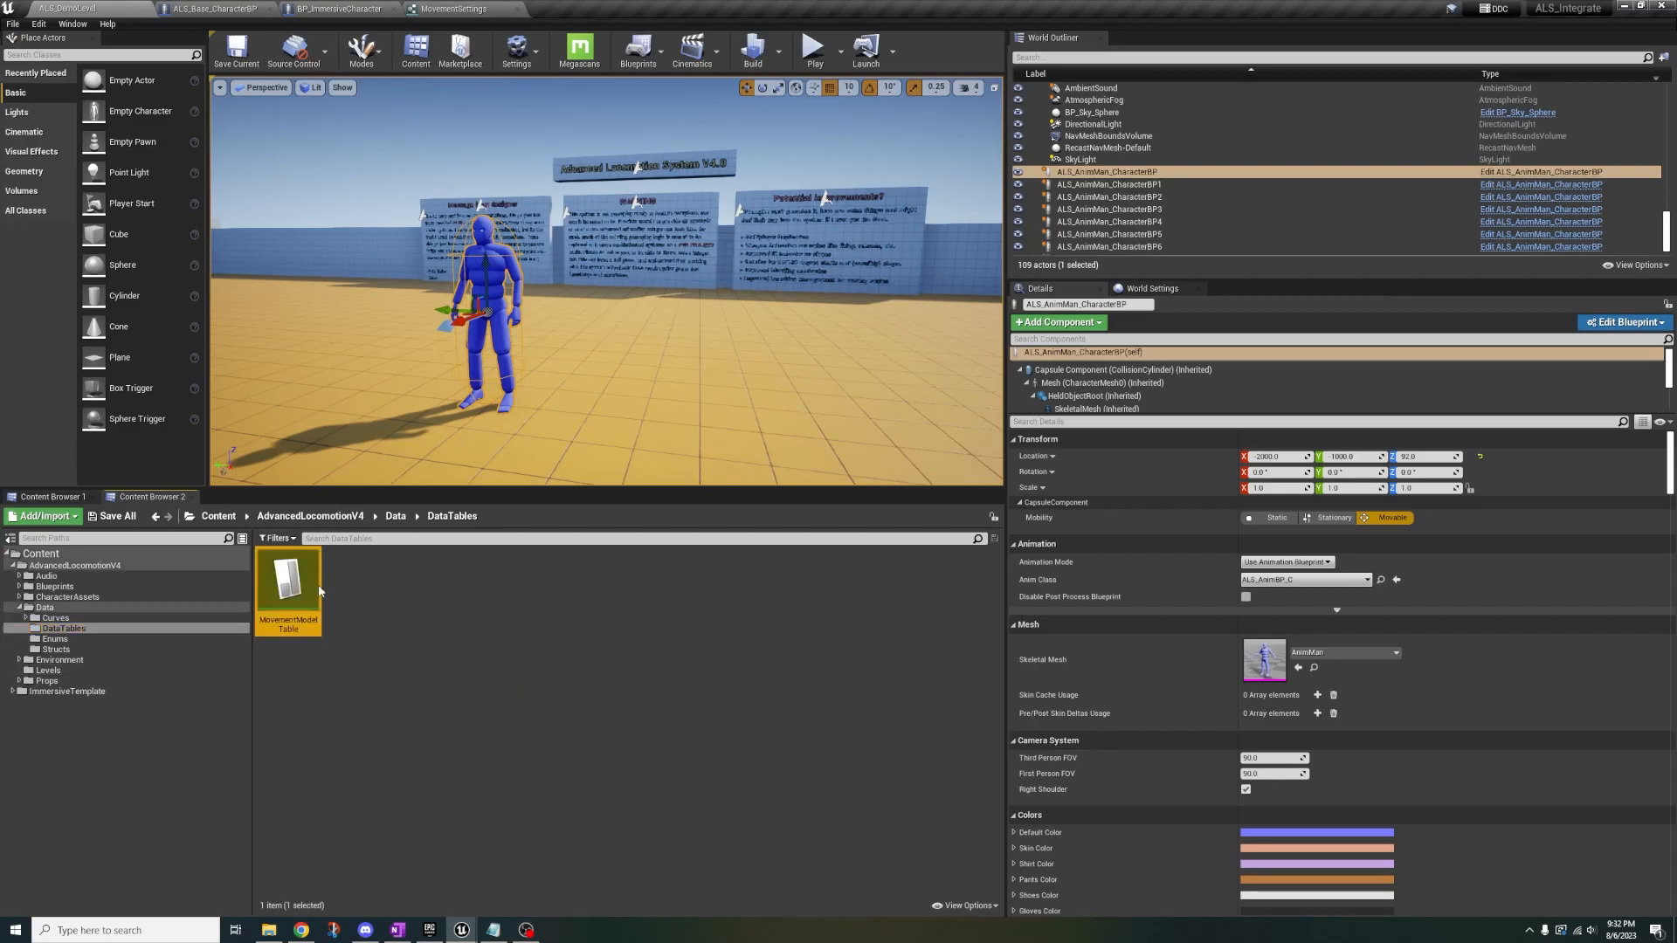
double_click(286, 587)
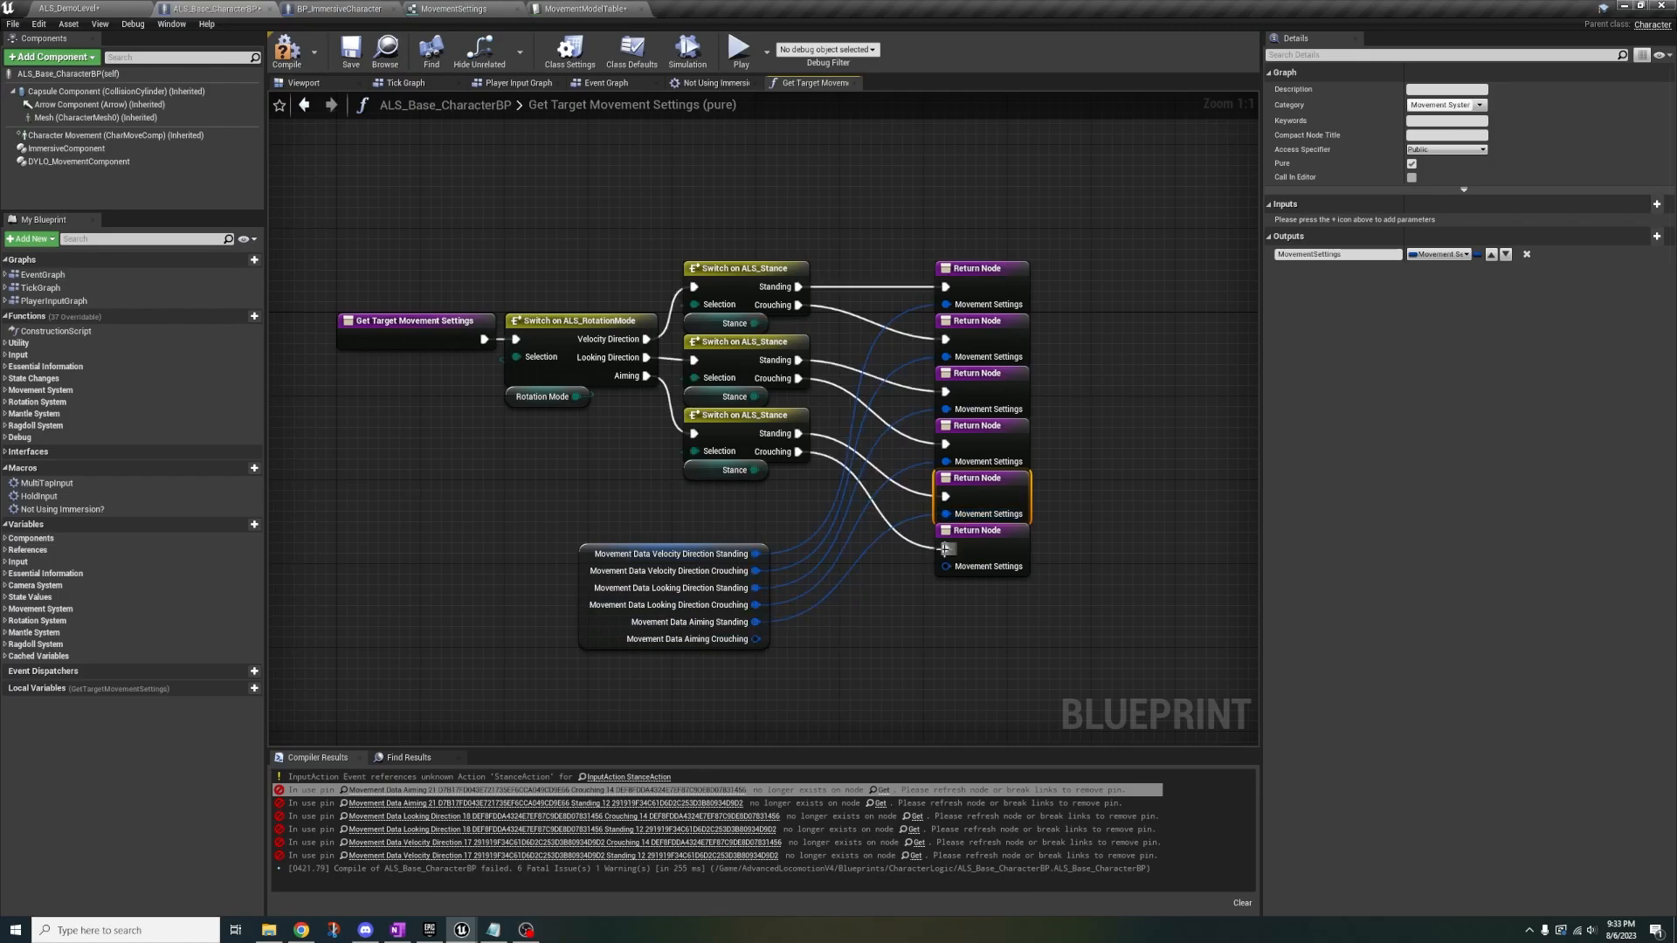
Add a Crawling entry to ALS_Gait and wire Crawl Speed into the Select node's Crawling pin
click(711, 9)
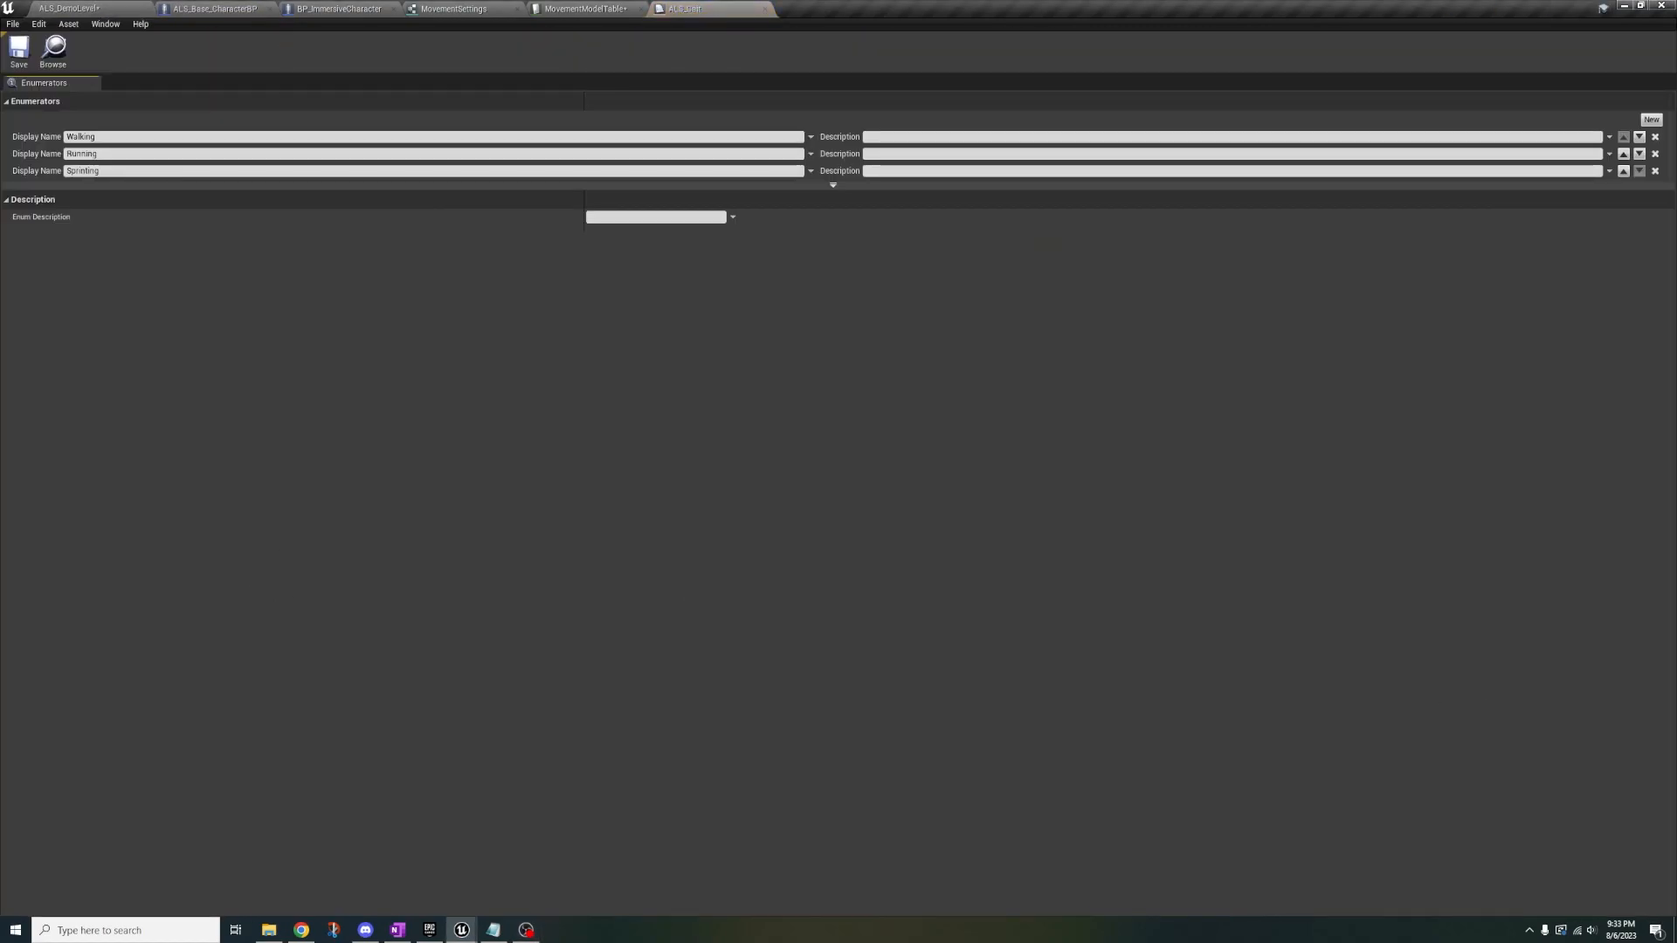
click(18, 51)
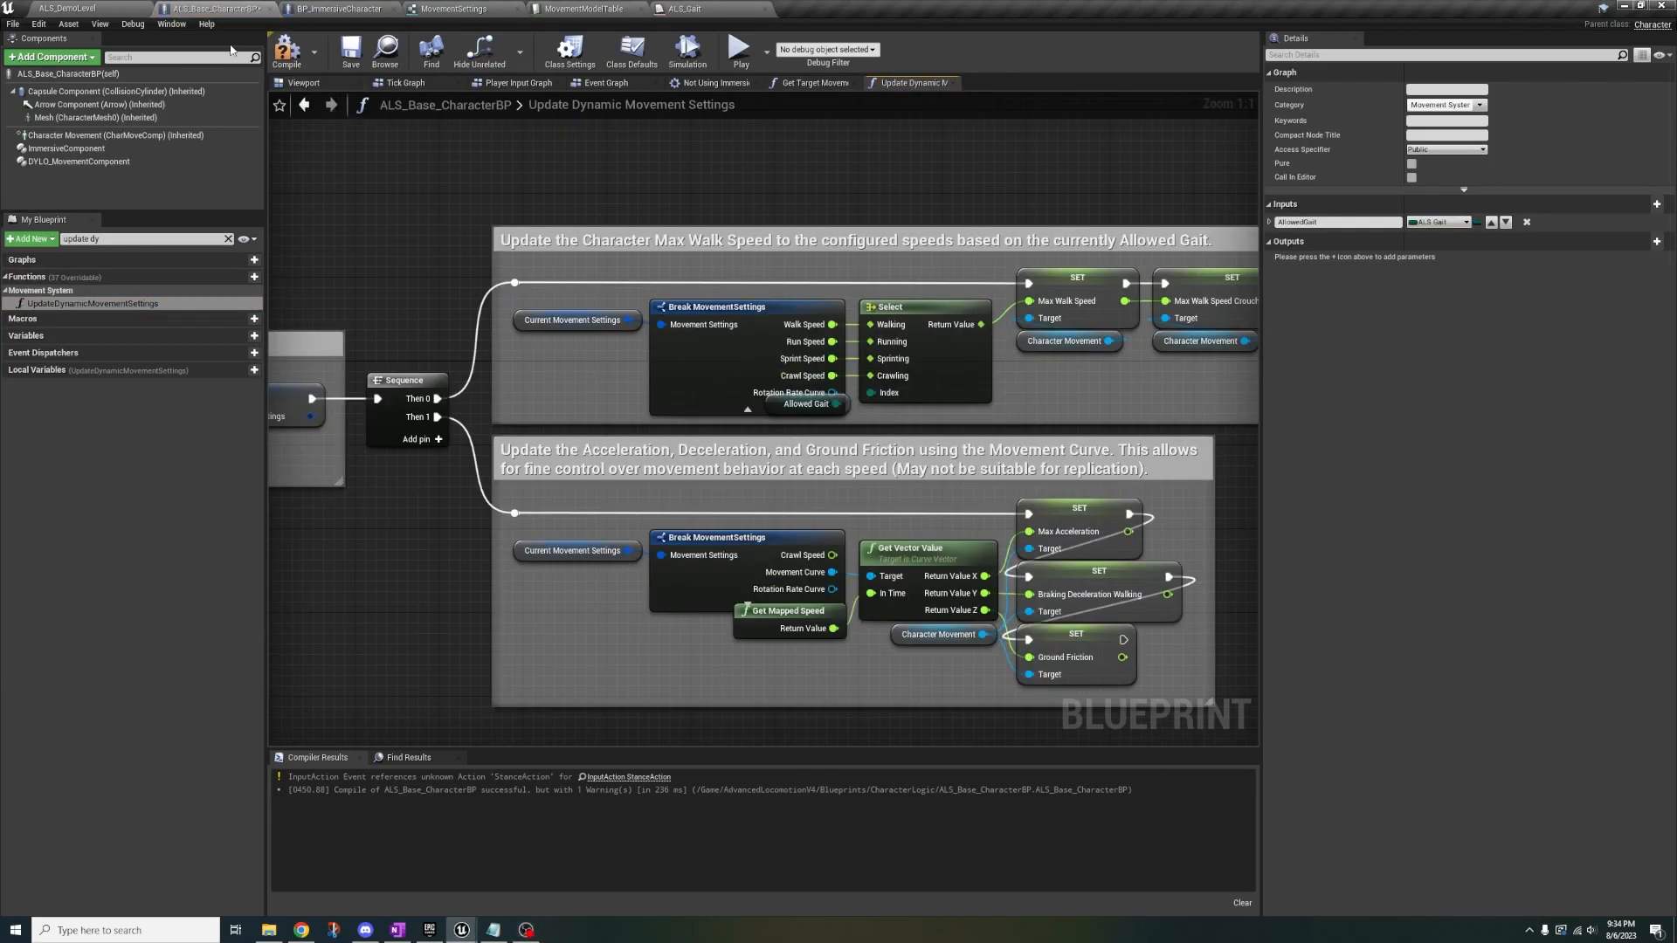
text(get all)
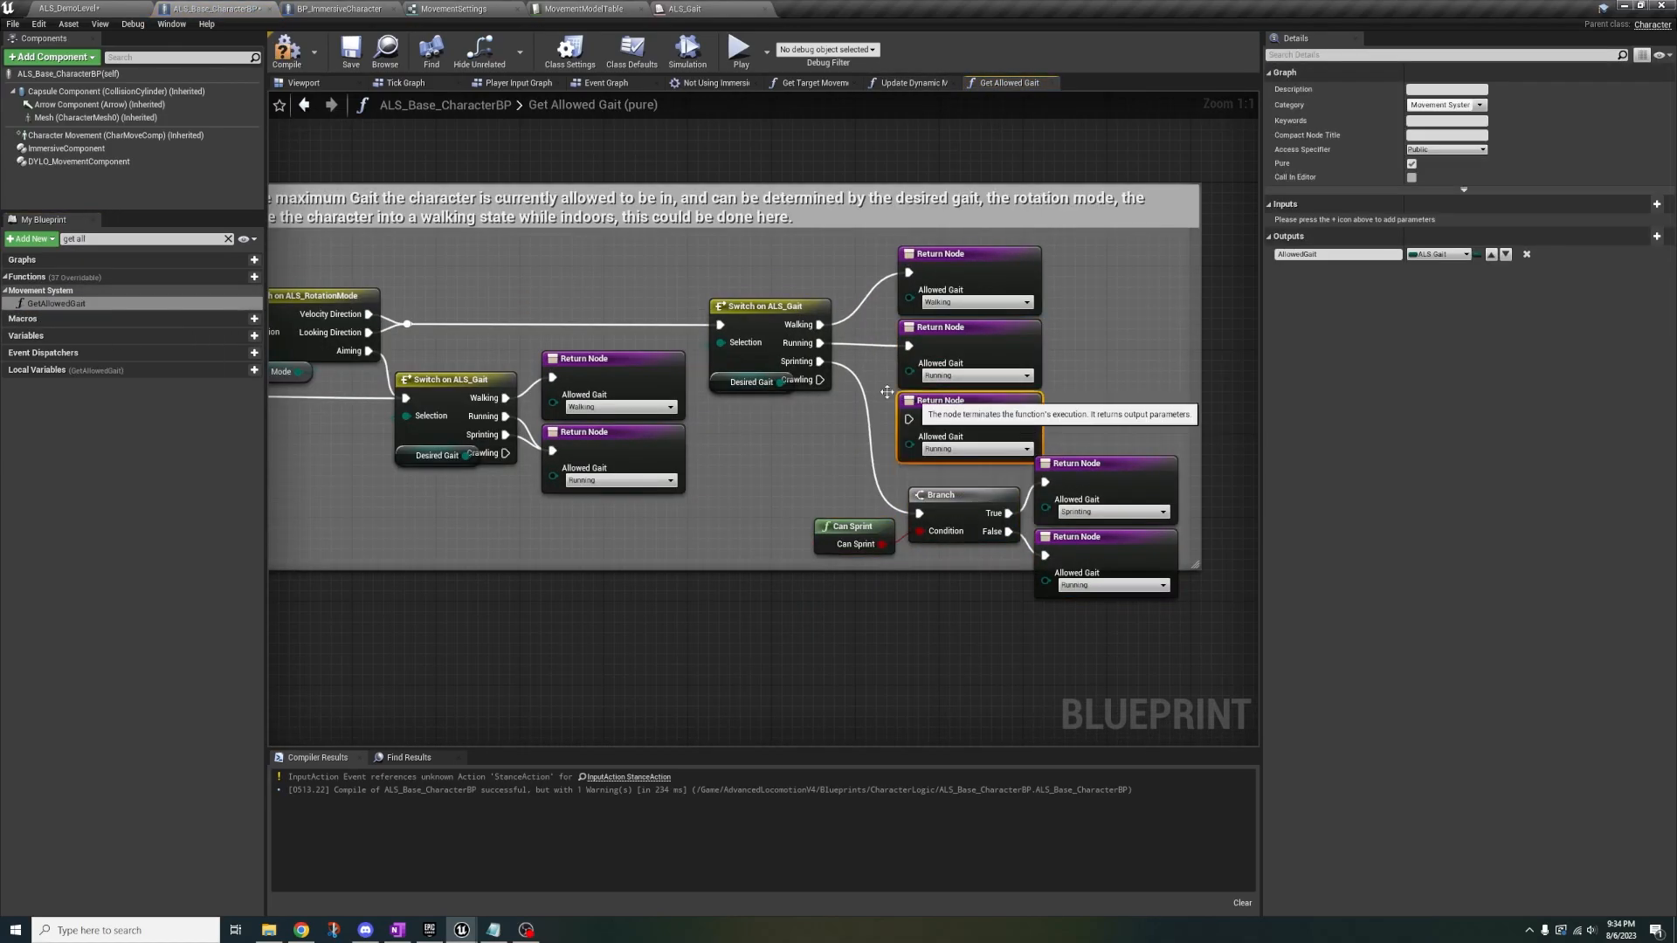
click(77, 162)
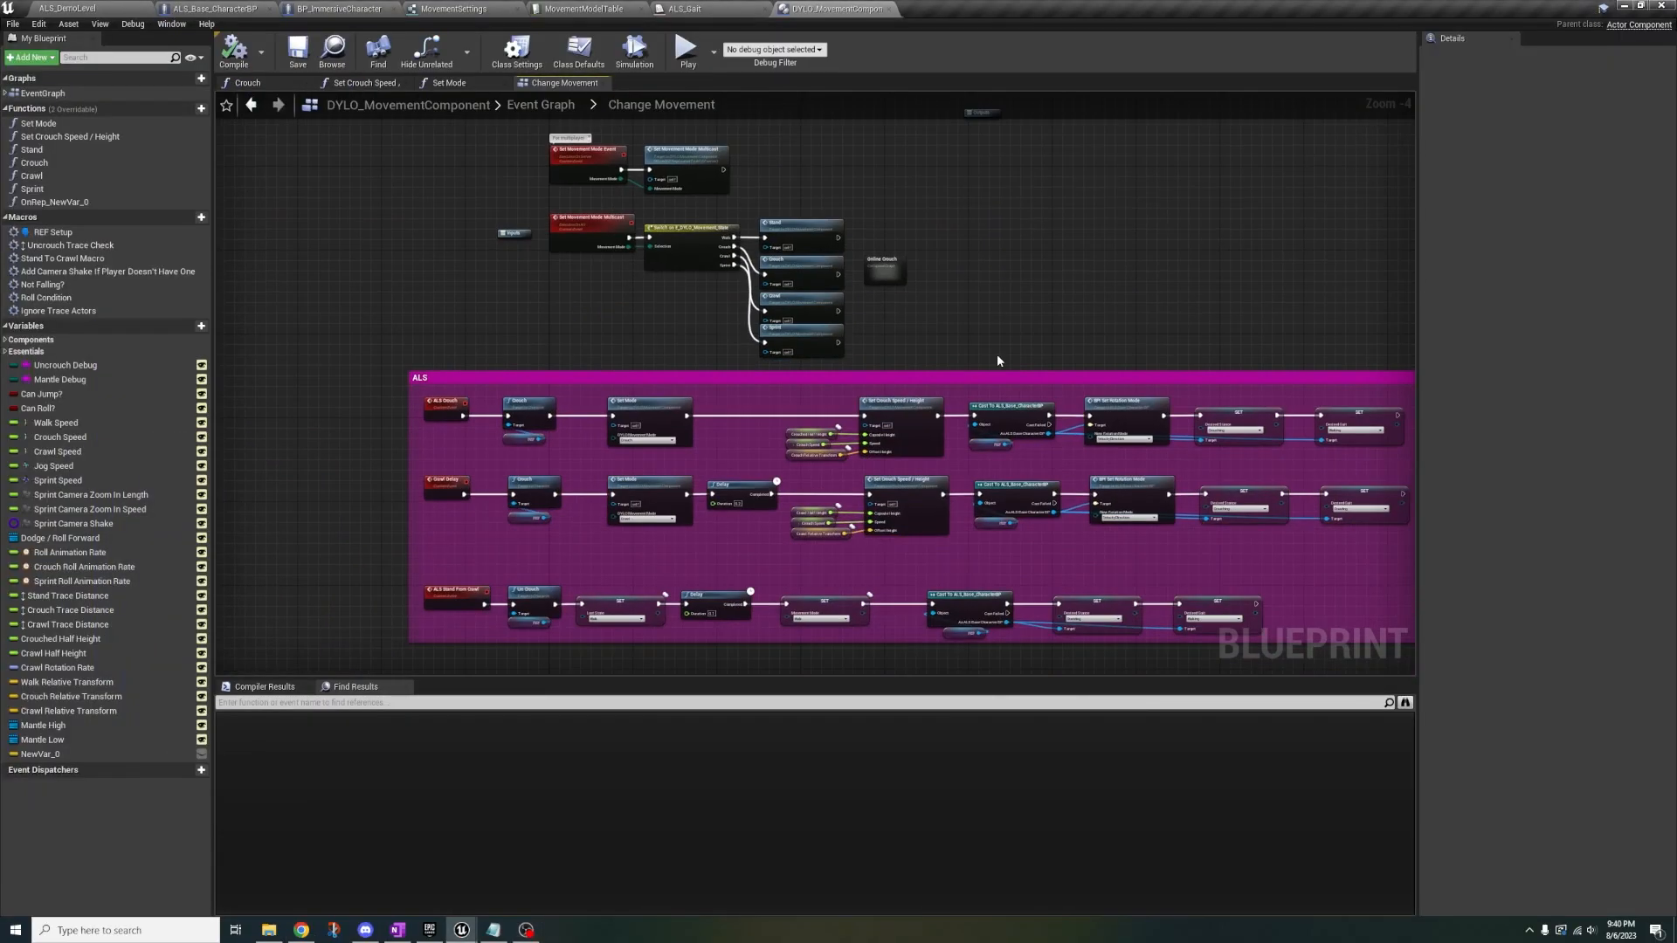
double_click(881, 264)
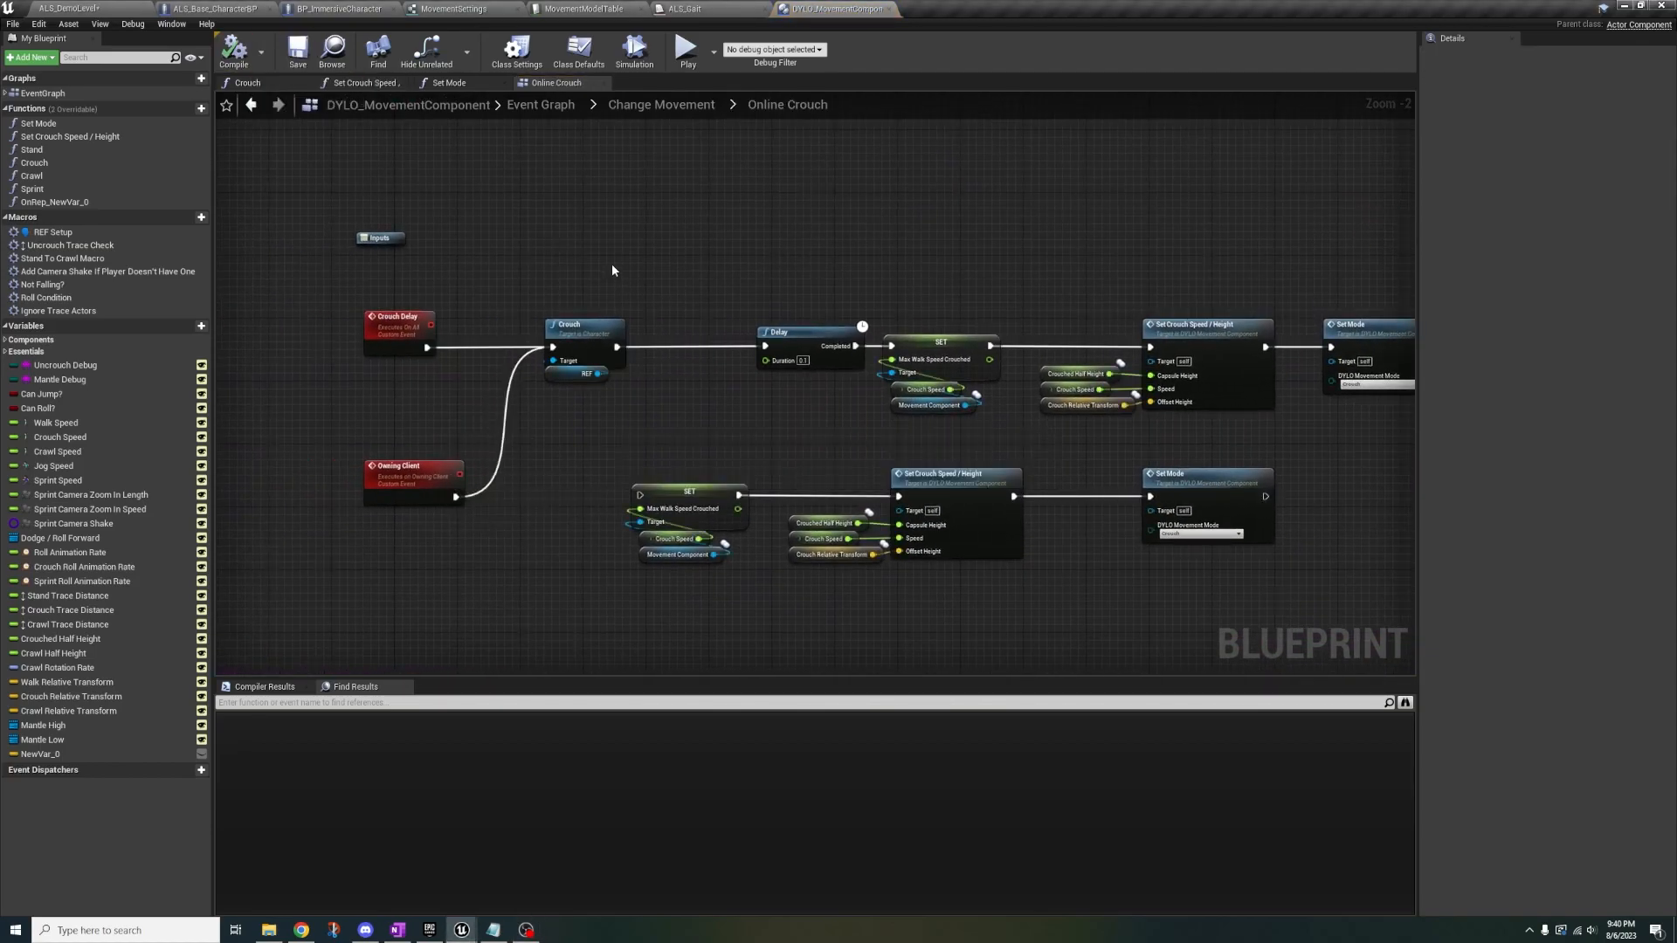
click(660, 104)
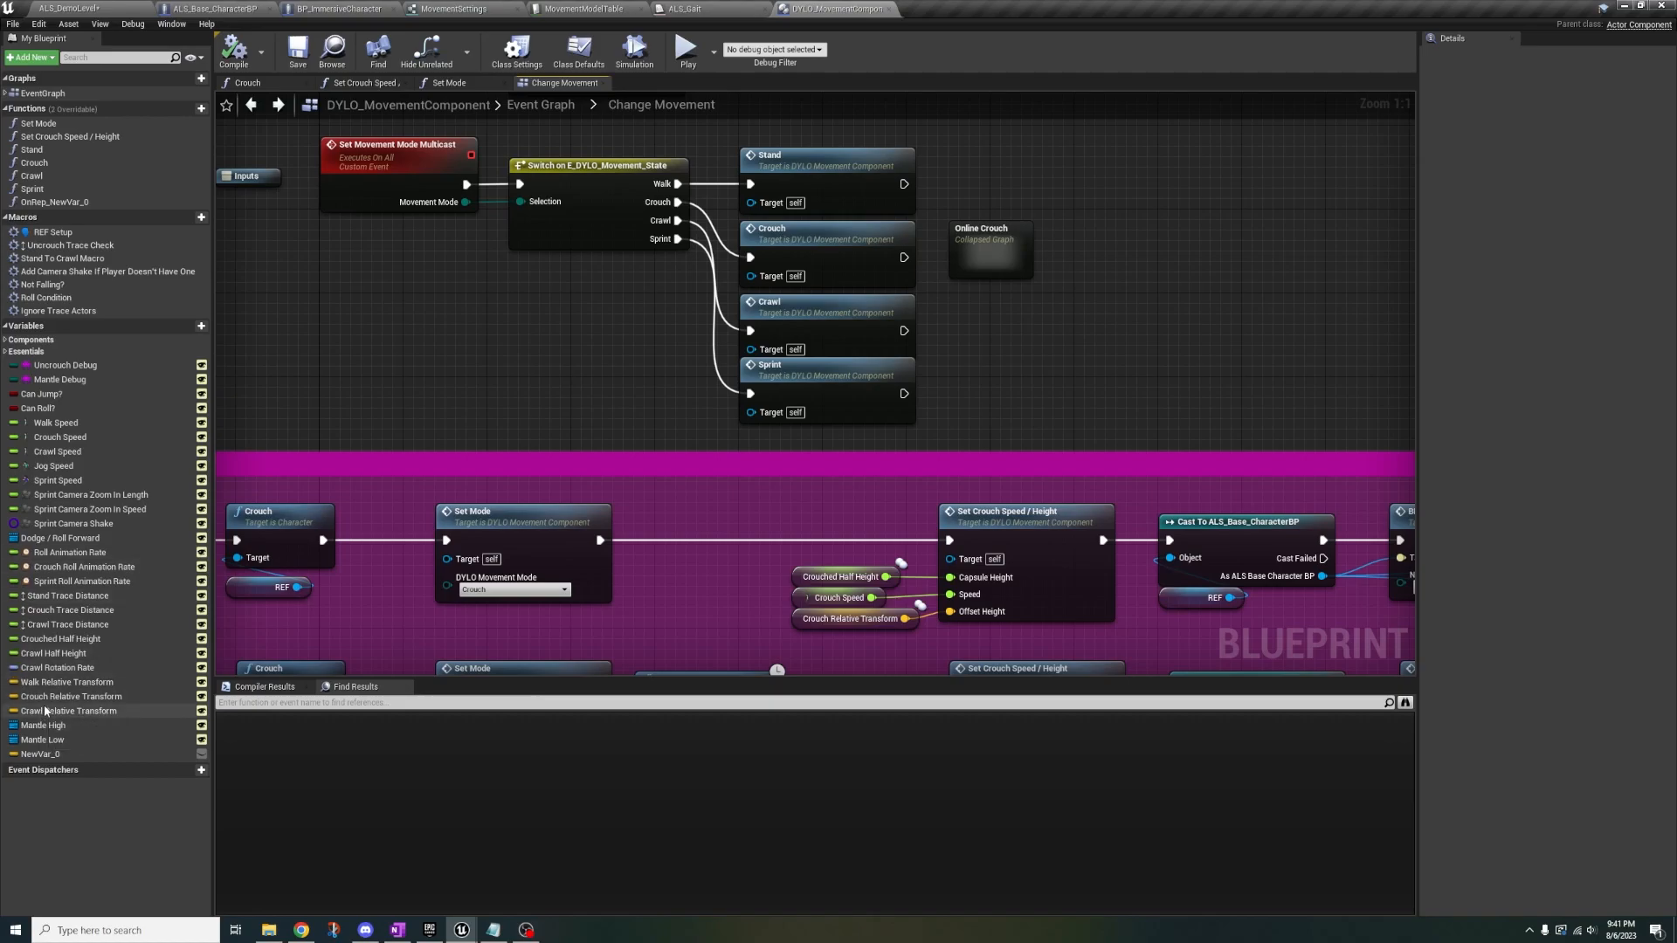
click(70, 711)
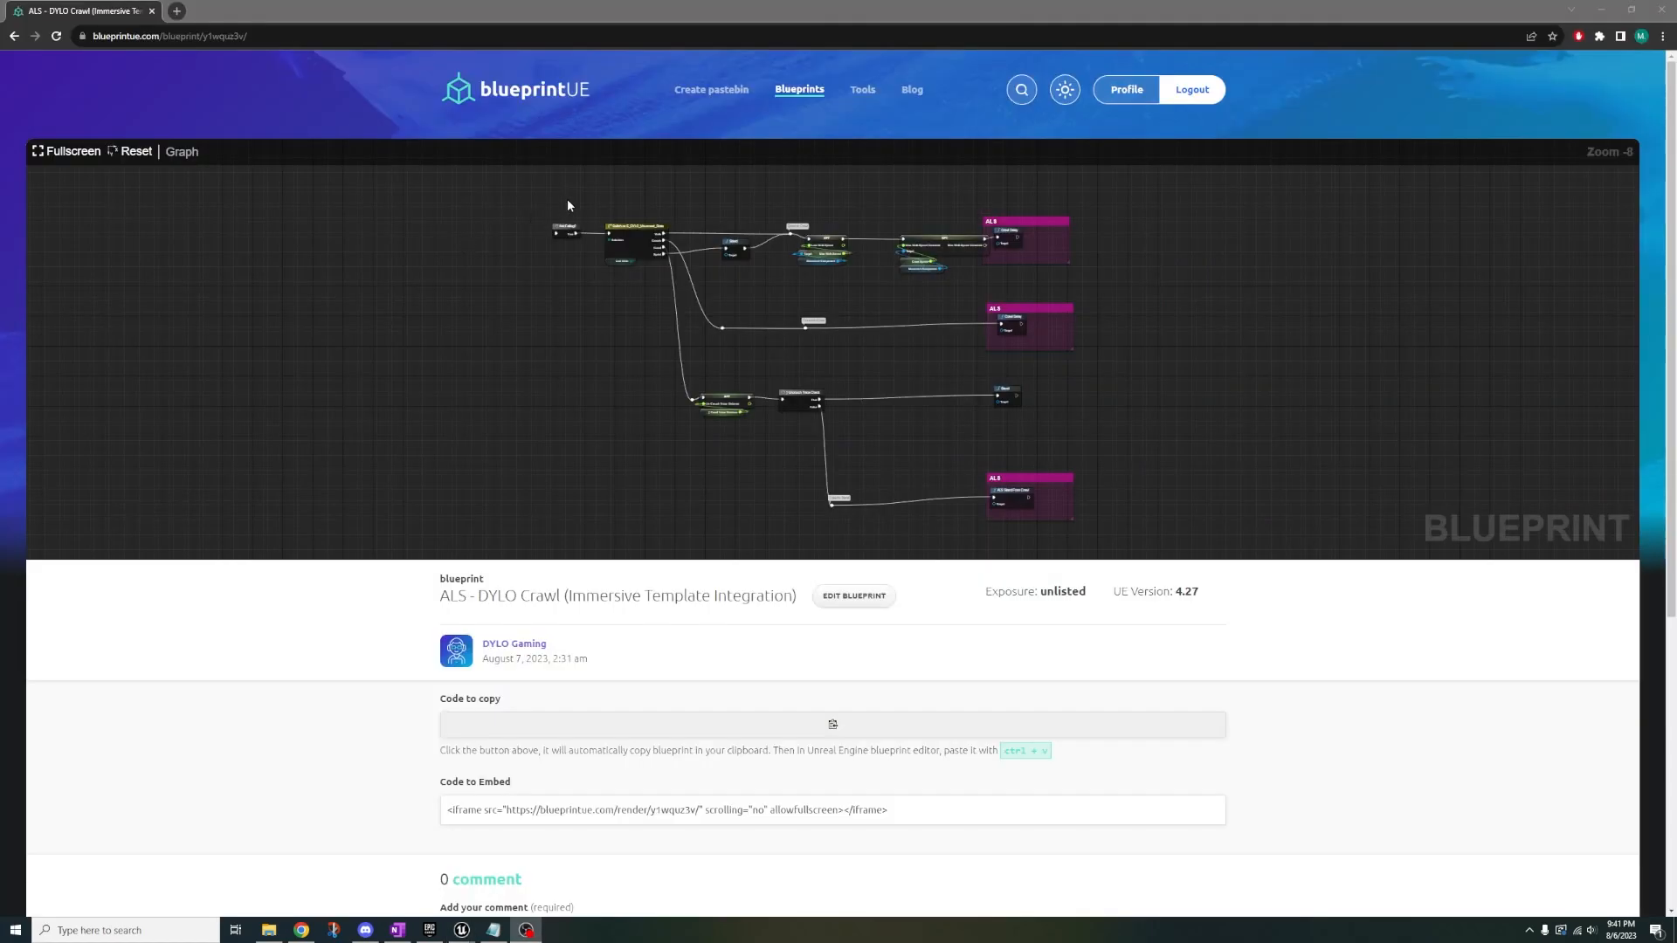
Copy the ALS - DYLO Crawl nodes from the blueprintUE page
click(832, 724)
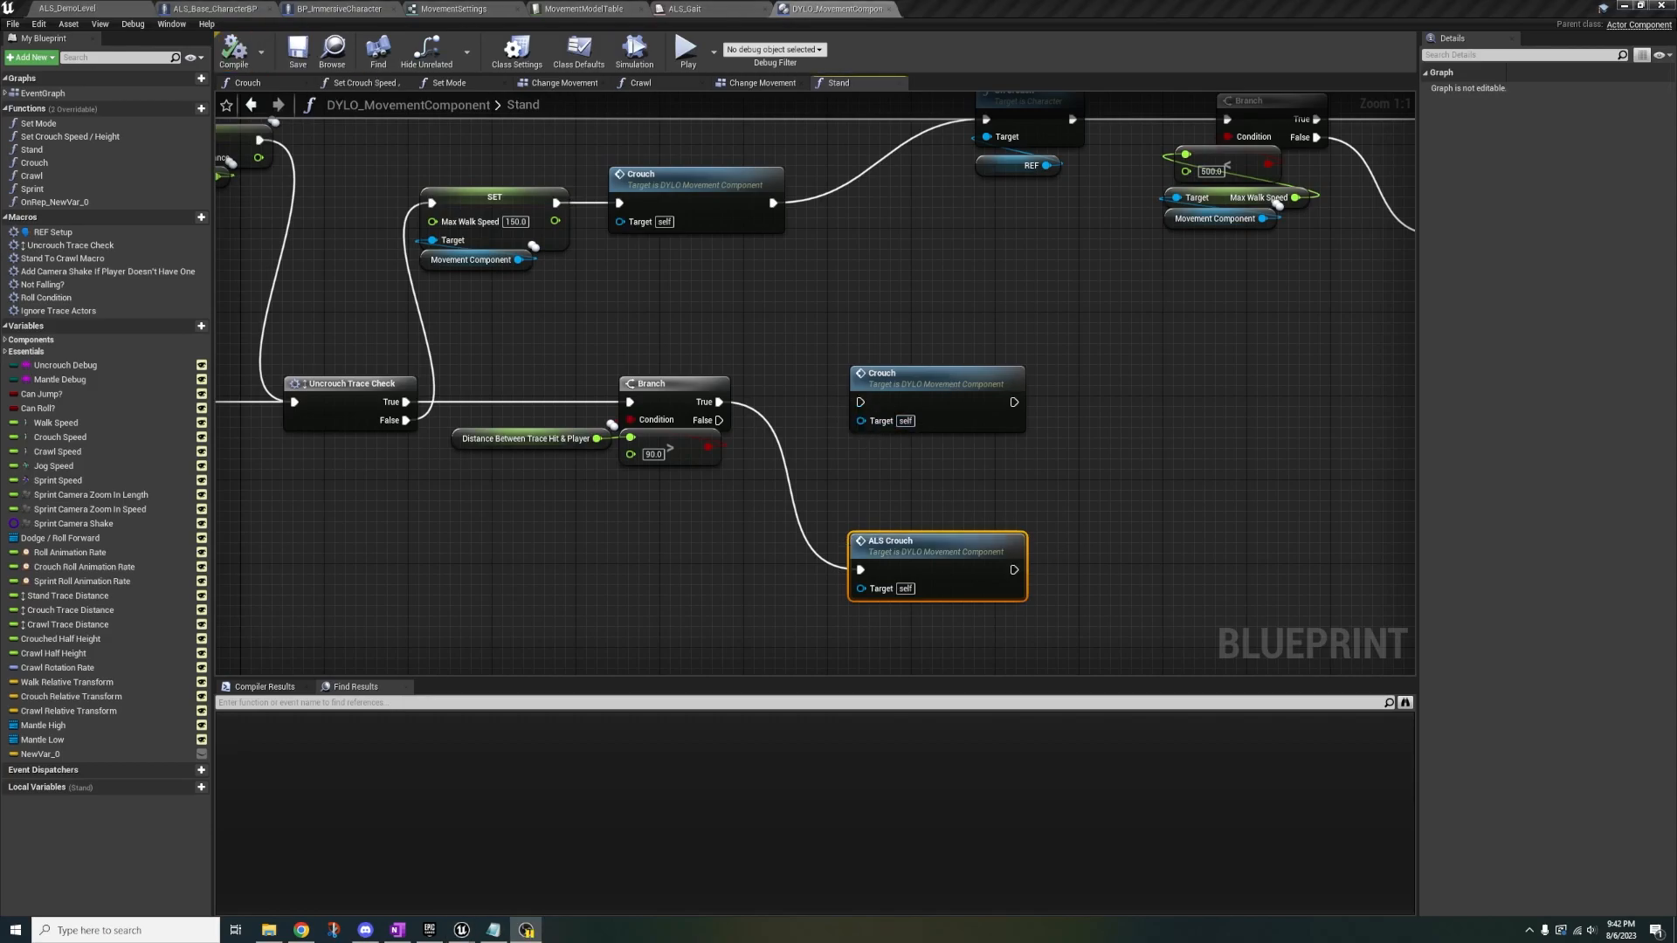
Paste the crawl nodes into Stand, add the Overhead Check distance macro, and compile
click(214, 9)
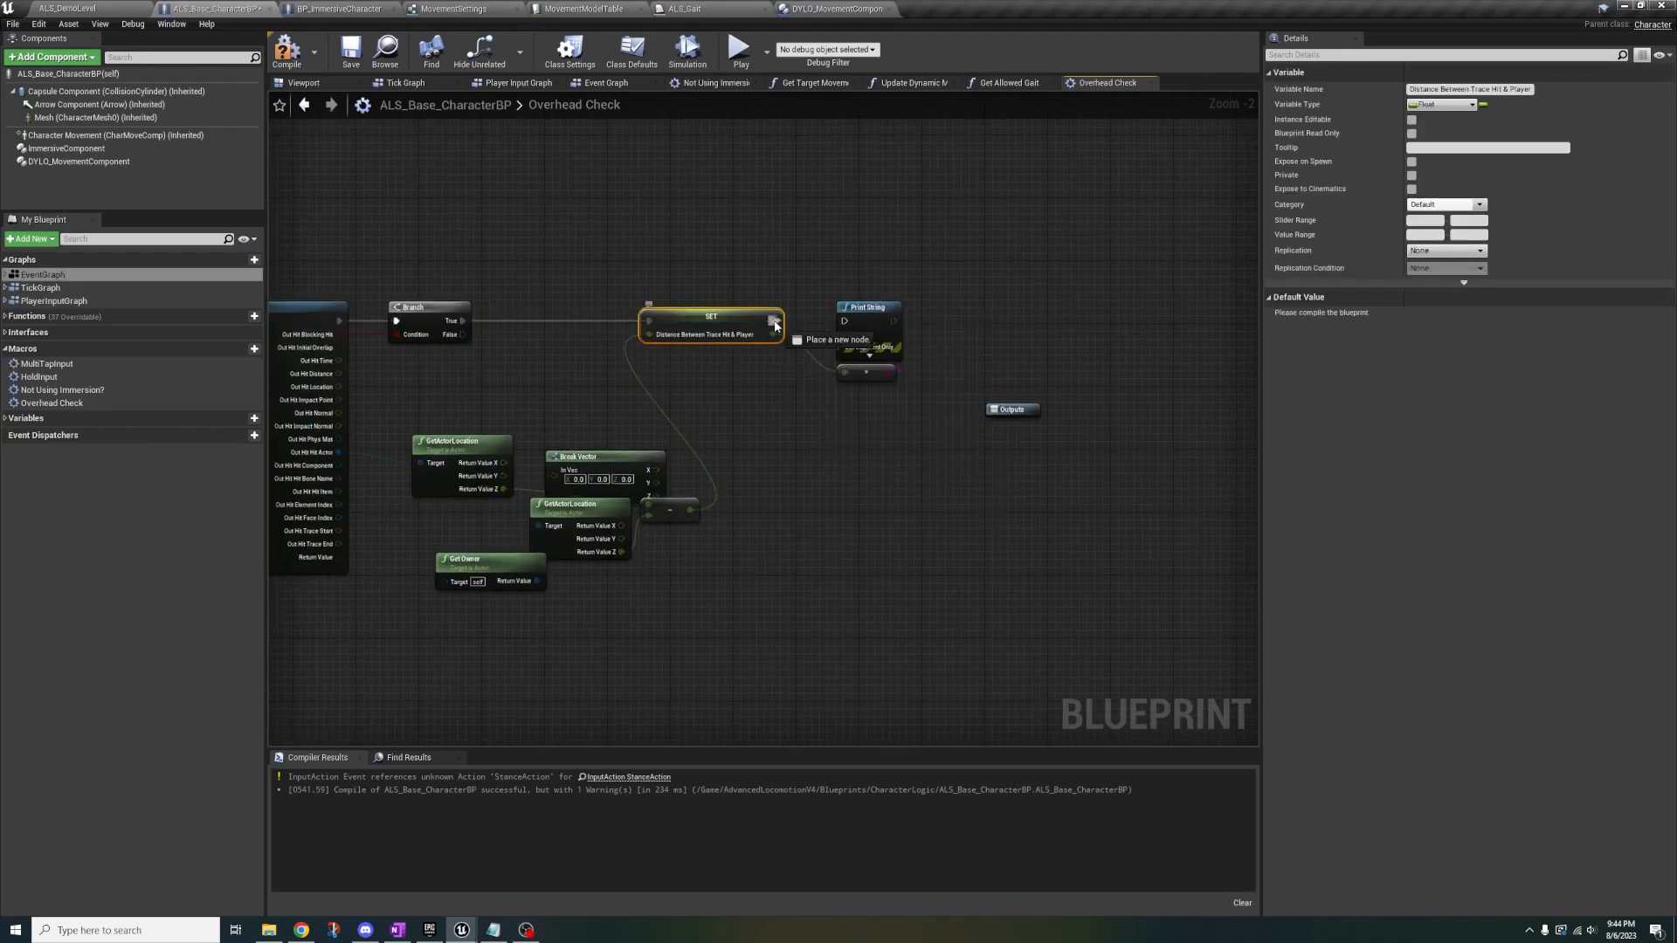
click(604, 82)
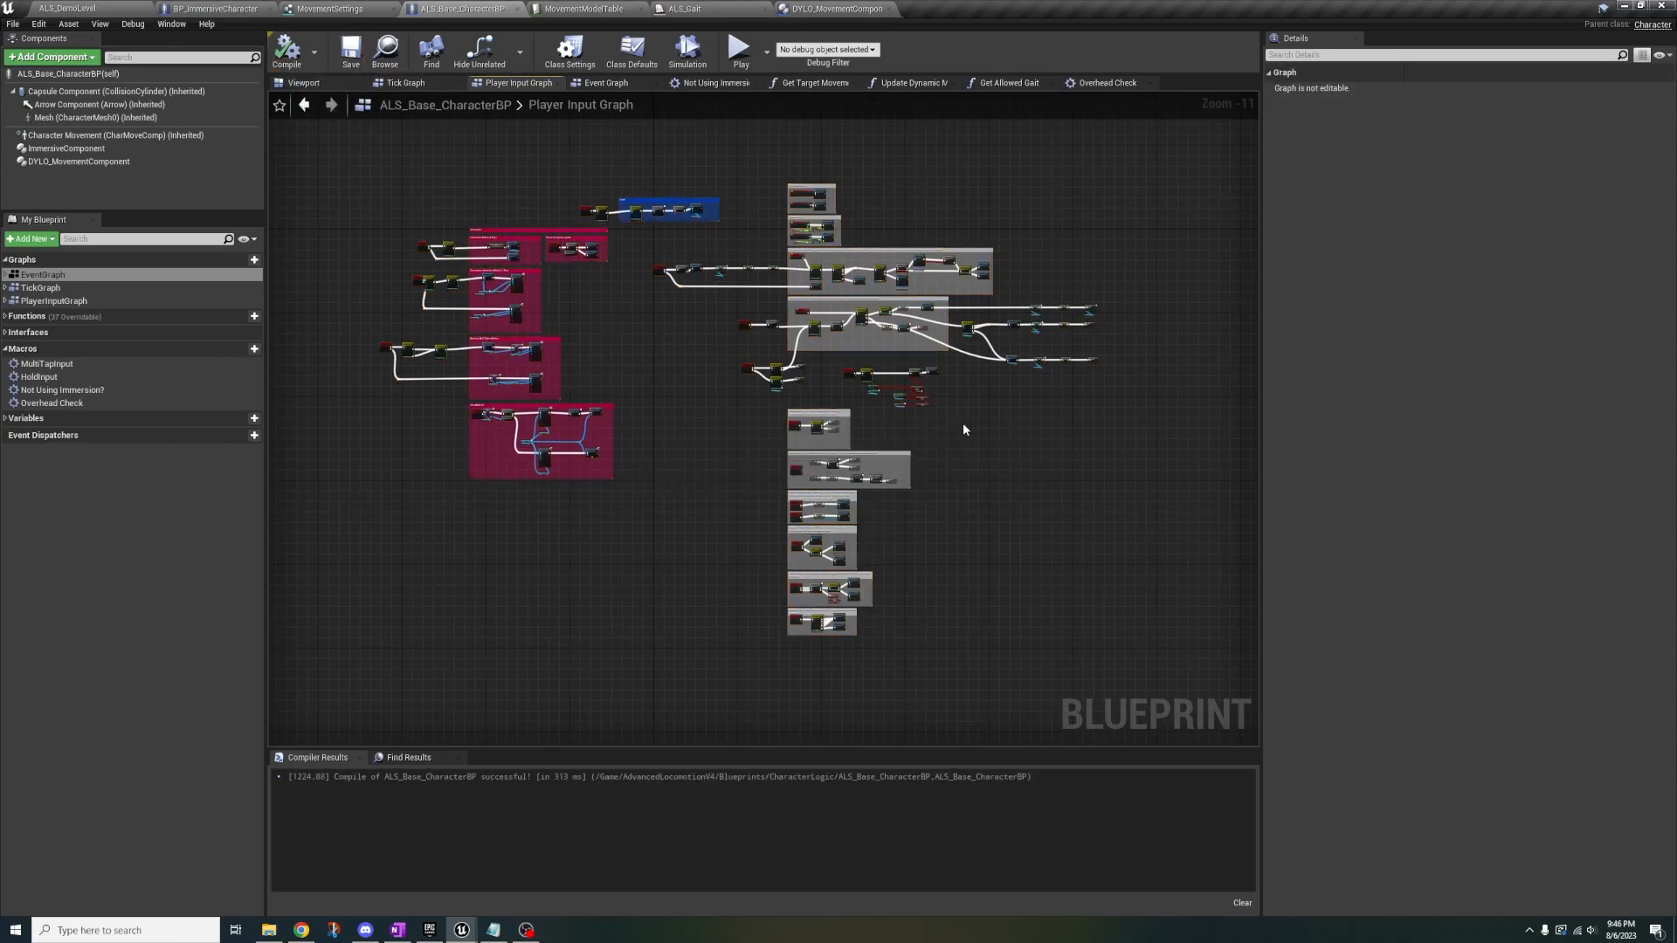
click(27, 315)
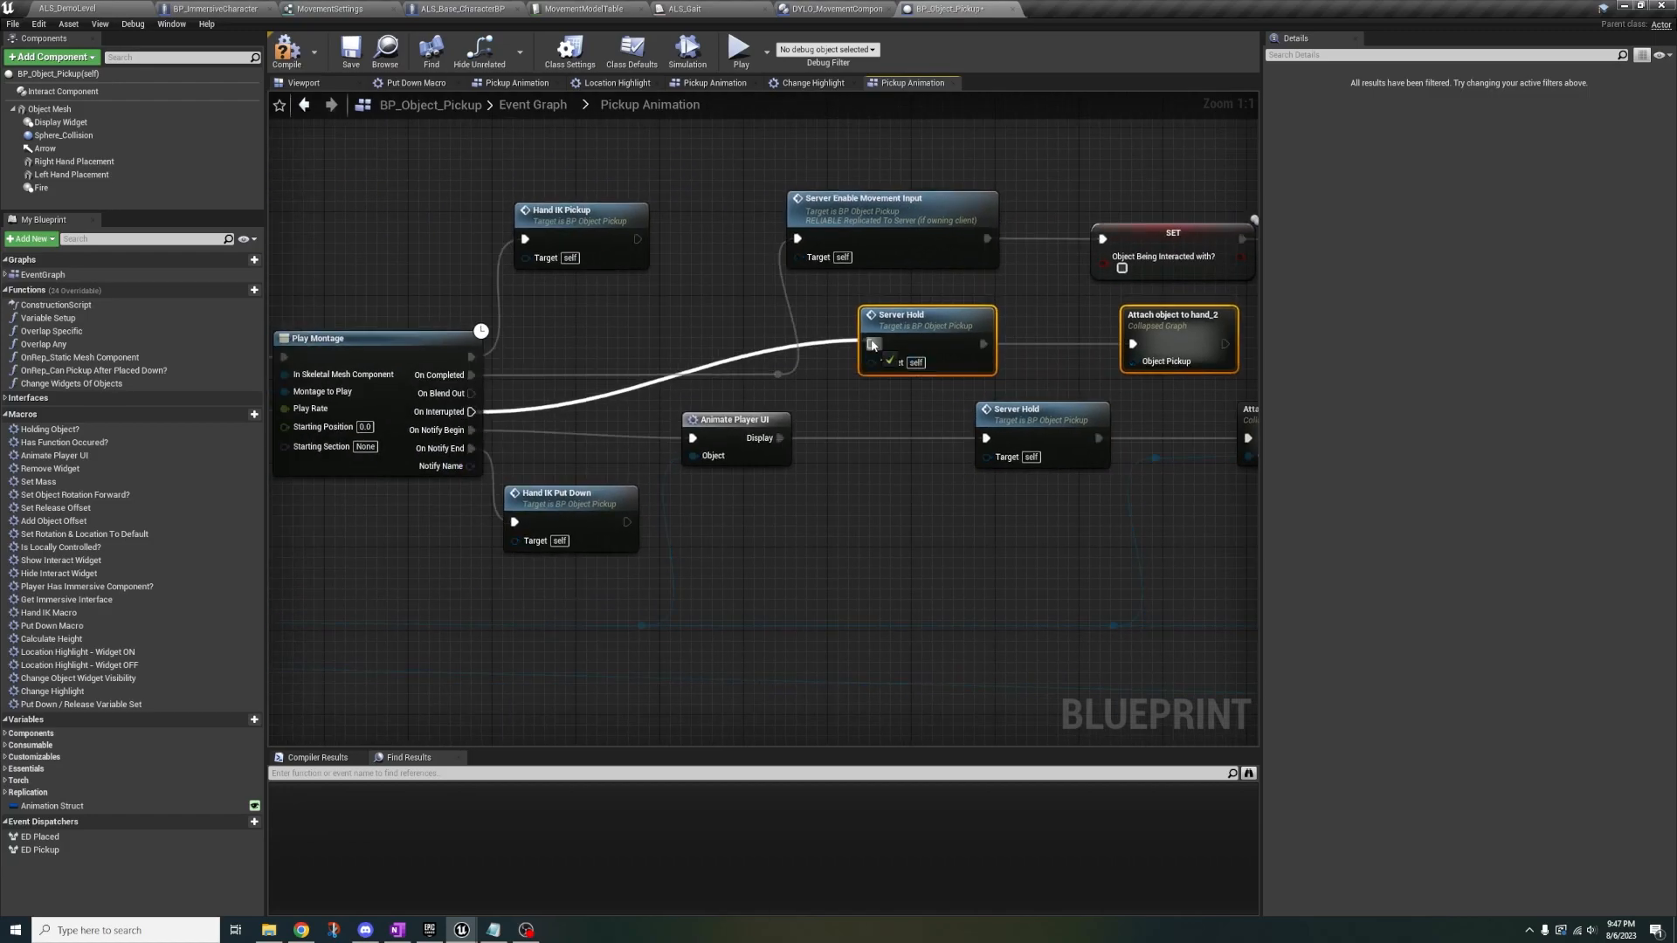
Connect Play Montage's On Interrupted pin to Server Hold in BP_Object_Pickup
click(351, 51)
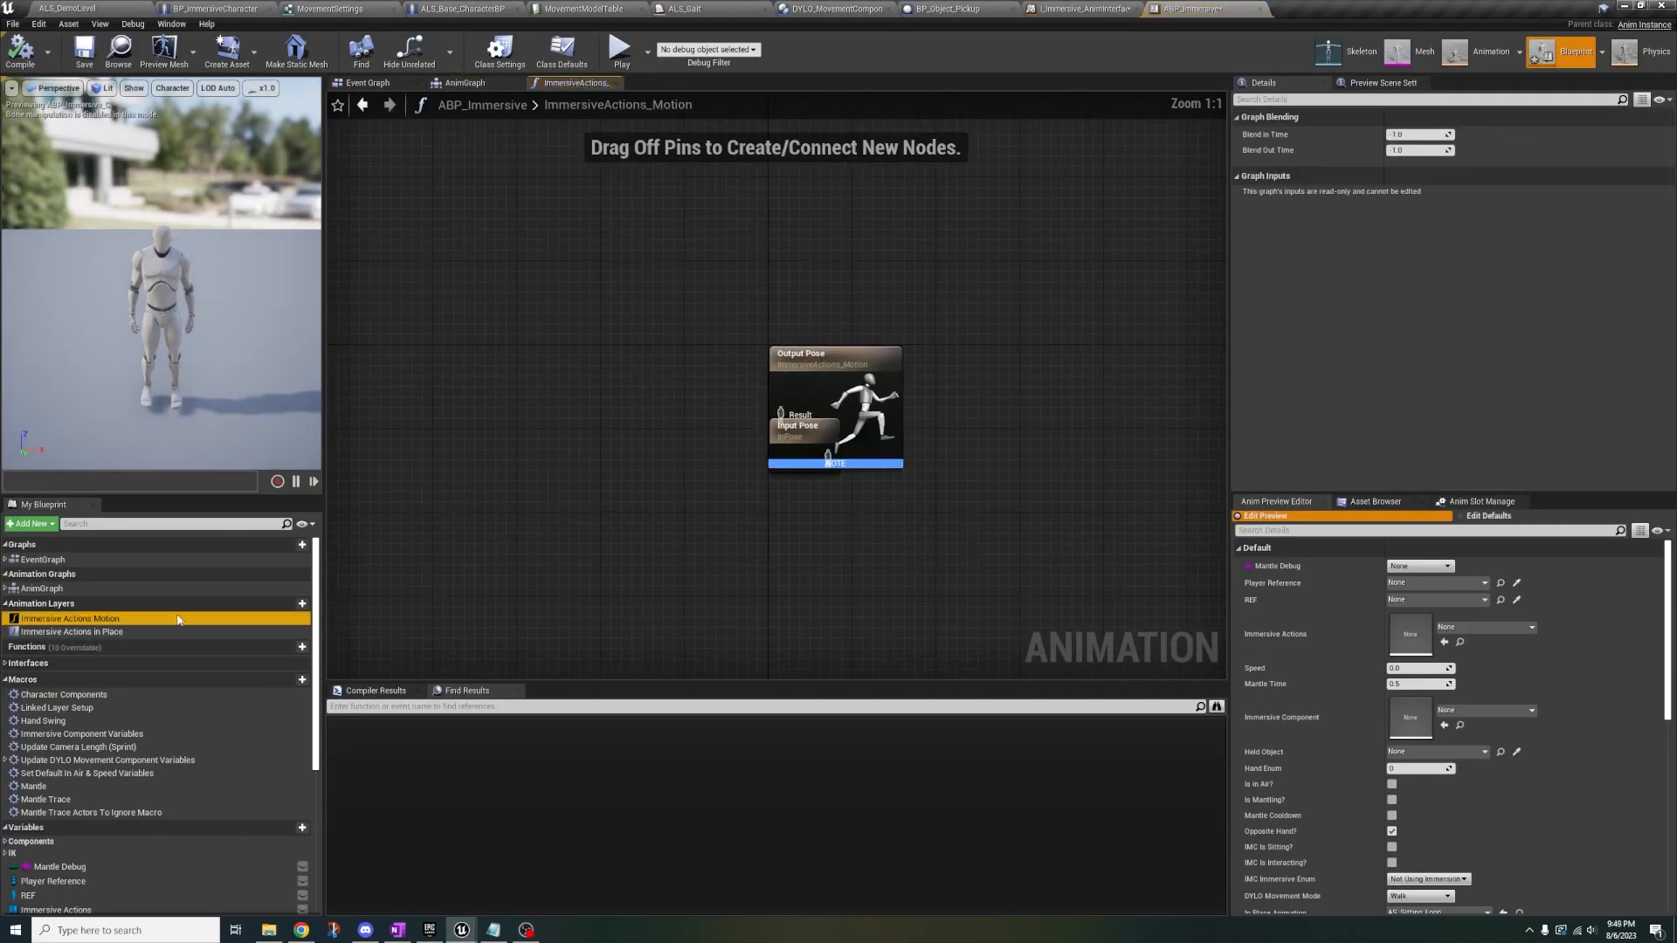
Blend Input Pose and Locomotion by bool using DYLO Movement Mode, then compile
scroll(down, 3)
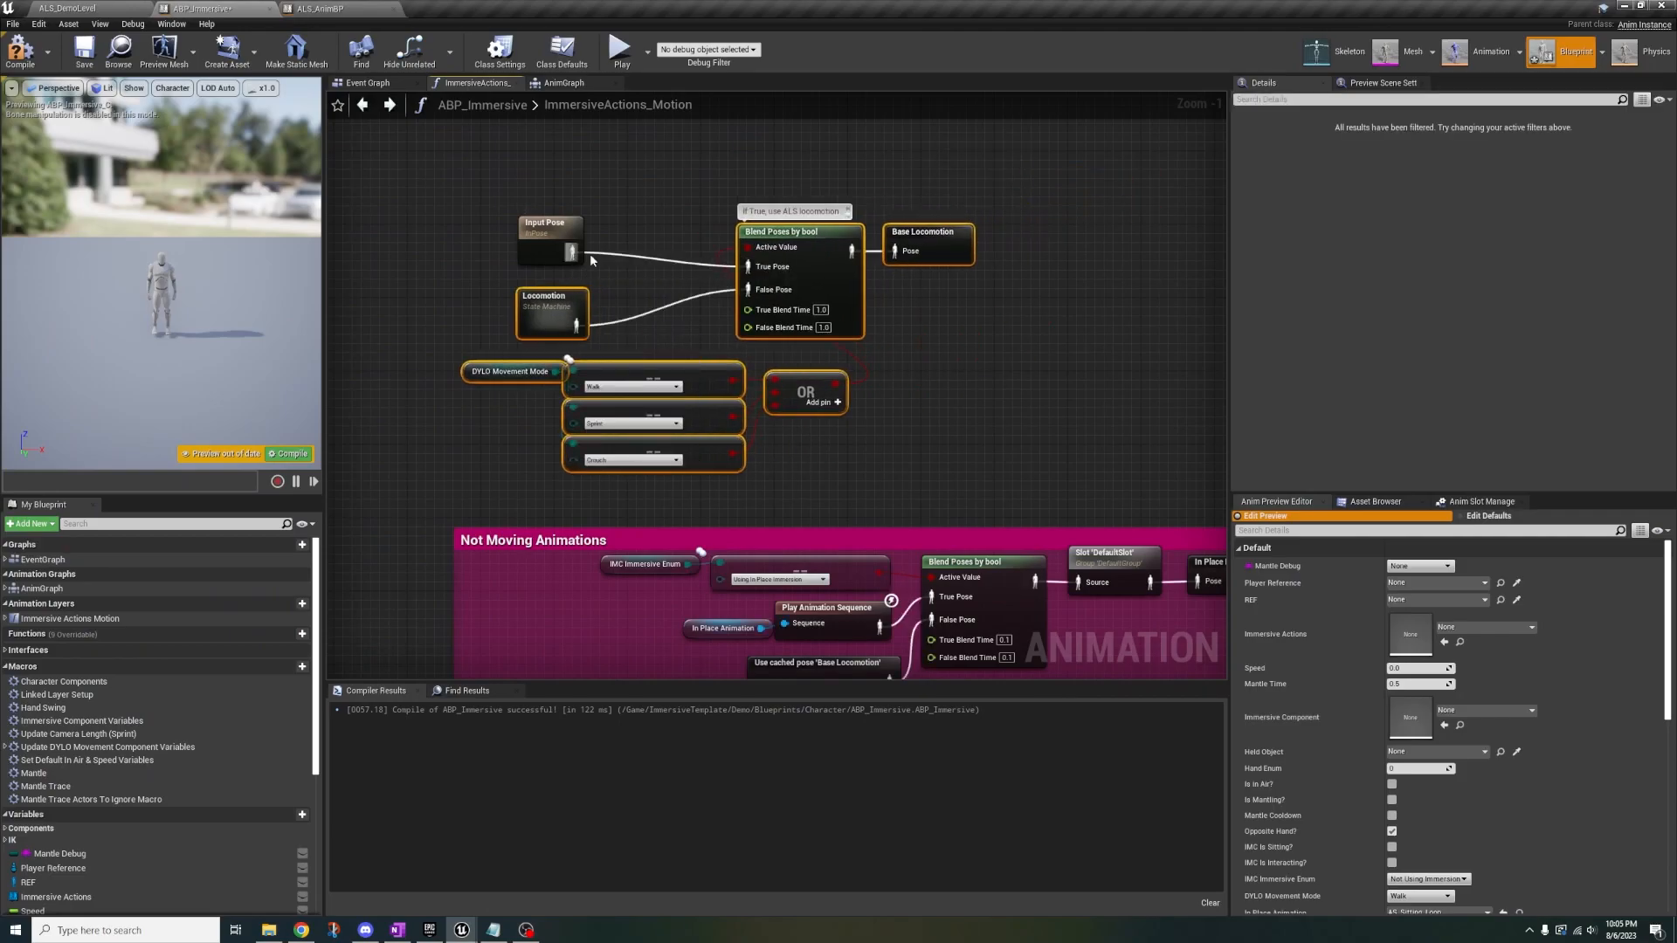
click(368, 82)
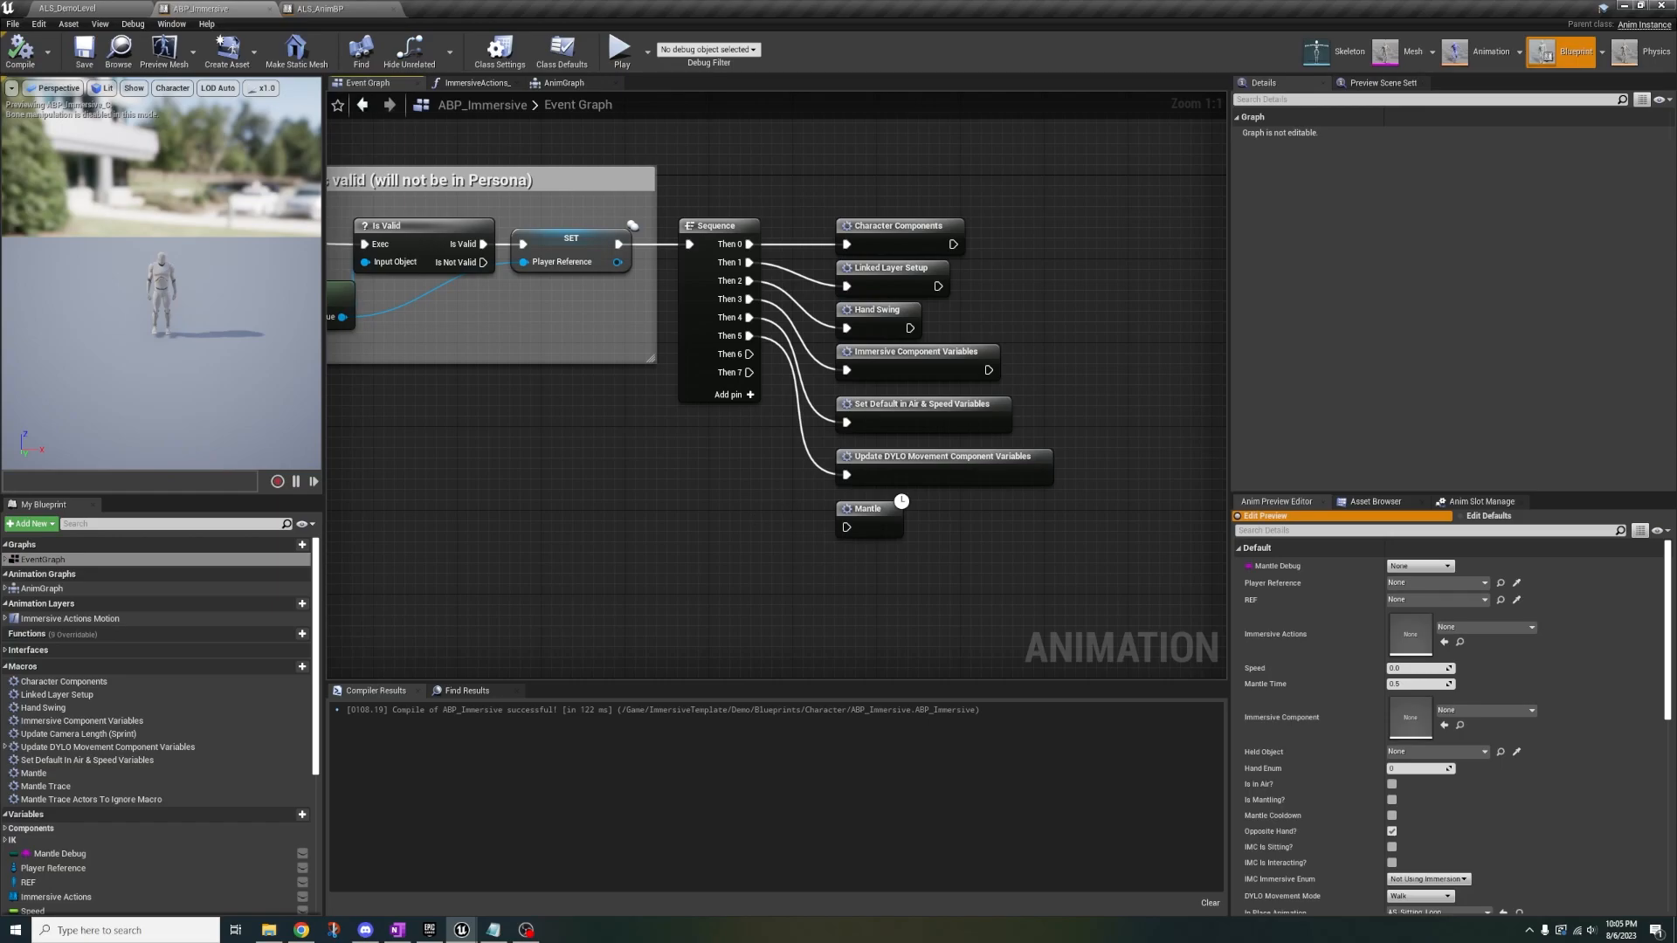
click(63, 682)
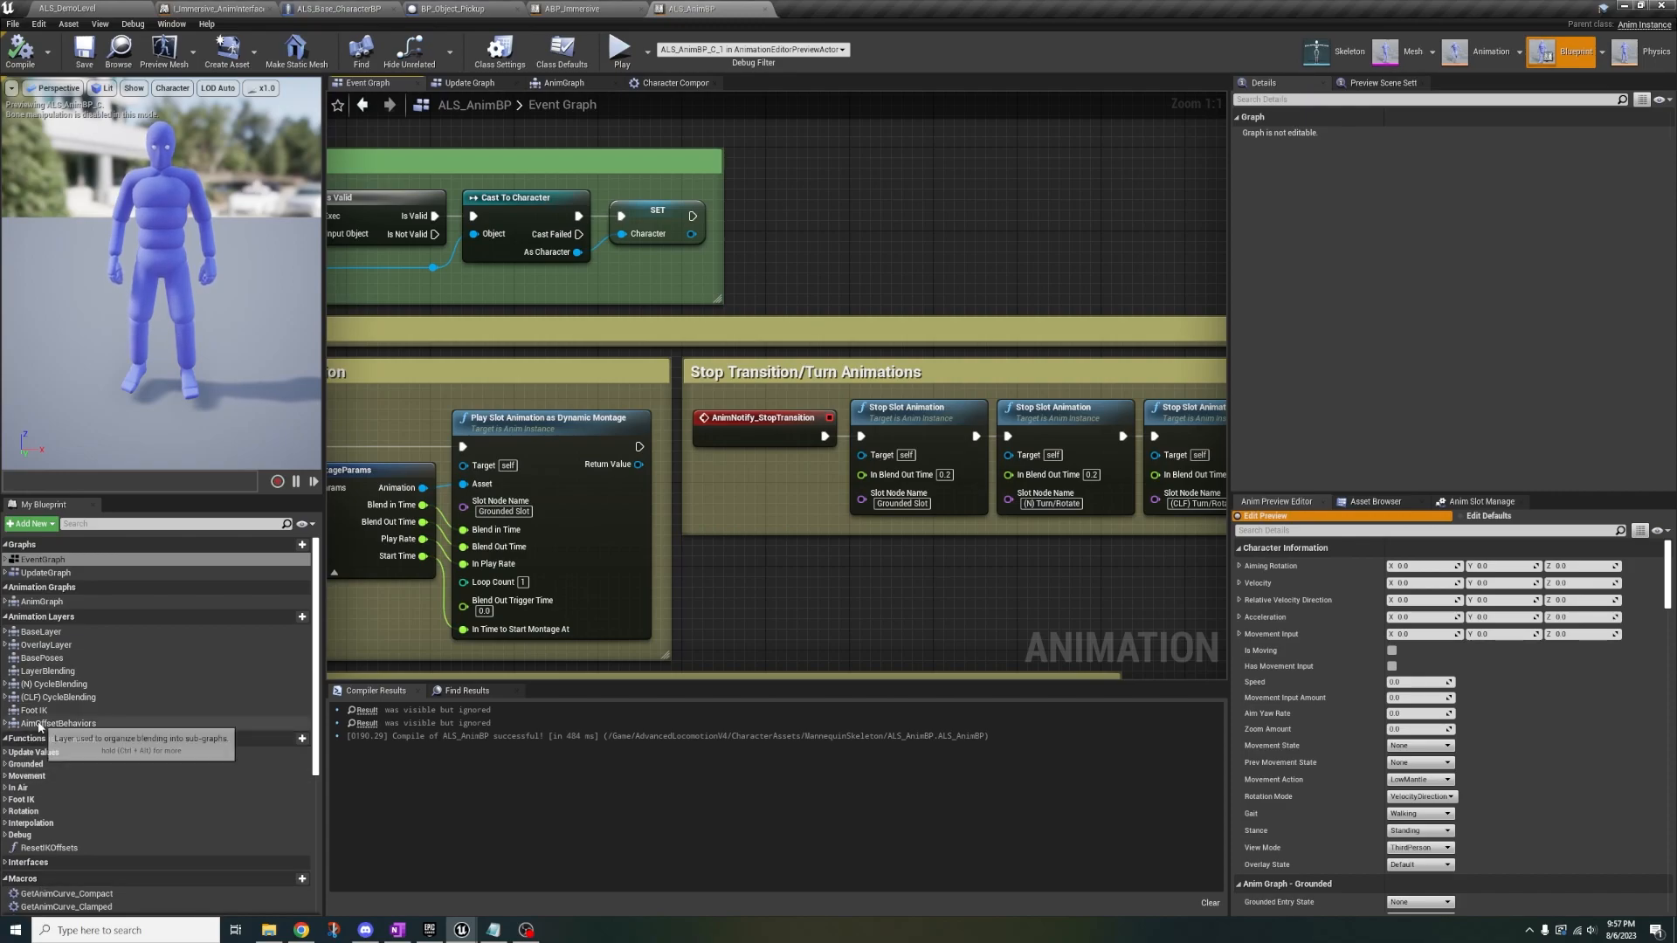
Implement the Immersive Anim Interface and add an Immersive Actions Motion linked layer node
click(84, 50)
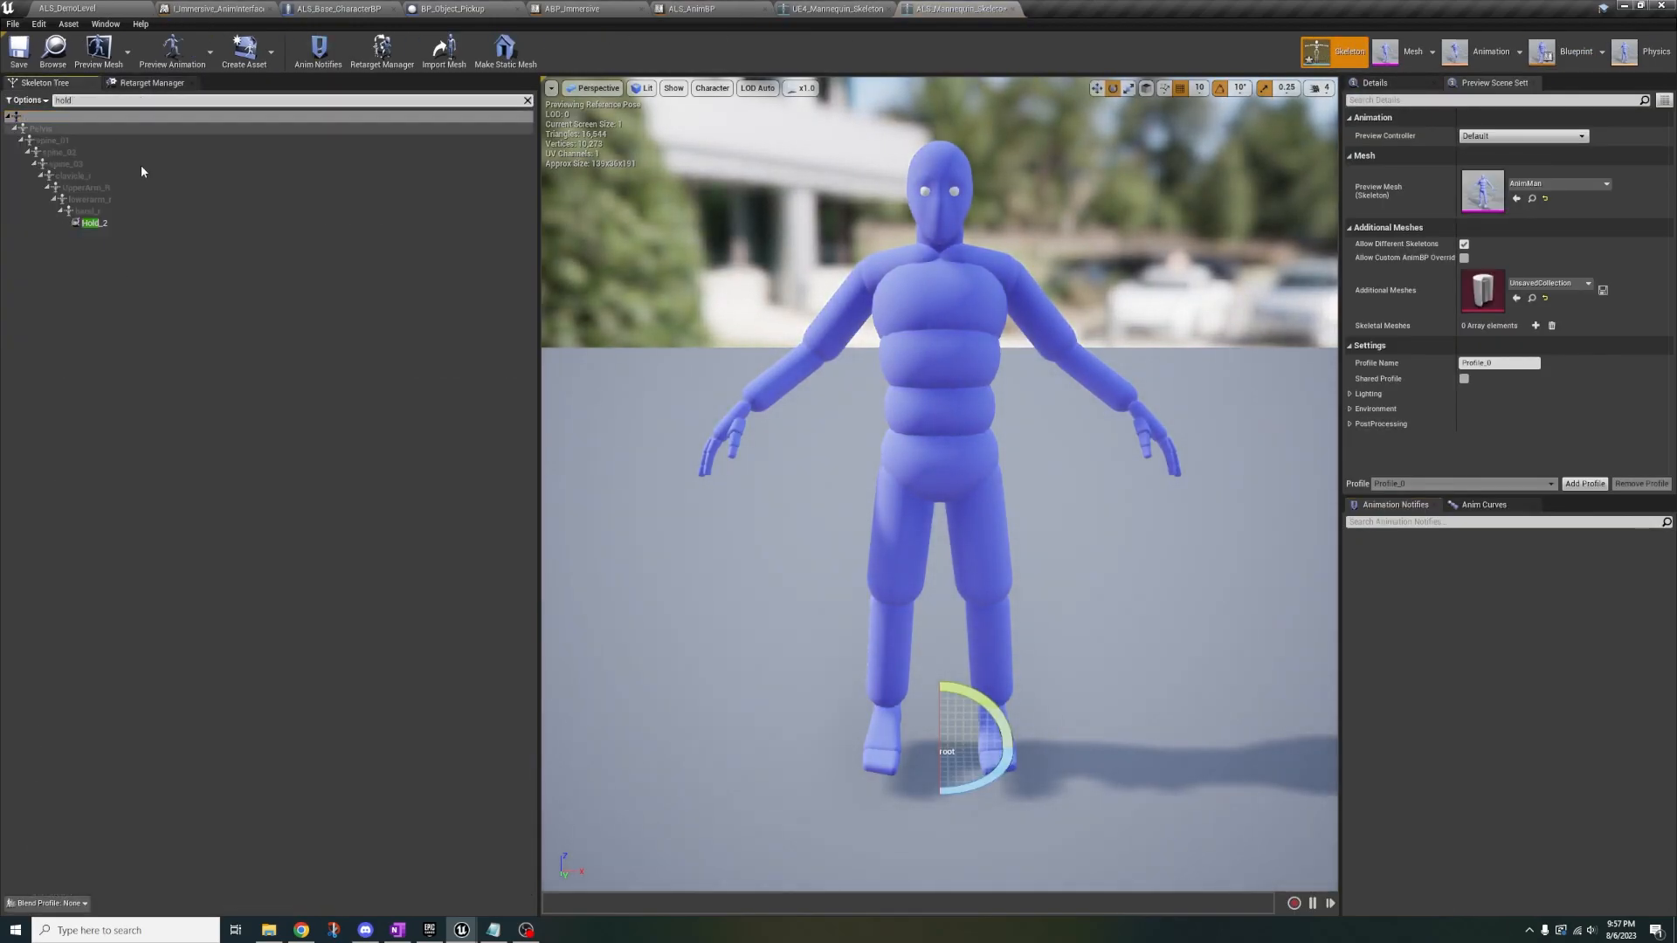
click(94, 223)
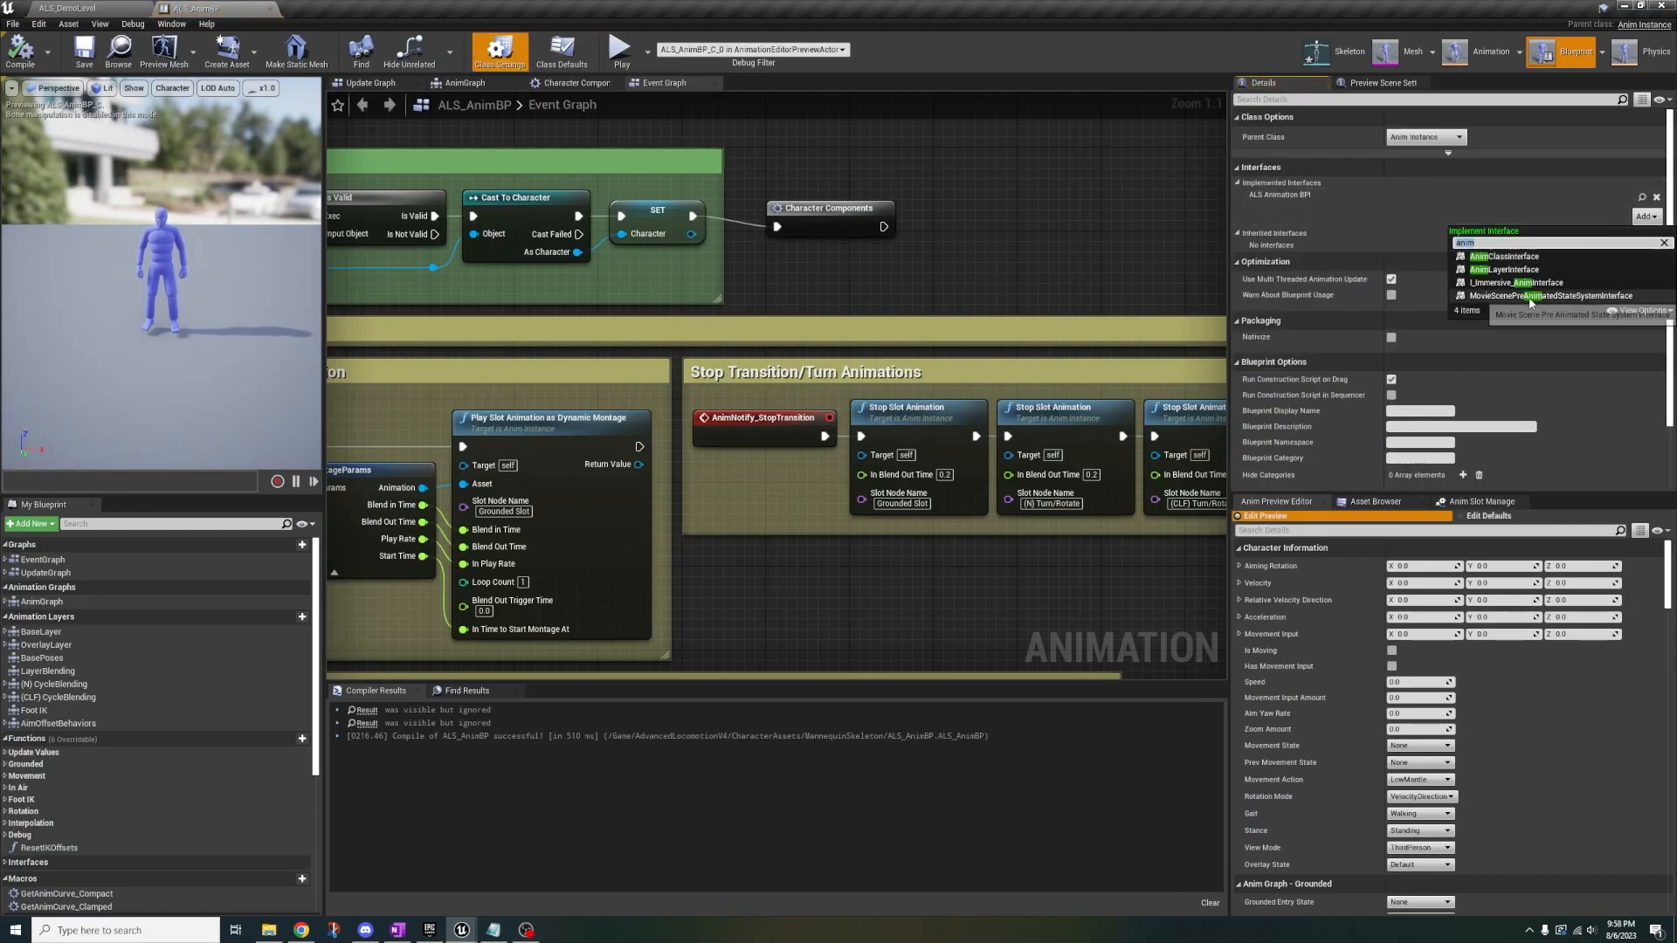
click(1513, 282)
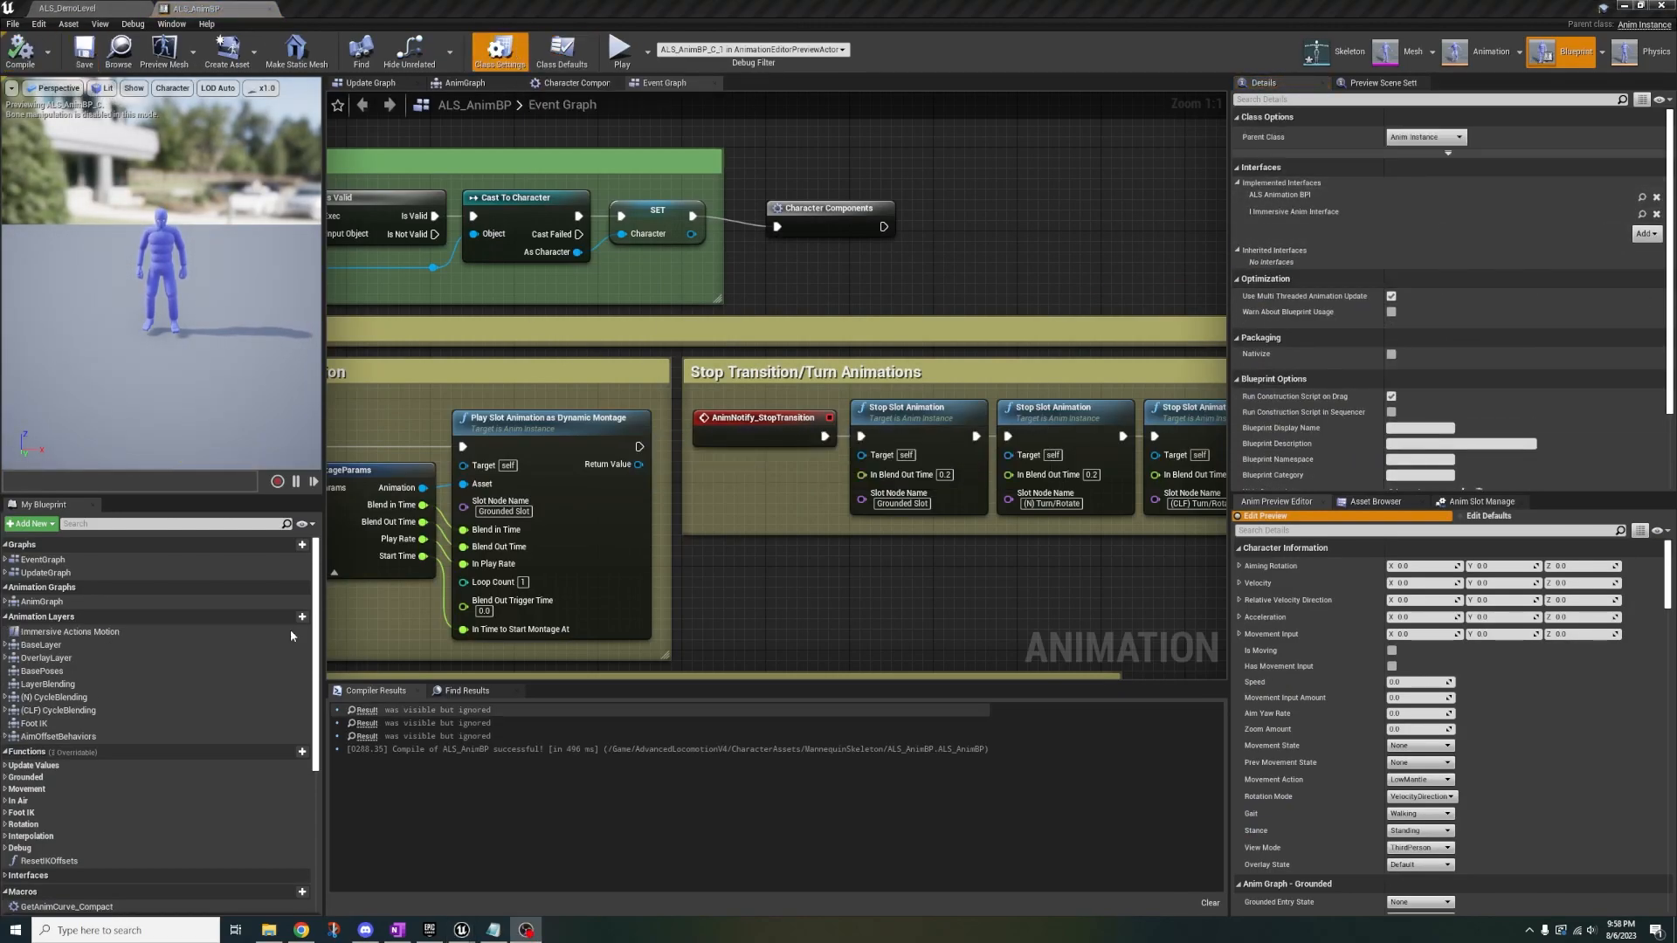
click(464, 82)
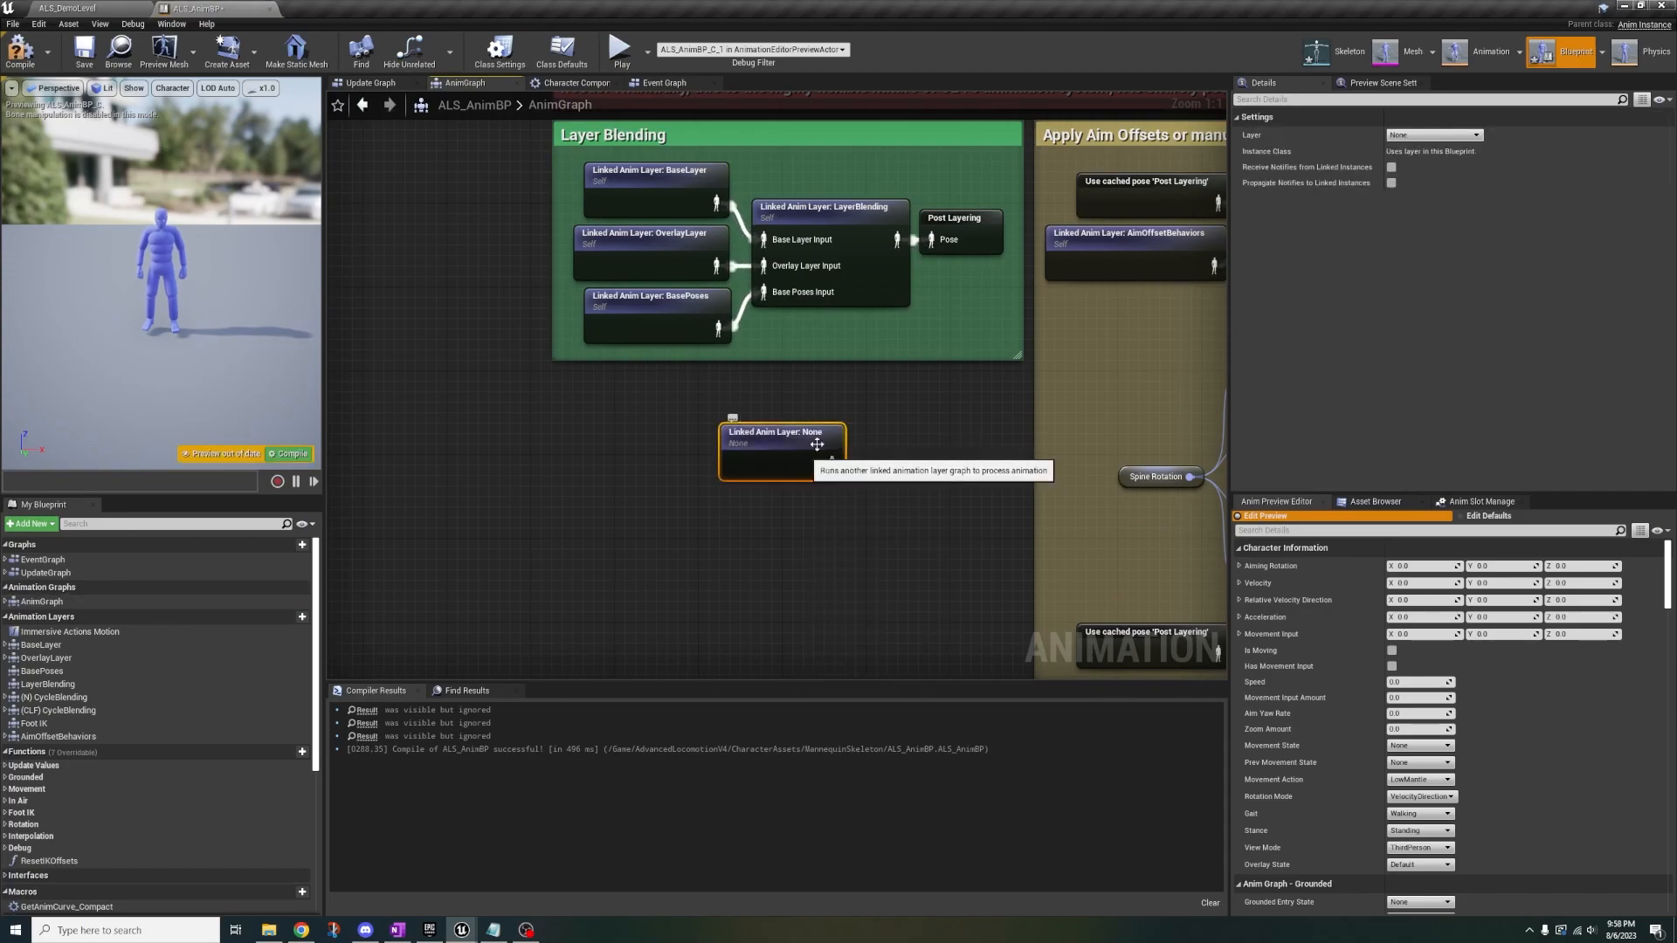
click(1482, 134)
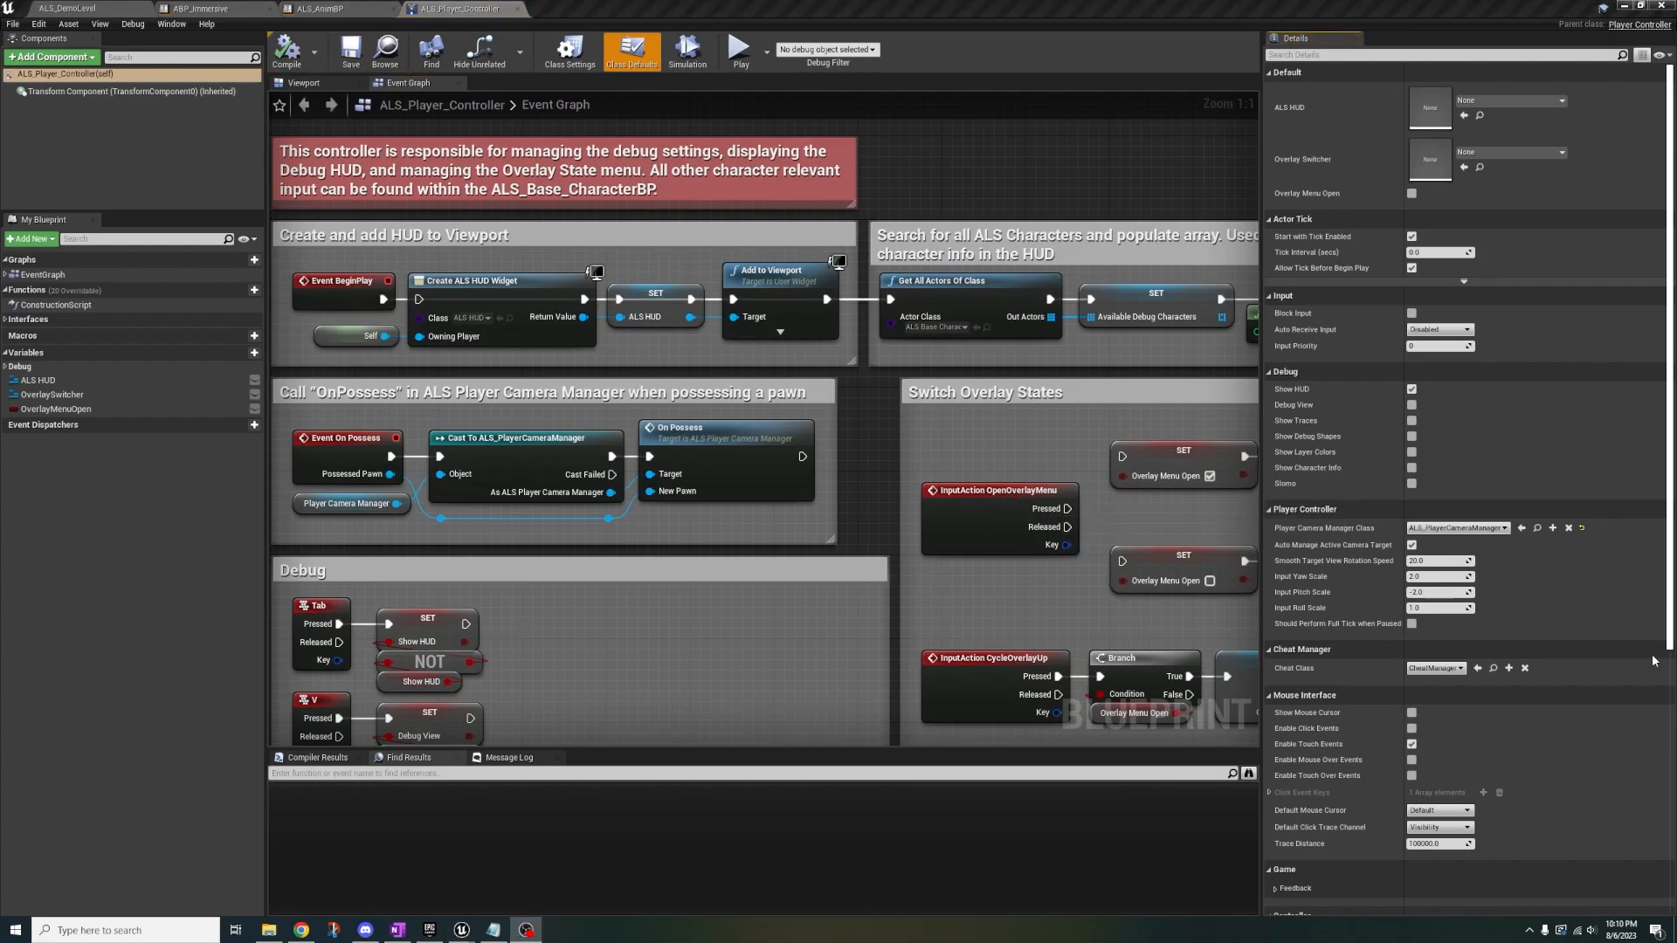
Return to the level and search 'control' to find PC_Immersive_PlayerController
click(64, 8)
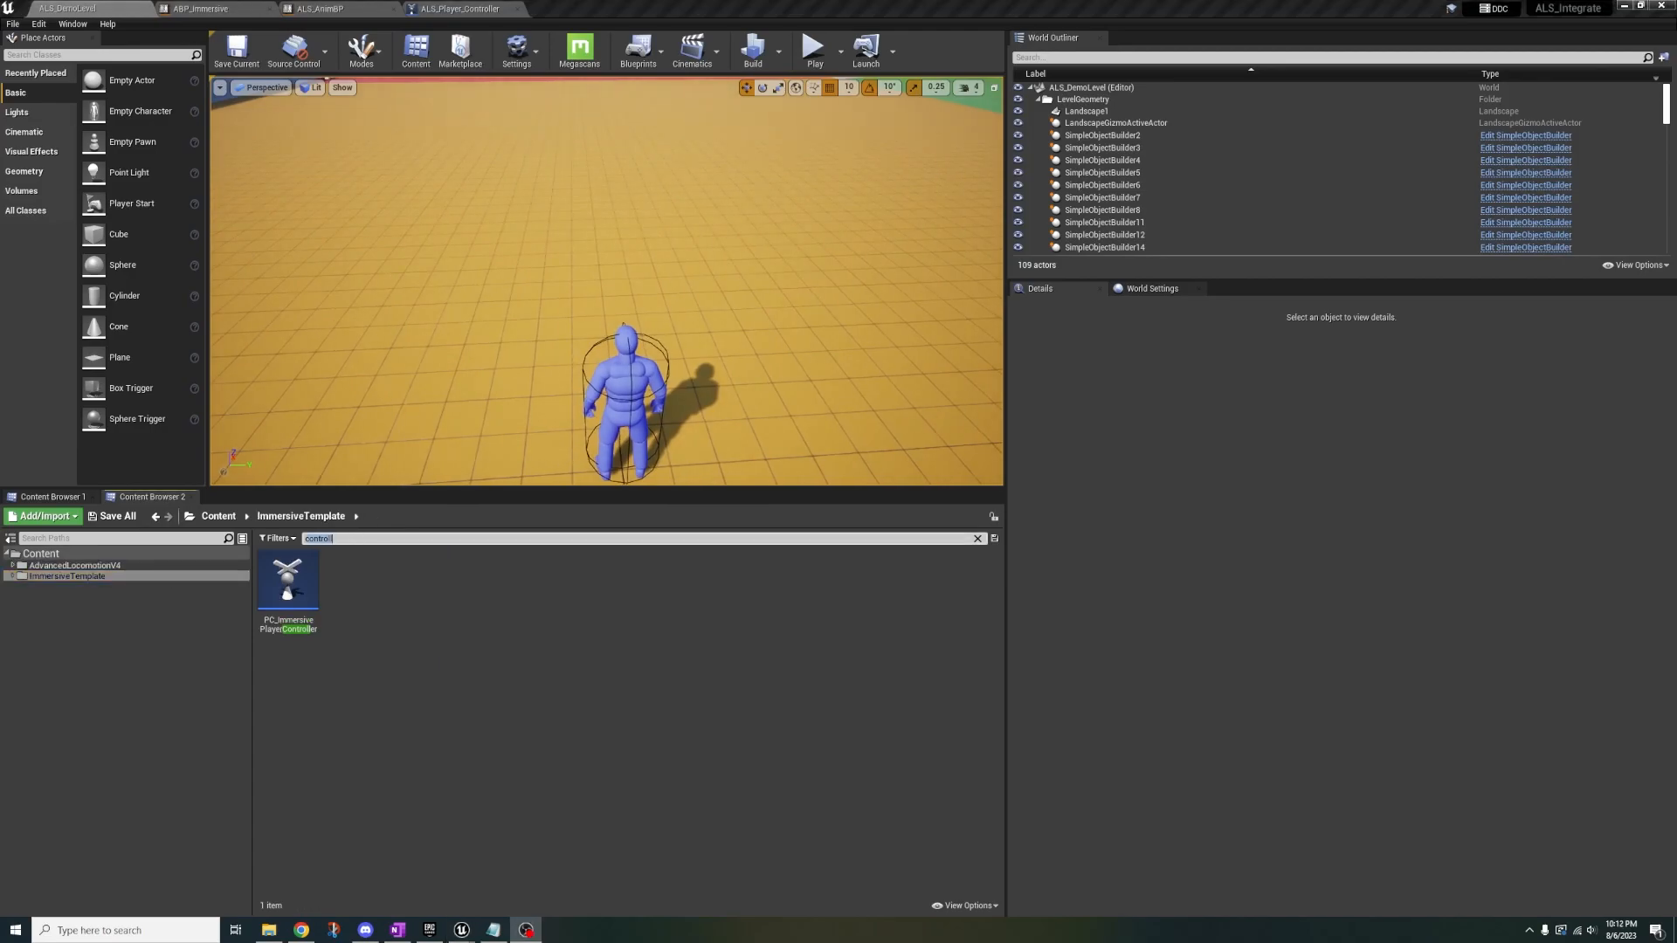
Find the torch montages and add a Layering Override Group Aim L slot track to AM_Light_Torch_Reversed
text(torch)
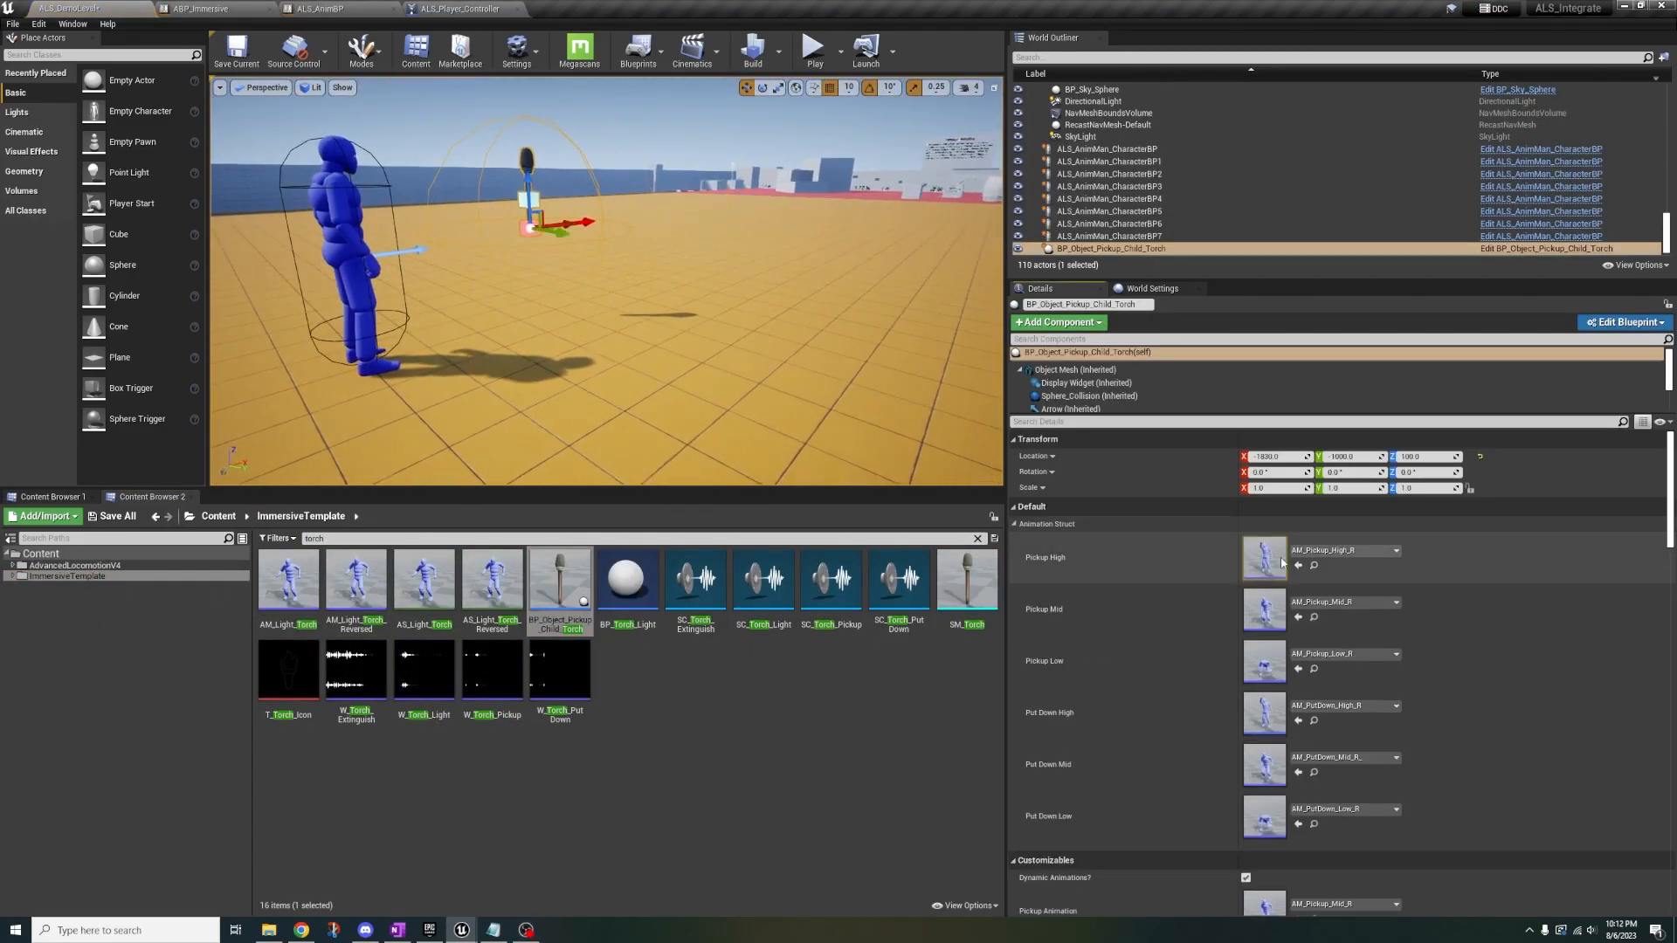
key(win+tab)
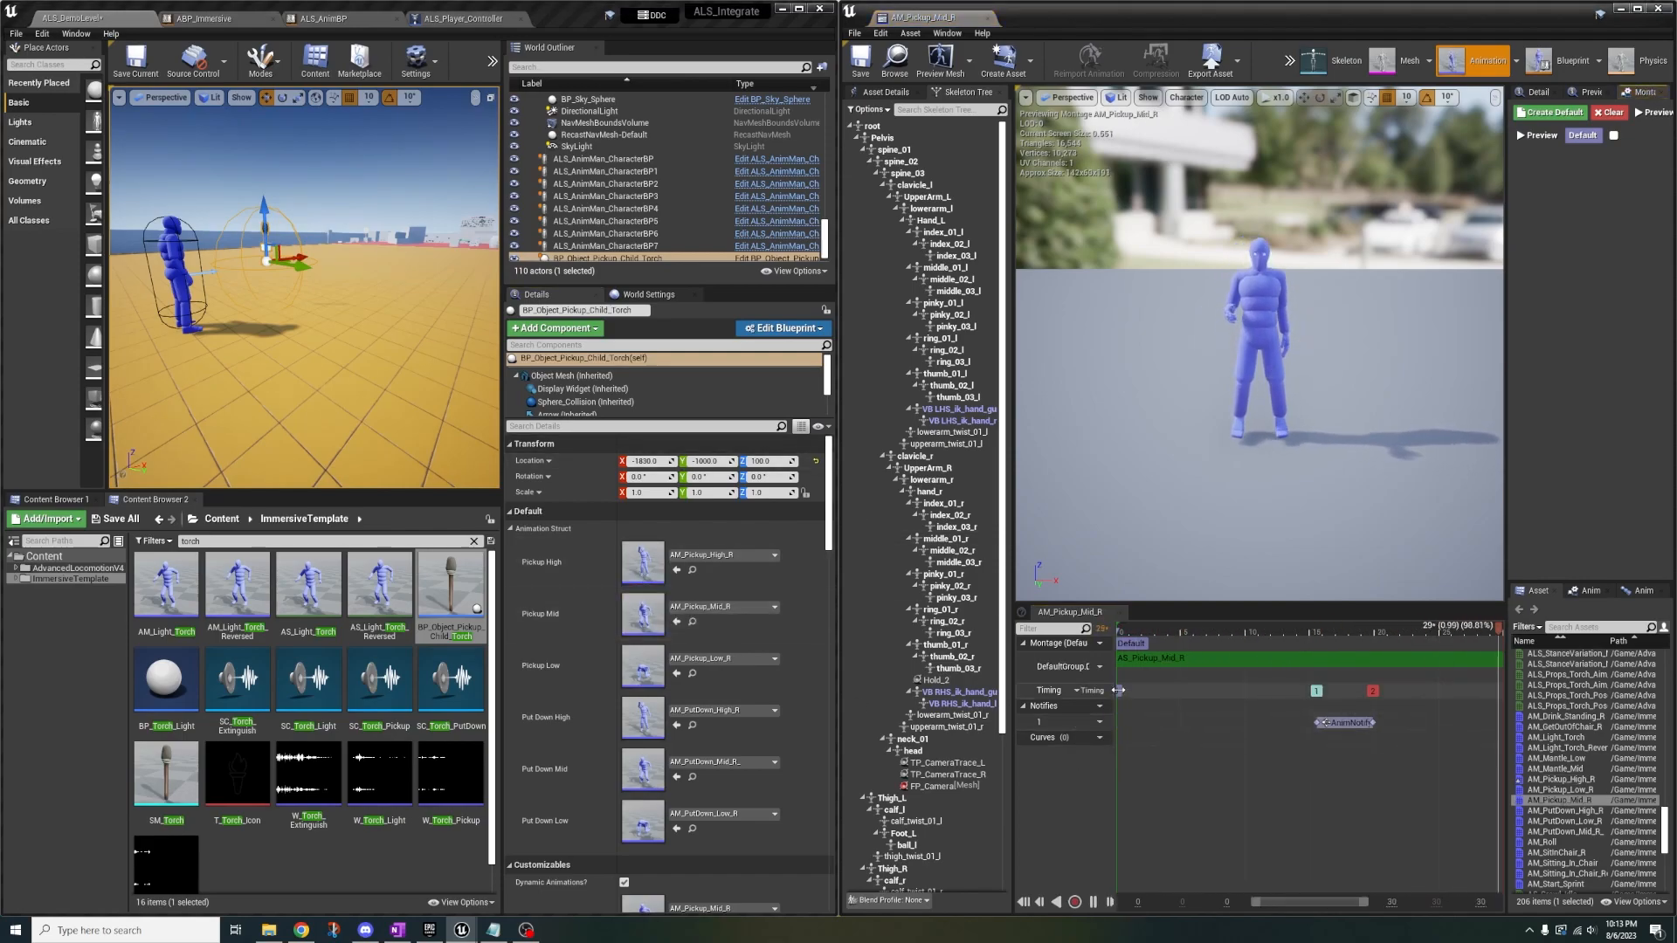
click(1096, 666)
text(torch)
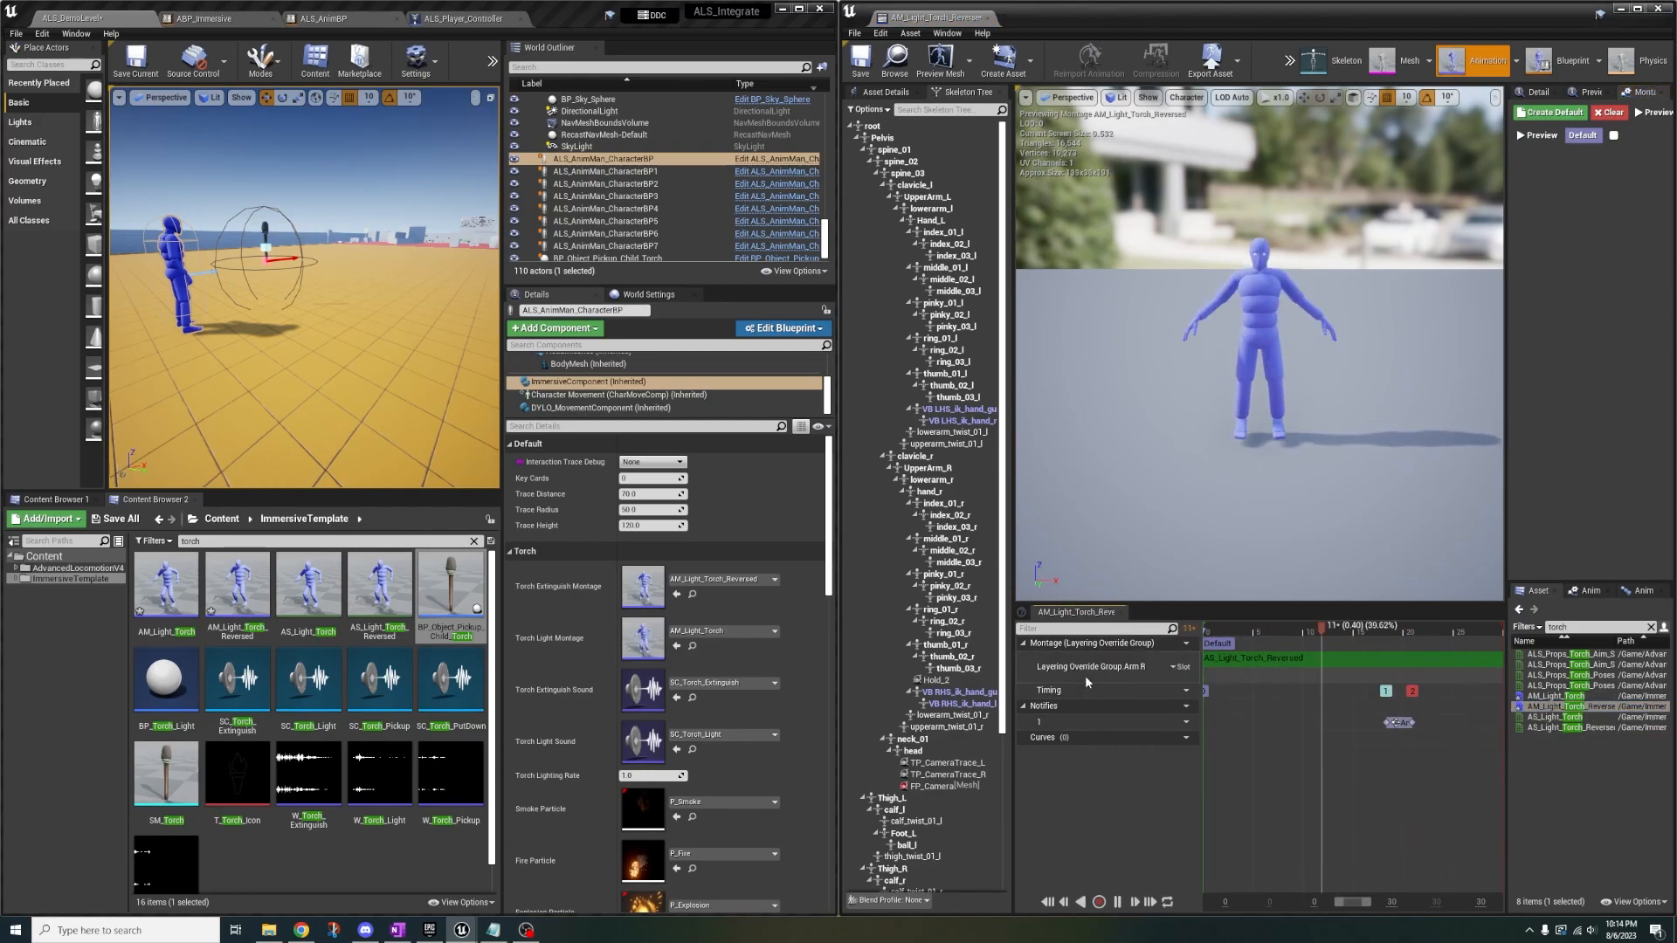
click(1186, 697)
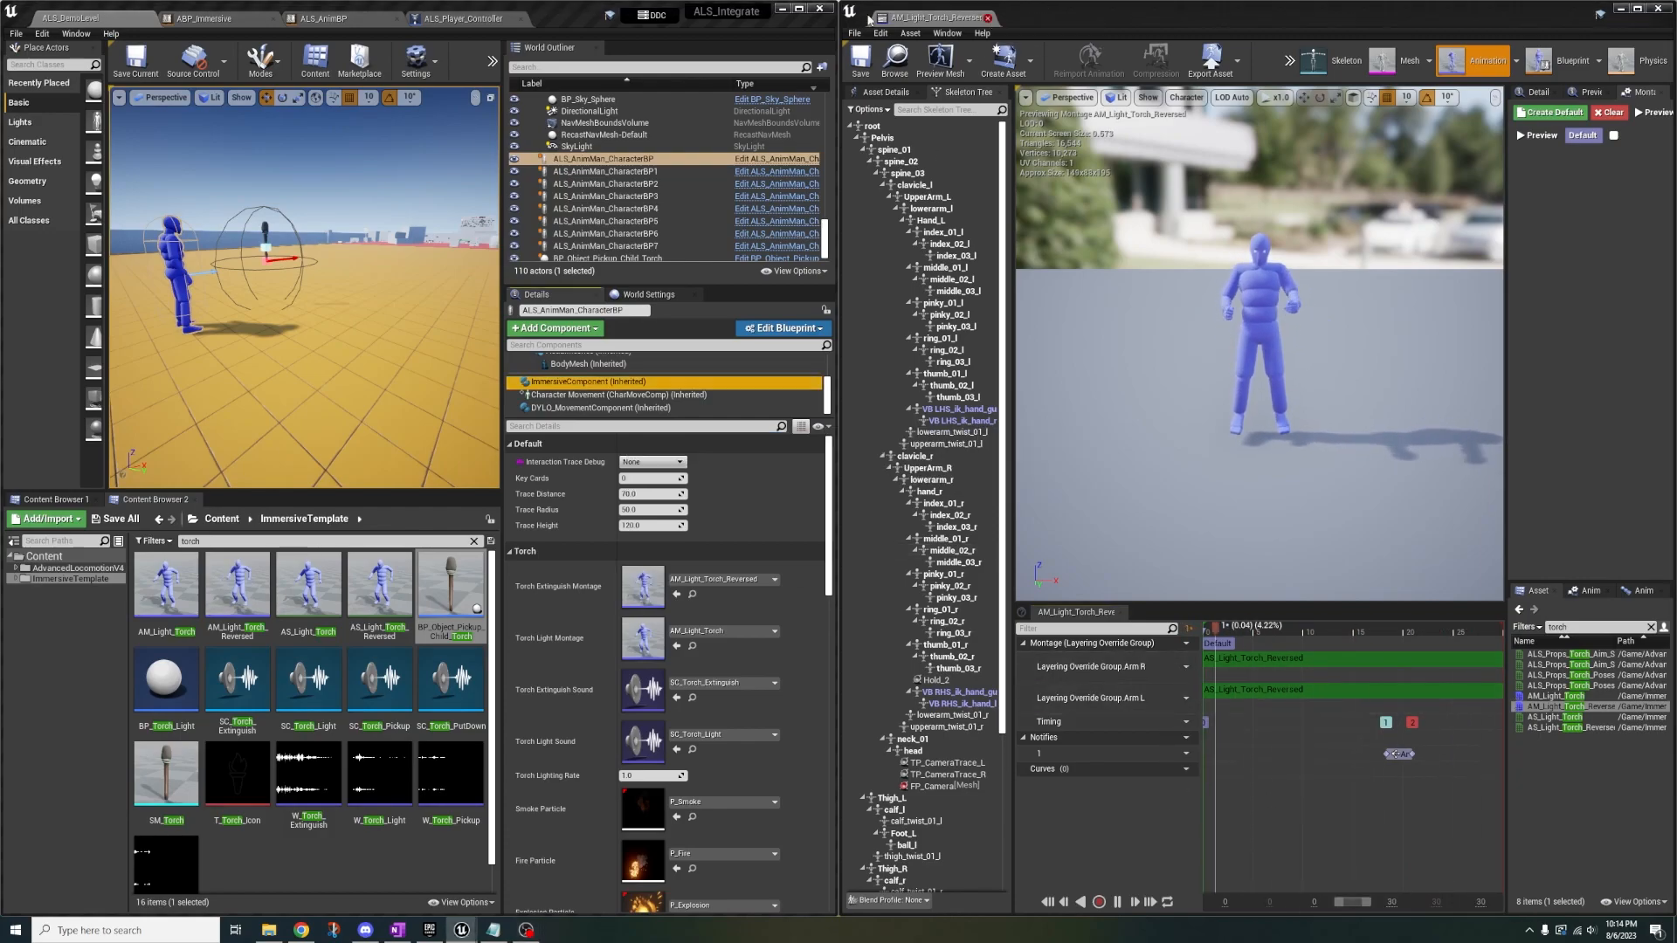
click(818, 17)
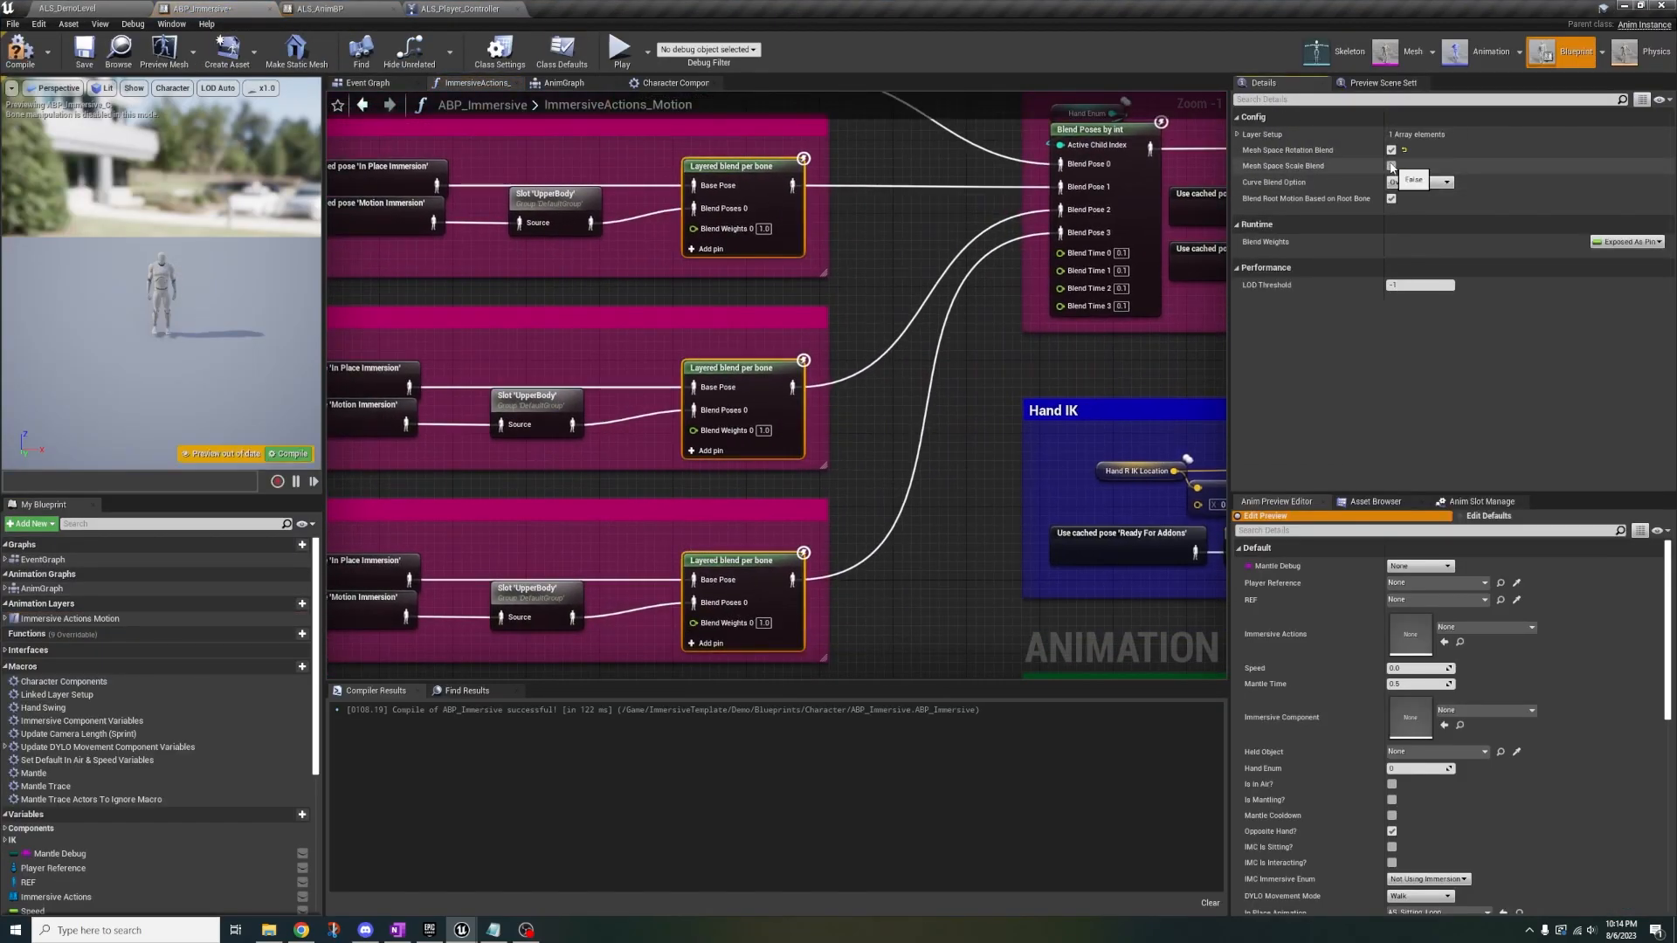
Uncheck Mesh Space Rotation Blend on each Layered blend per bone node in ImmersiveActions_Motion
click(1416, 181)
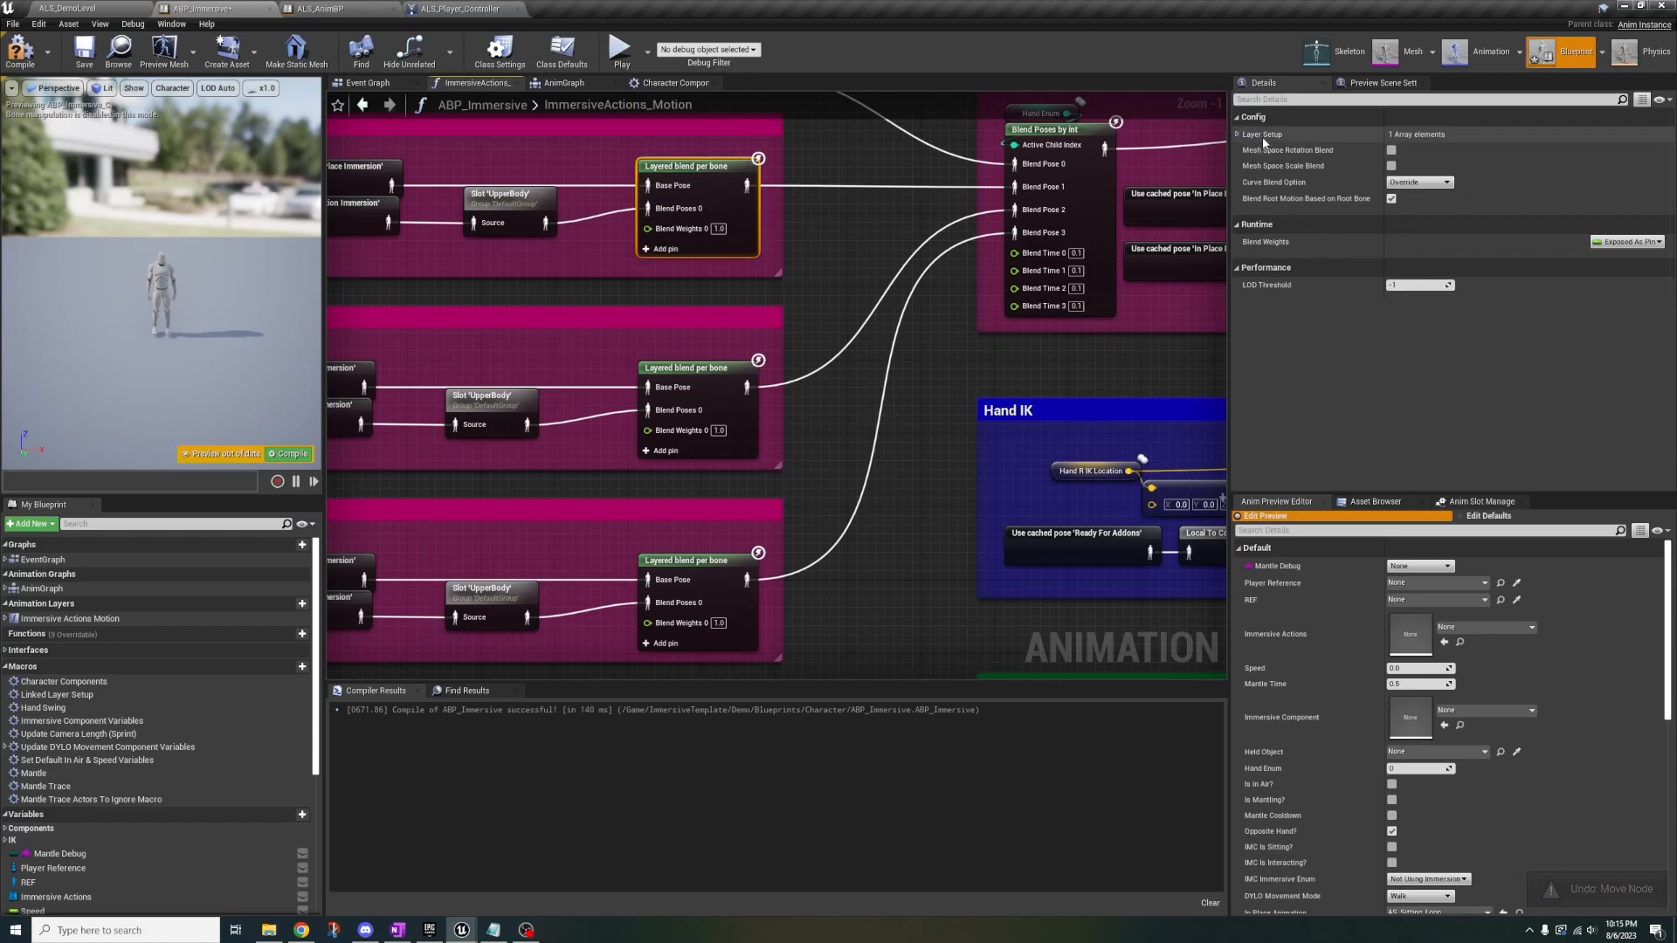
click(1239, 134)
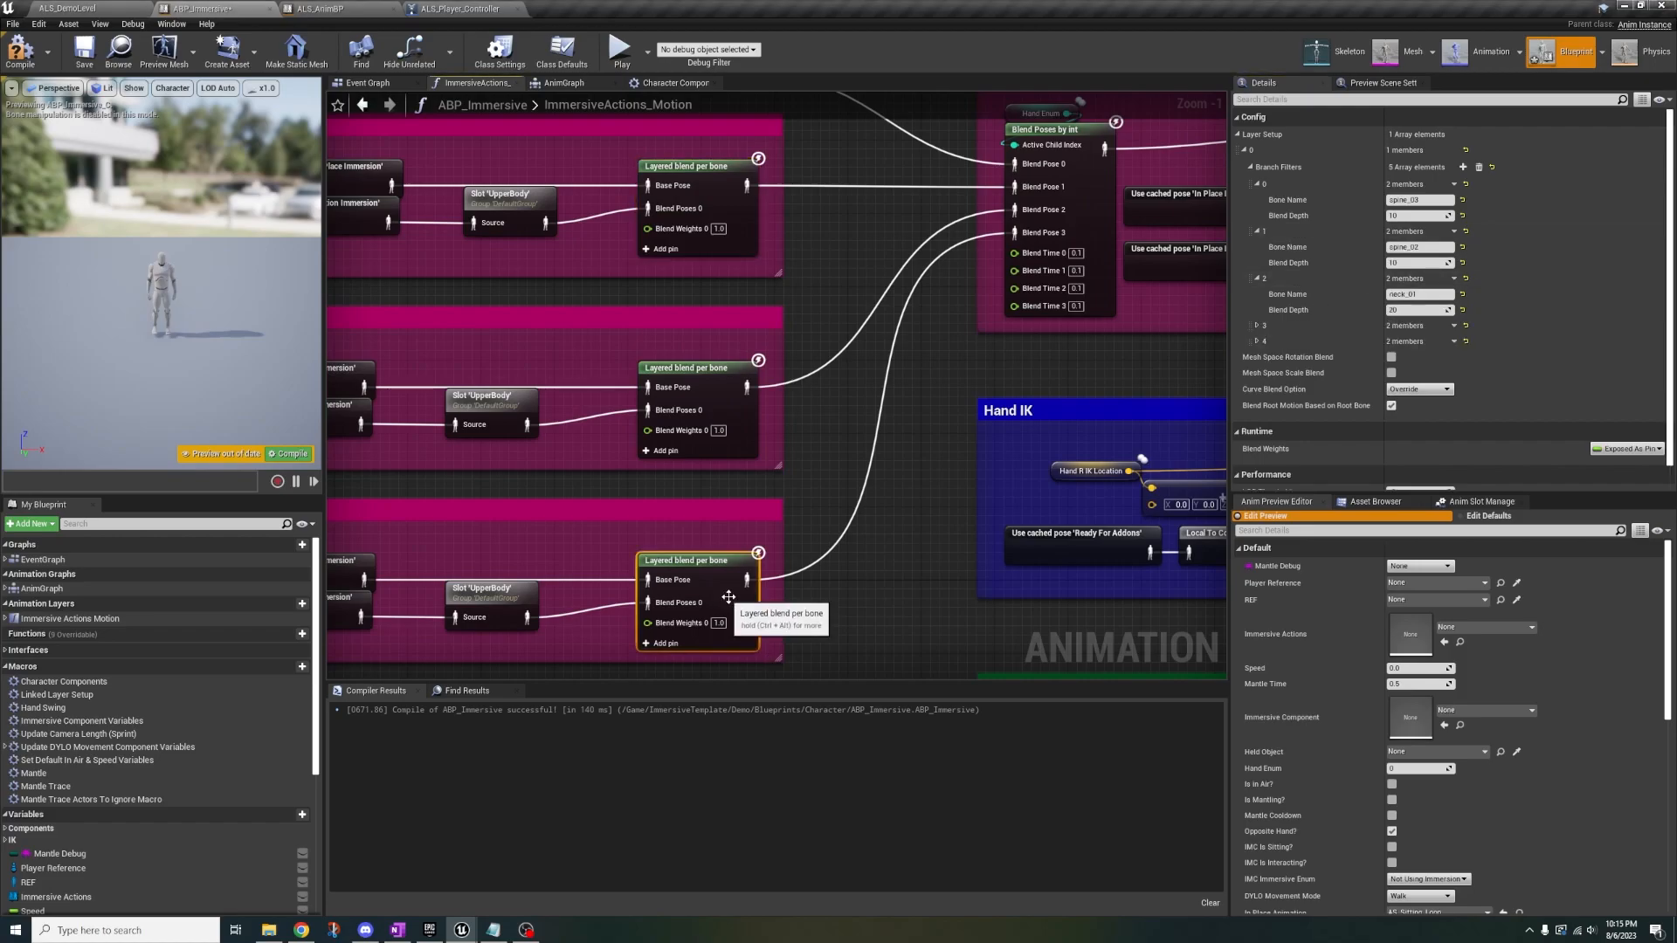
click(1463, 167)
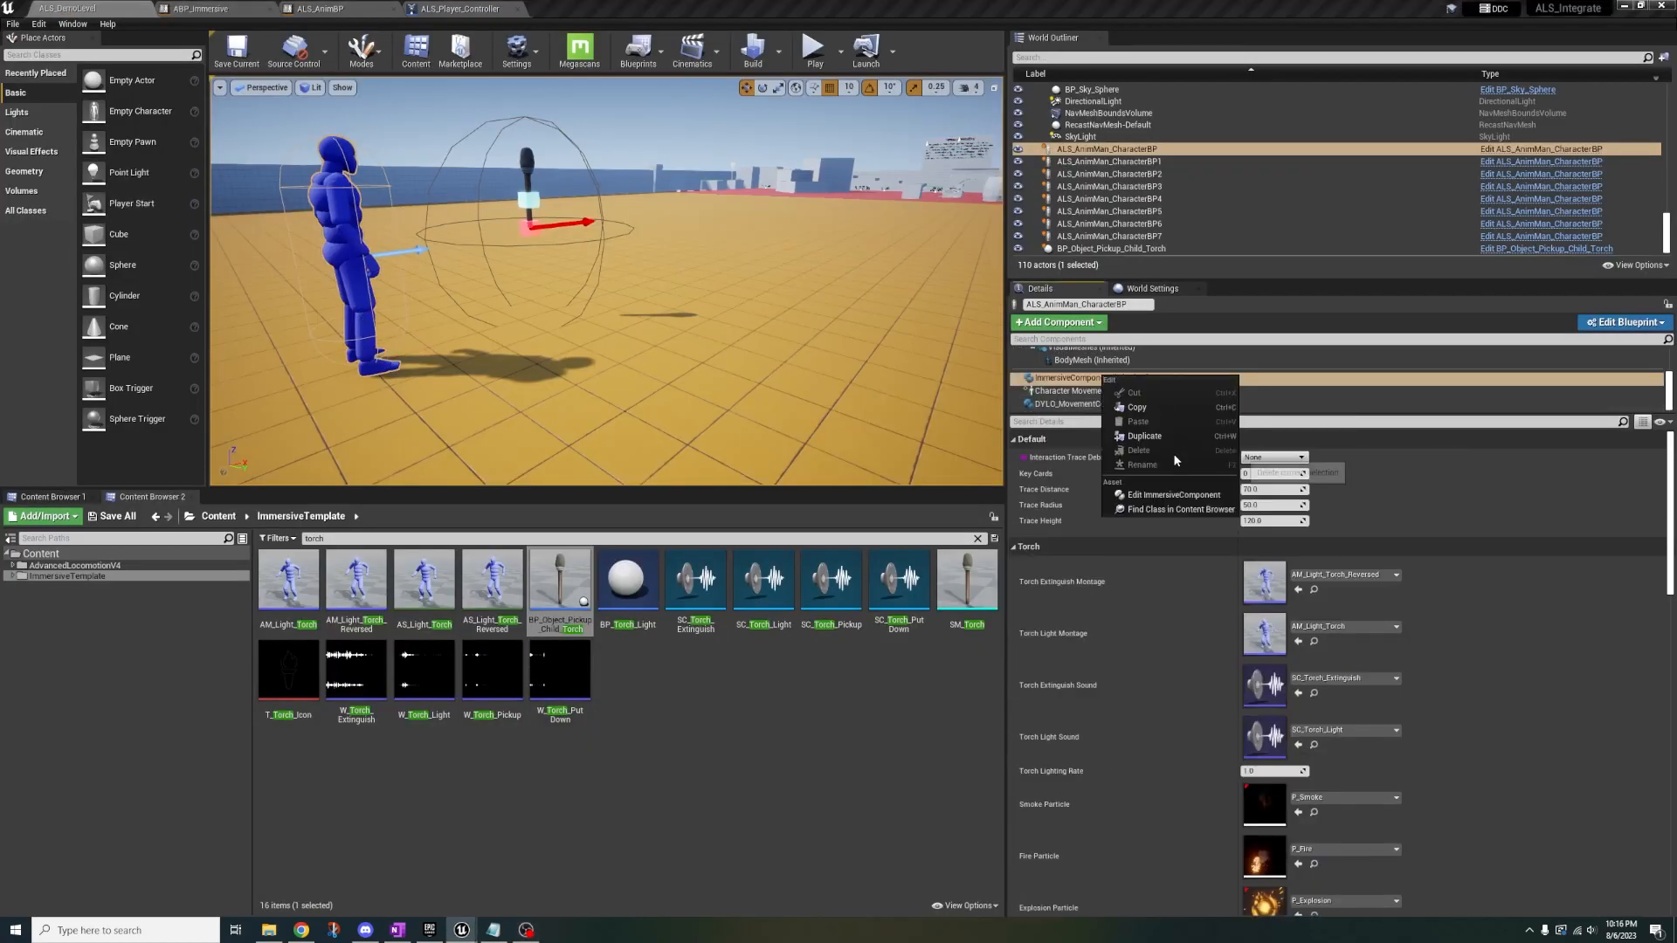
In ImmersiveComponent, drag Remove from Parent beside Add to Viewport, then Simulate and Stop
click(1172, 494)
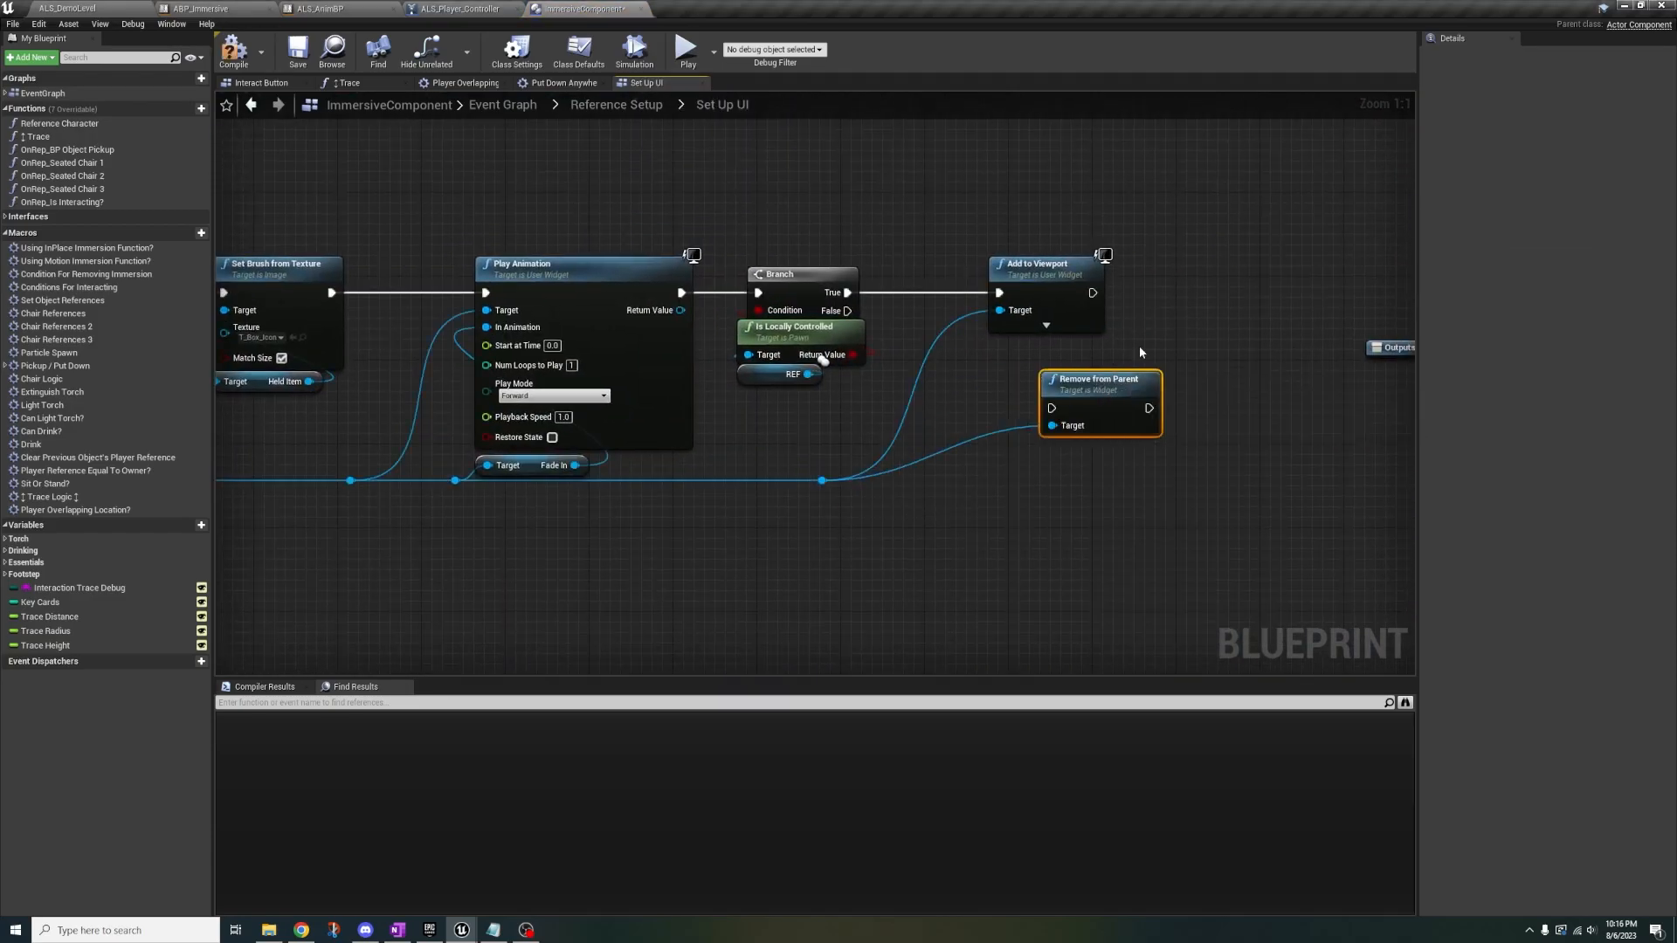
drag(1099, 378, 1182, 274)
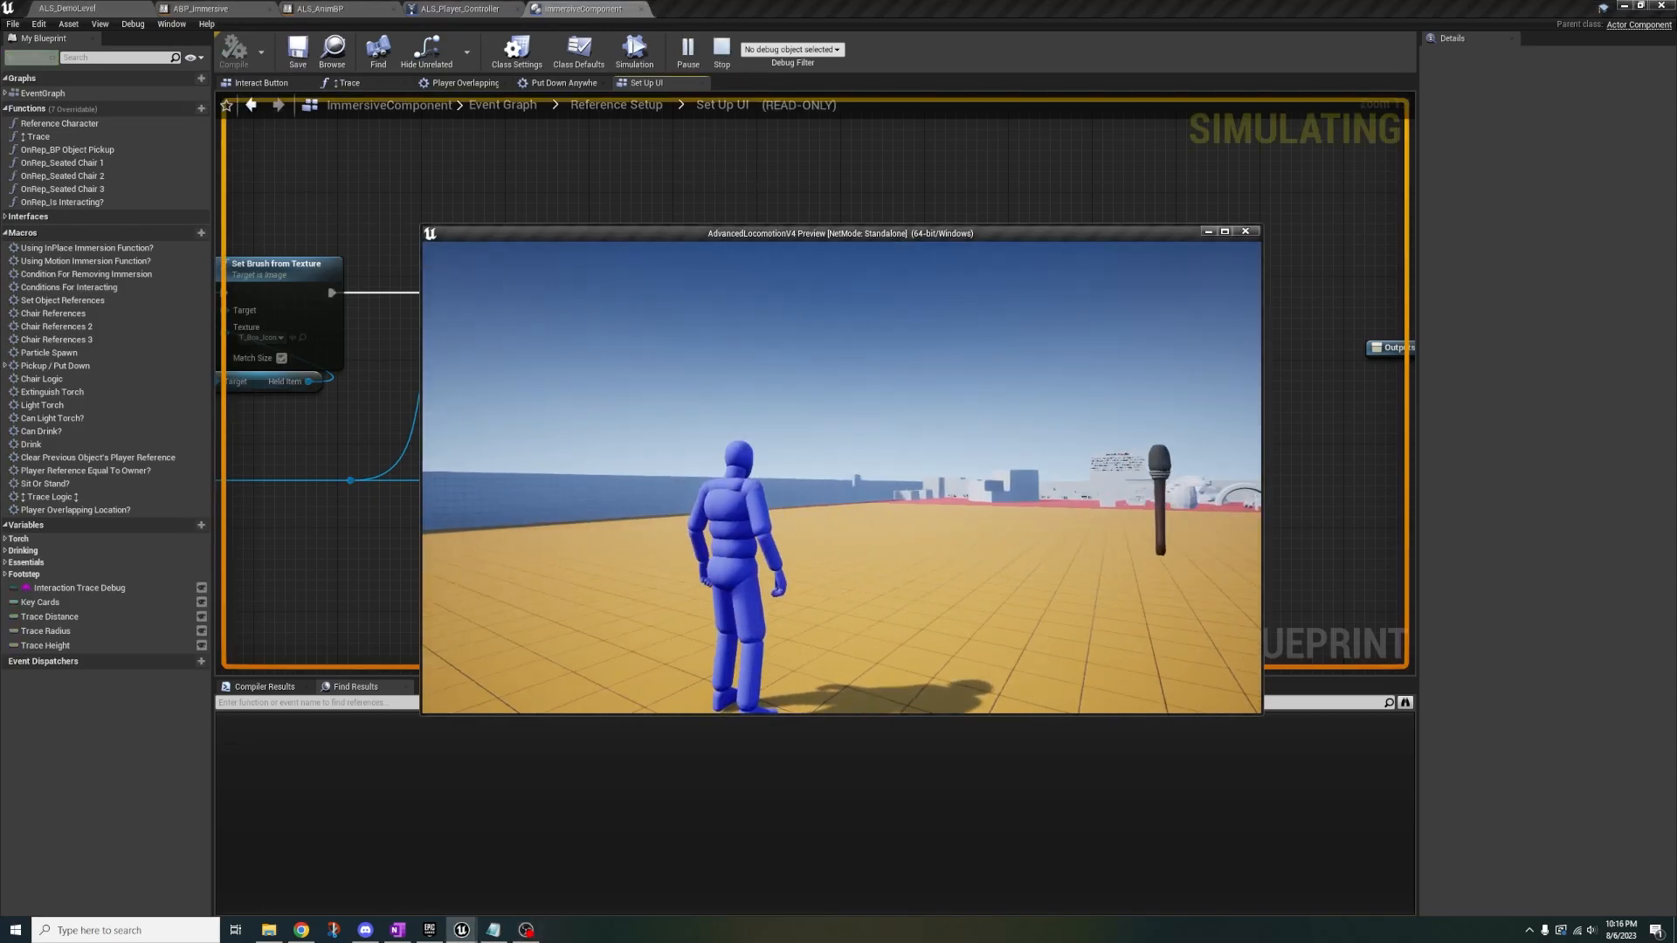
click(720, 48)
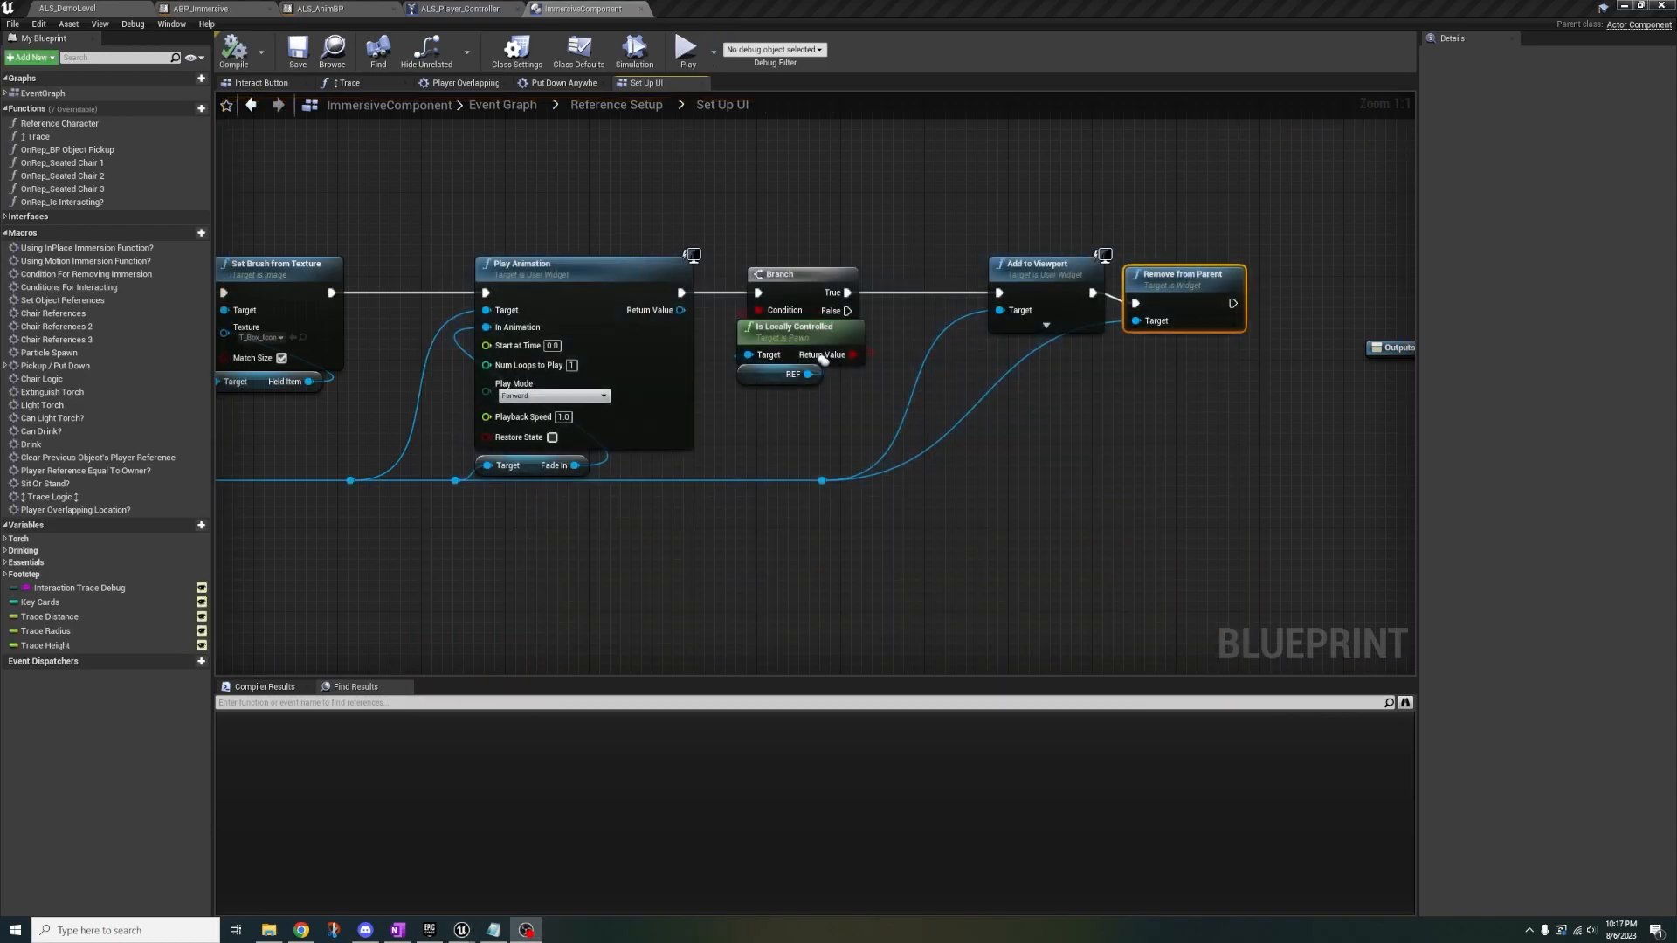
click(457, 9)
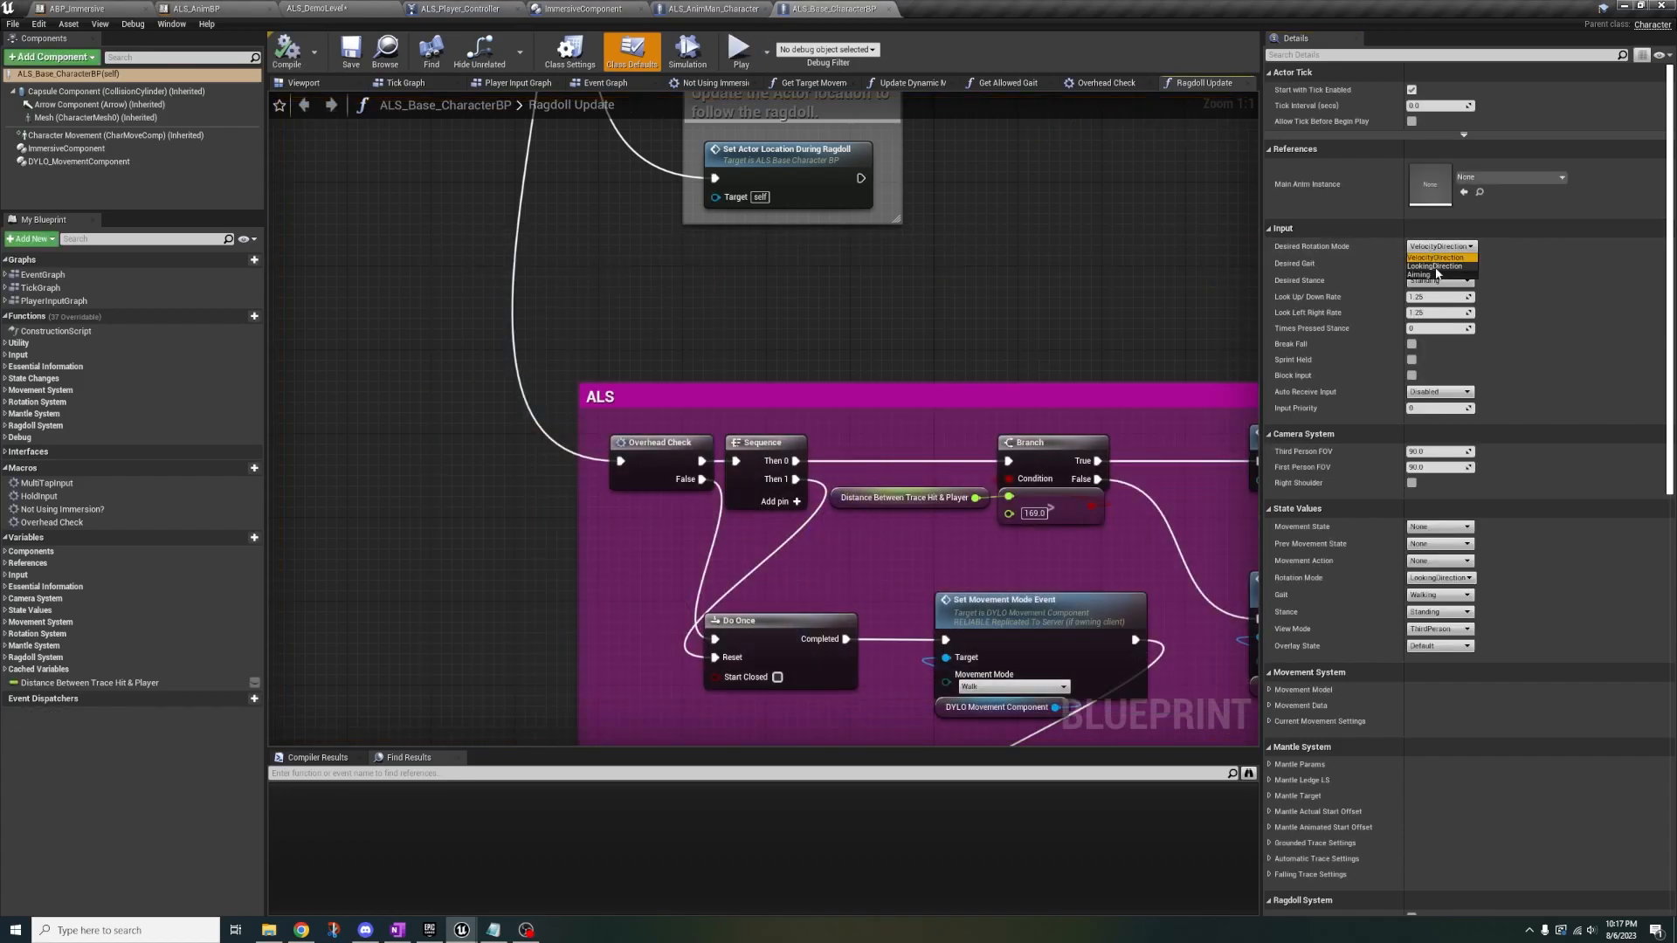
Set ALS_Base_CharacterBP's Desired Rotation Mode to LookingDirection and test with Simulate
click(738, 49)
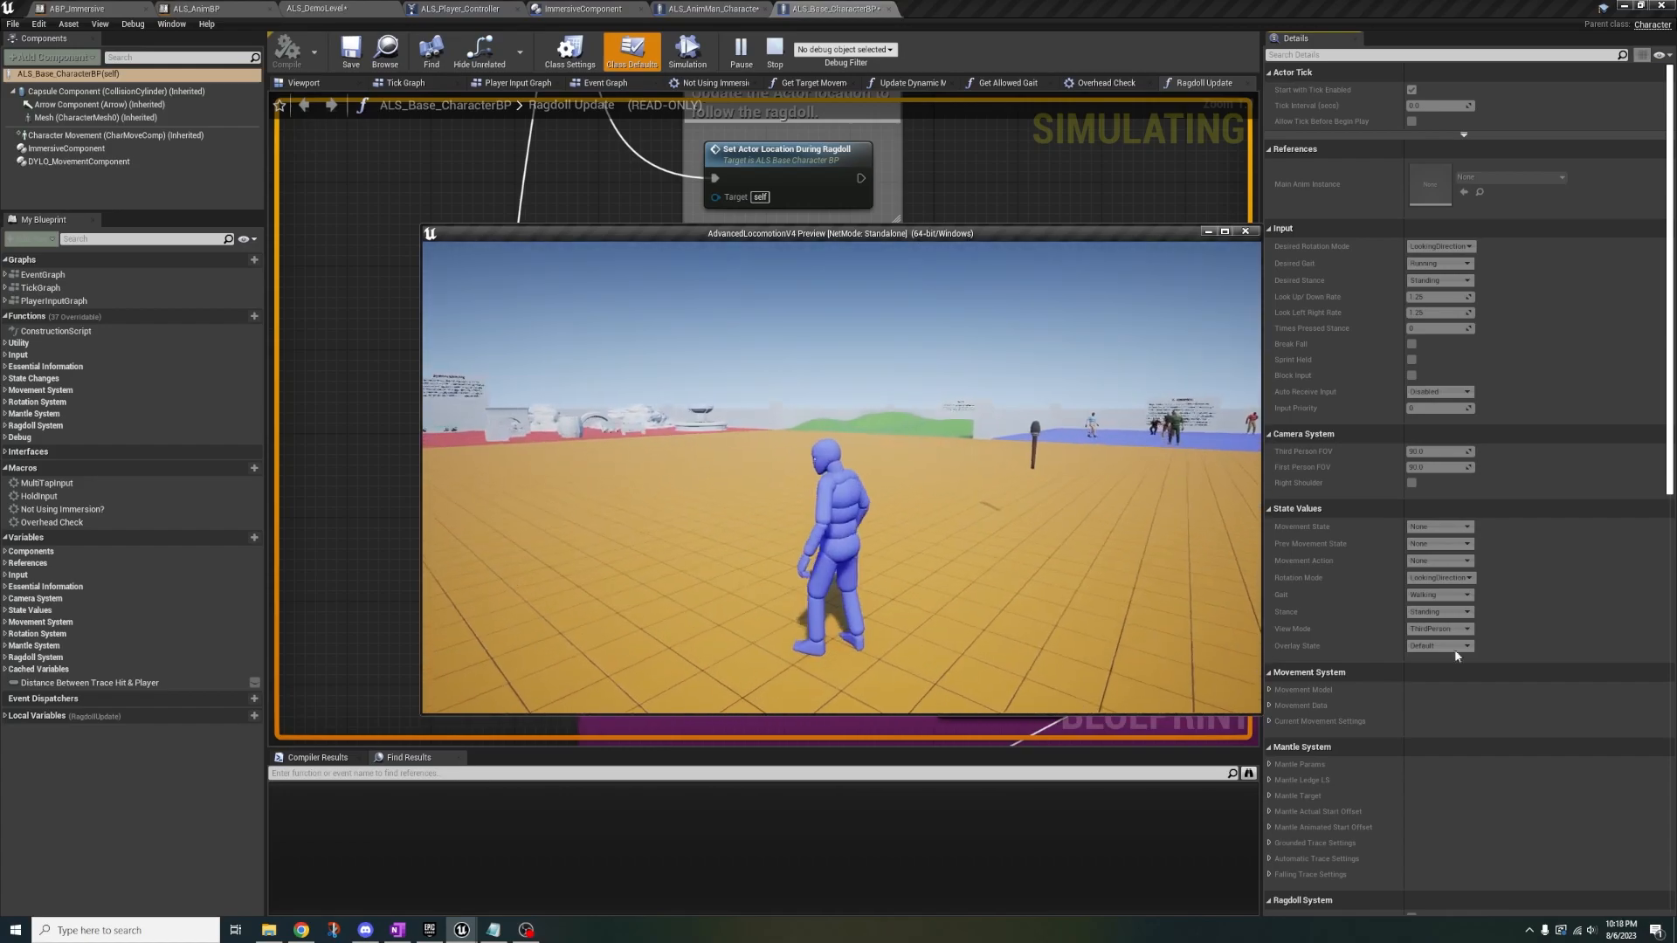
click(58, 9)
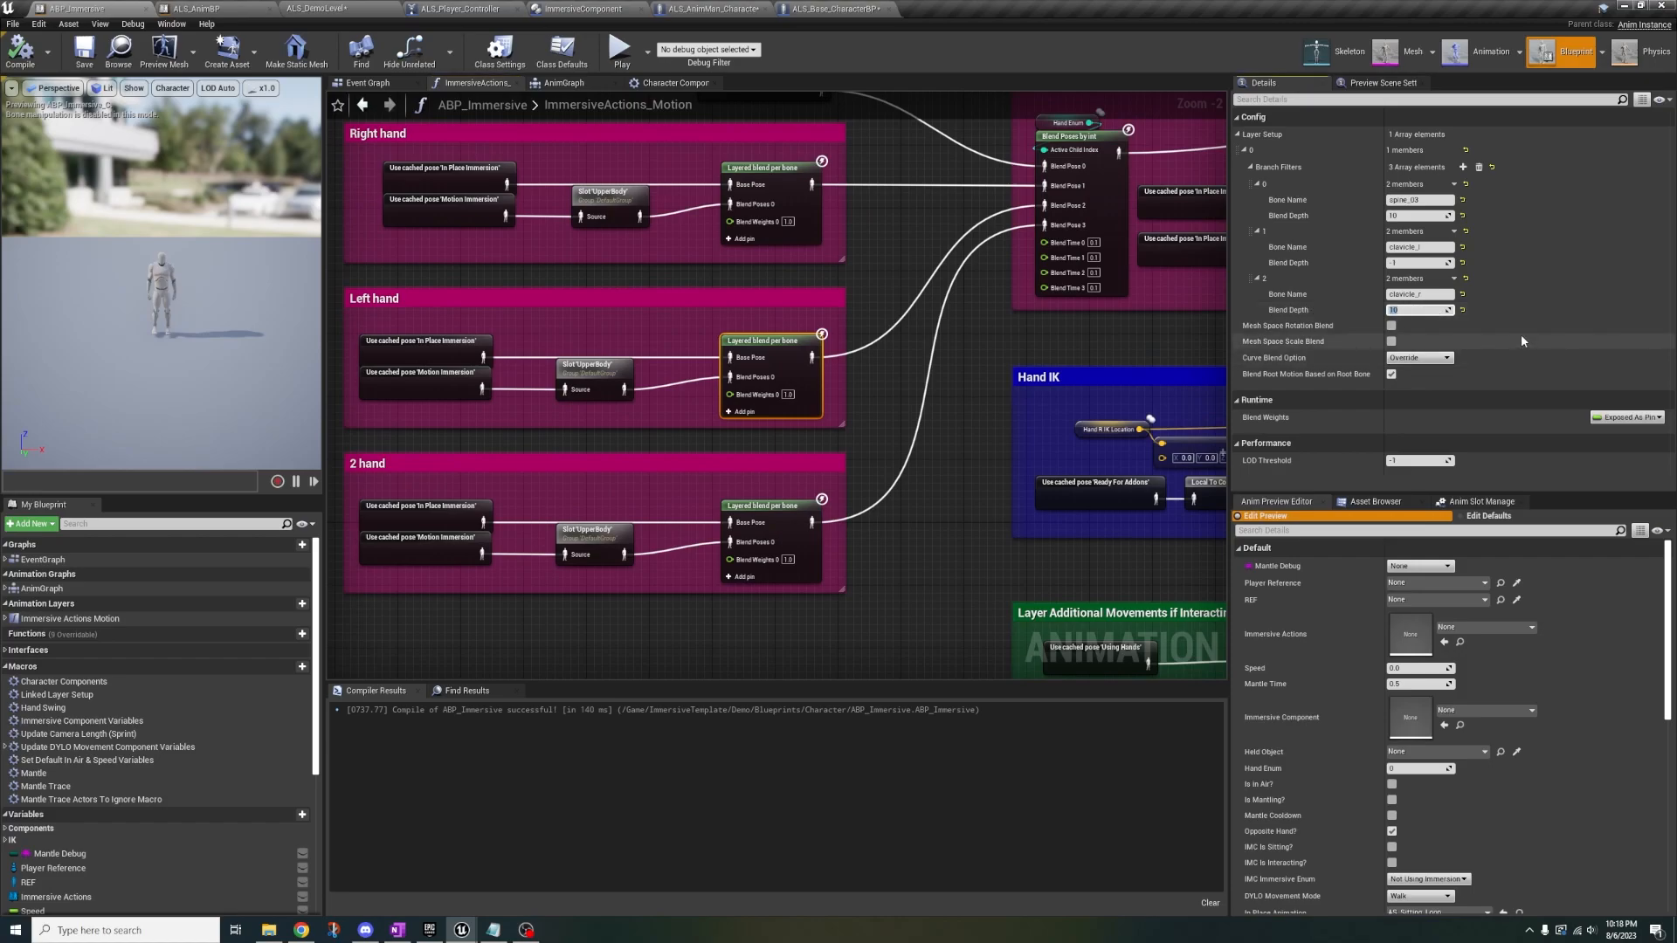
mouse_move(675, 282)
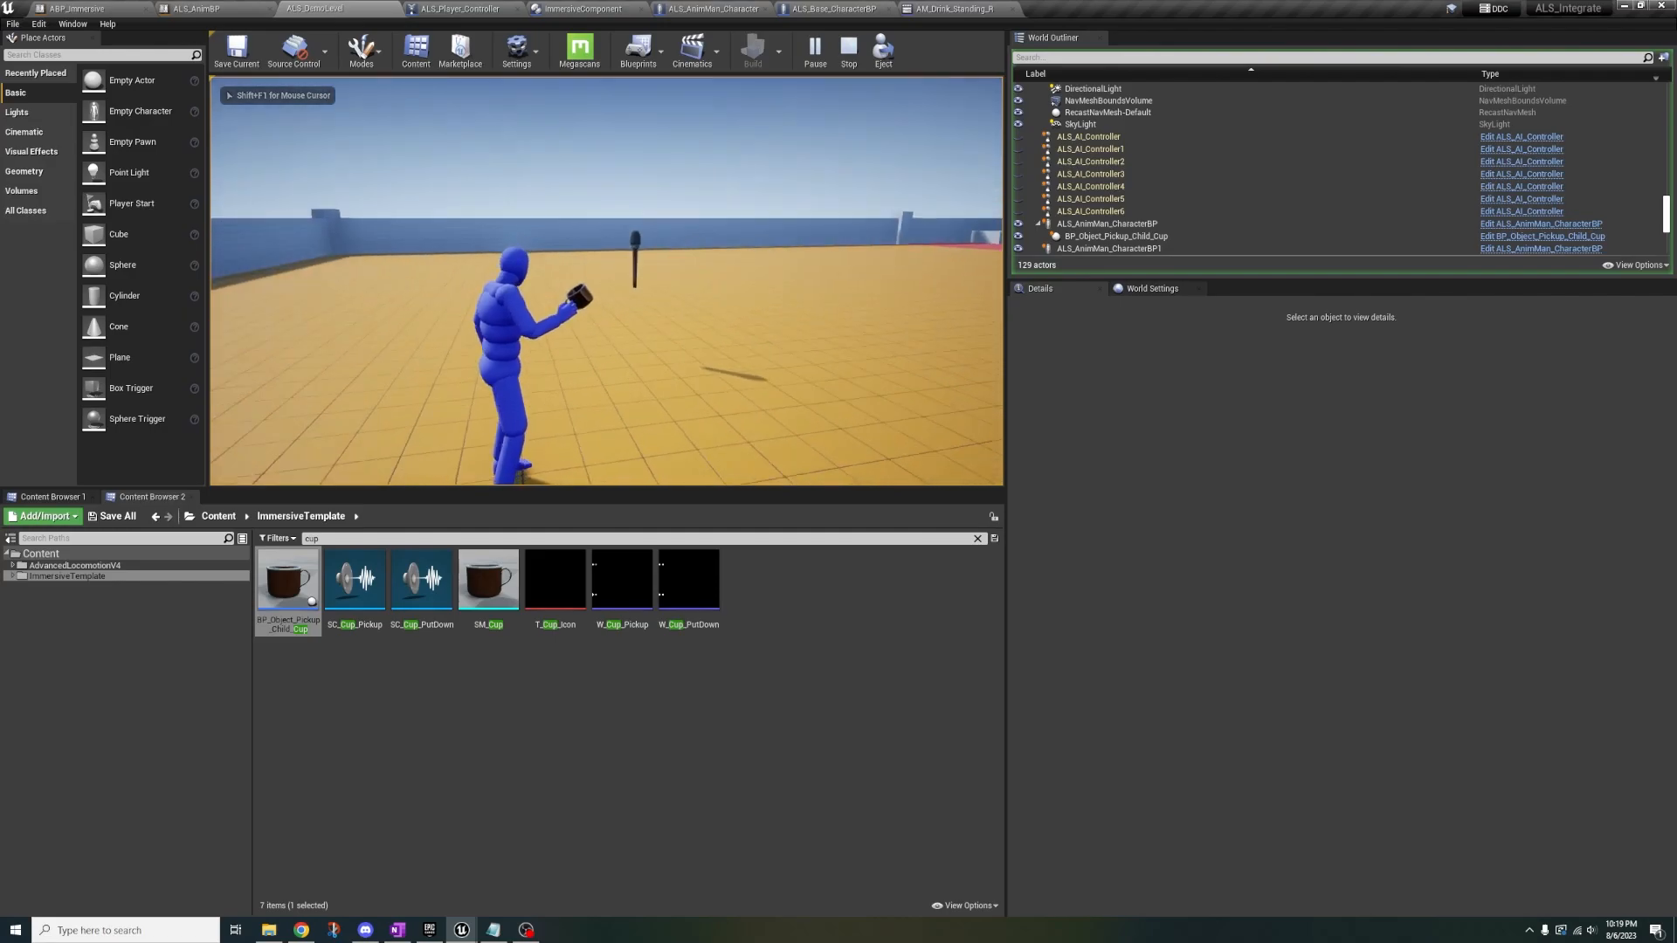
Play-test the cup and torch, then set the clavicle_r Branch Filter Blend Depth to 10
click(72, 8)
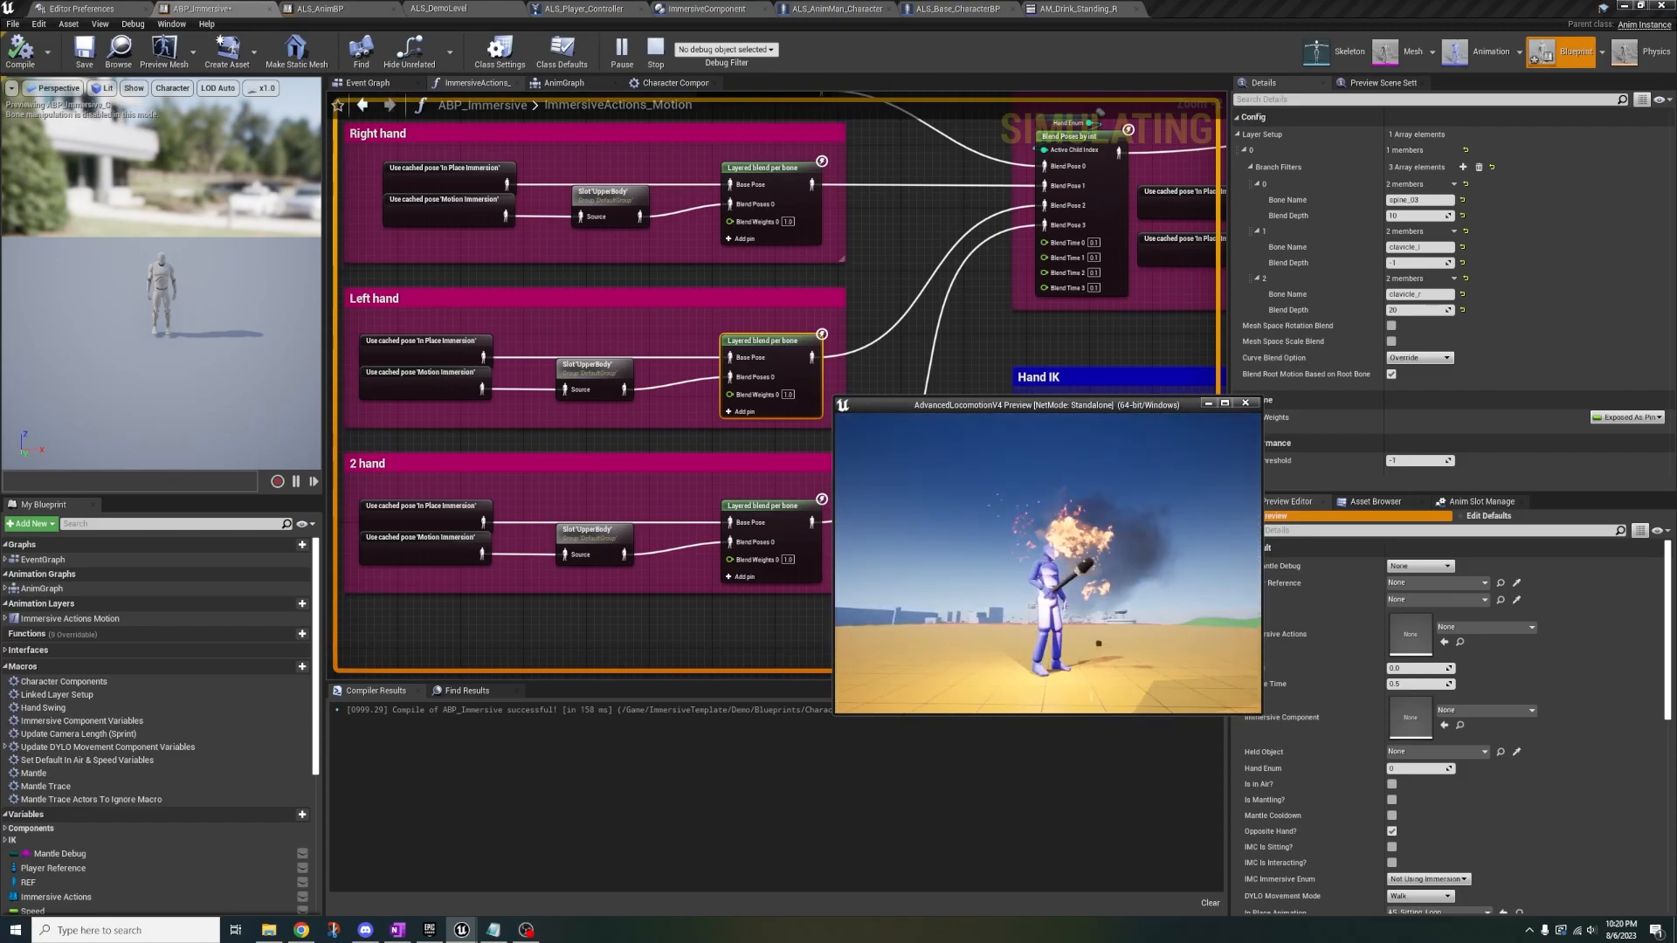
click(1417, 310)
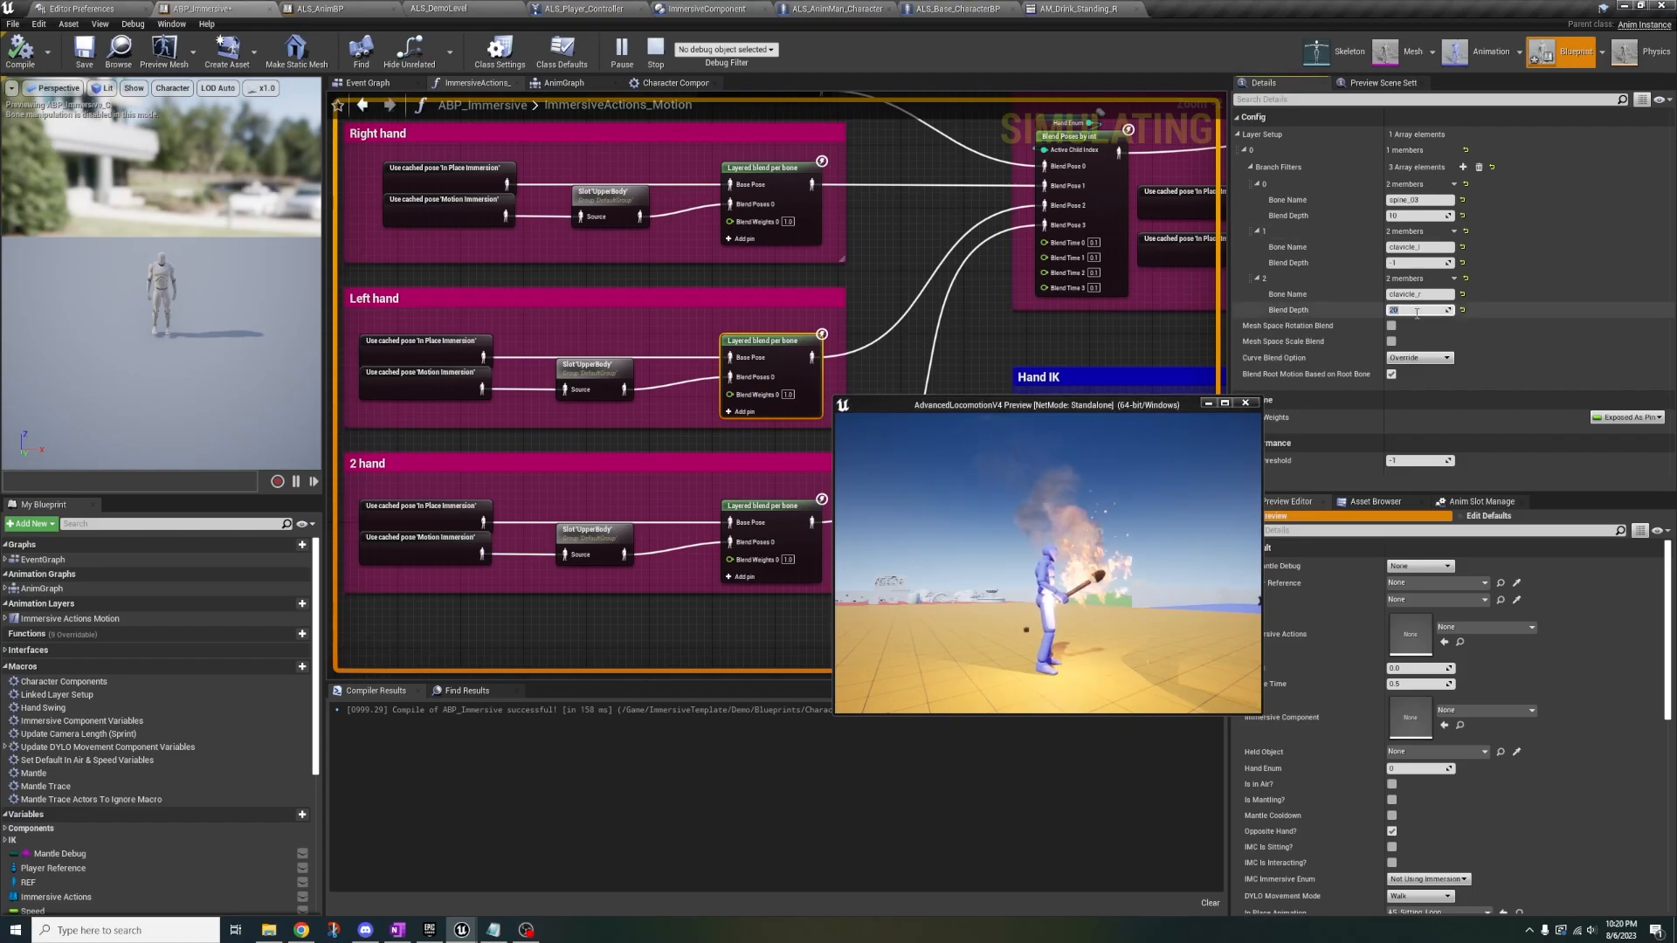
text(10)
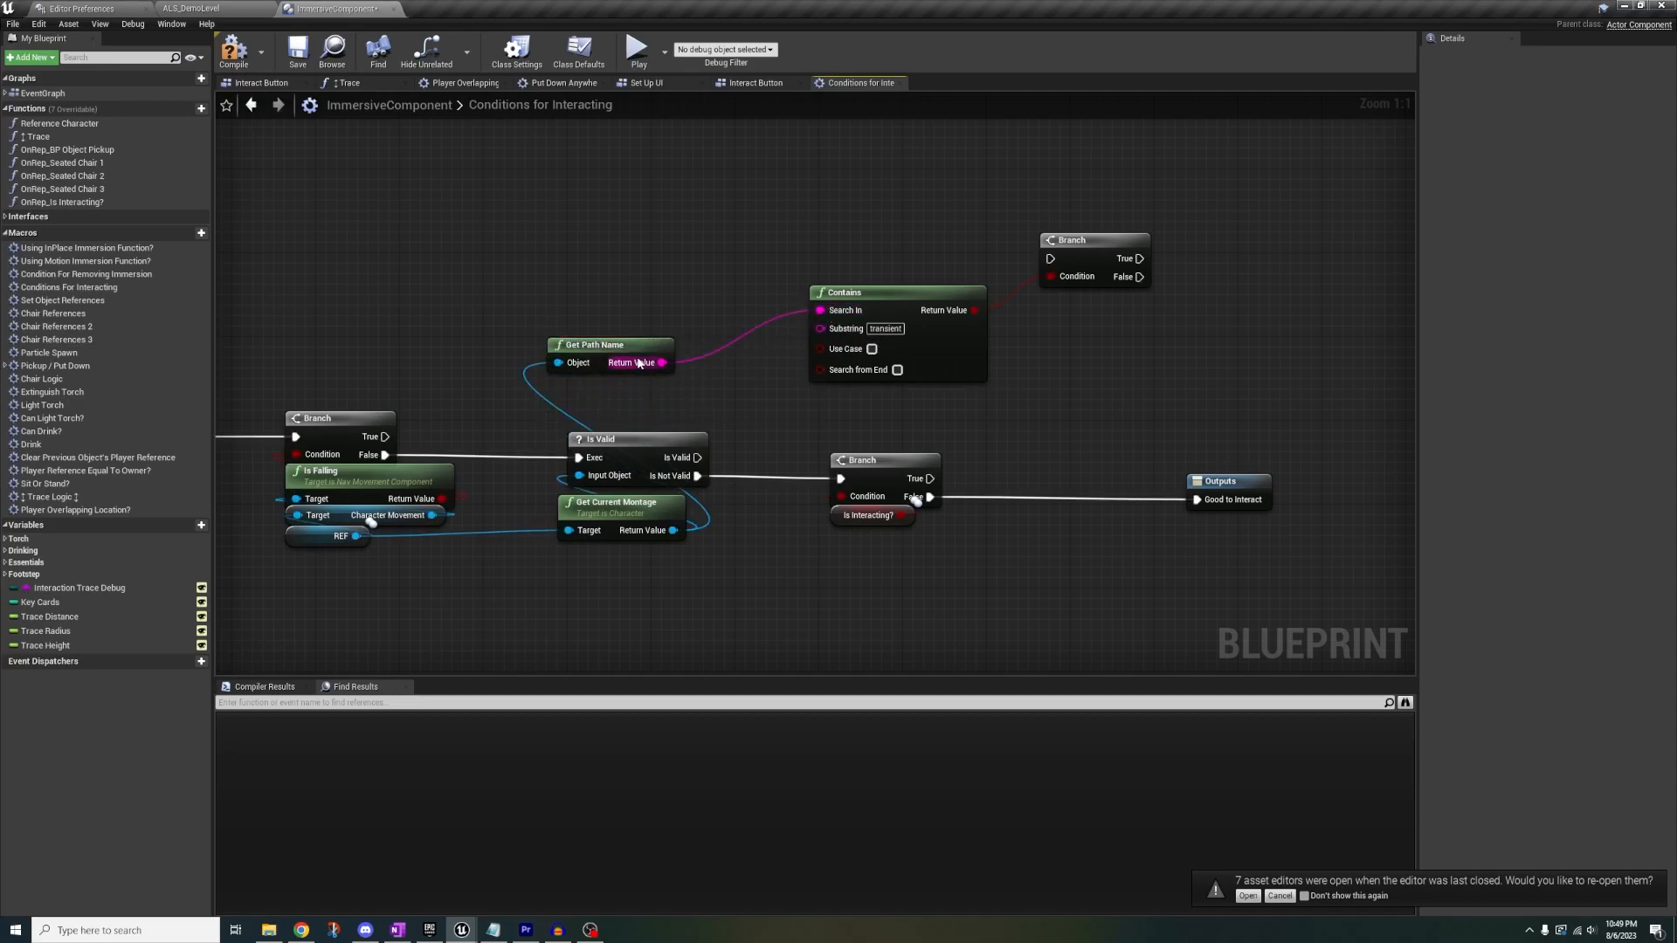
Gate the is-interacting Branch behind a transient path Contains check and compile ImmersiveComponent
drag(610, 344, 631, 302)
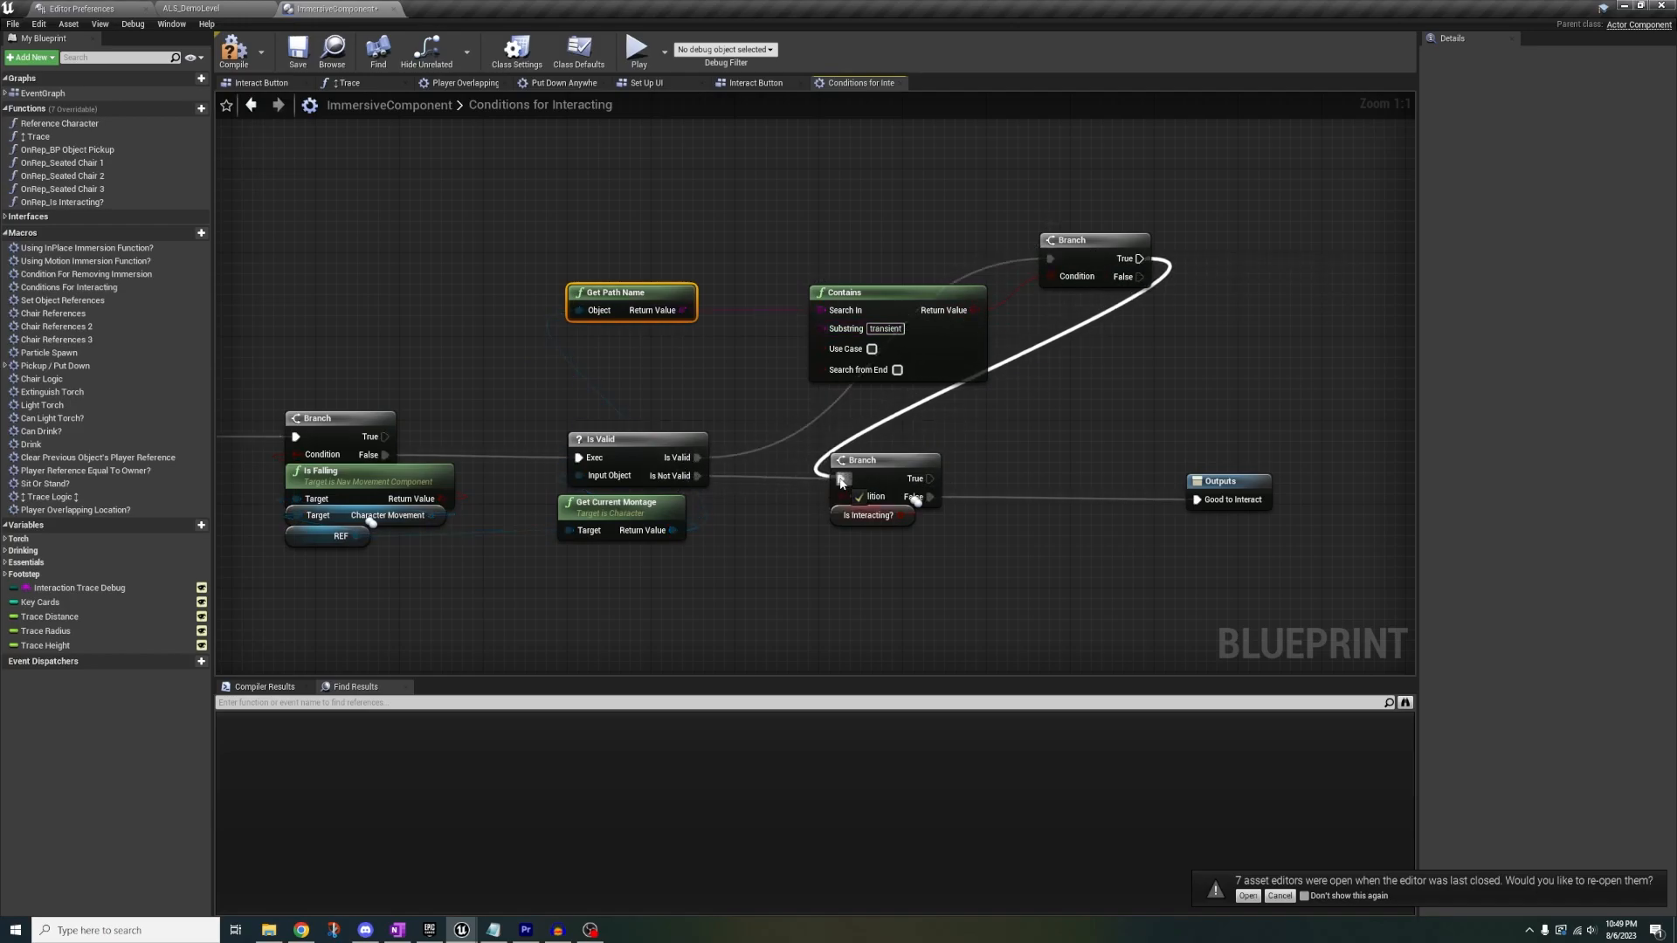
click(233, 51)
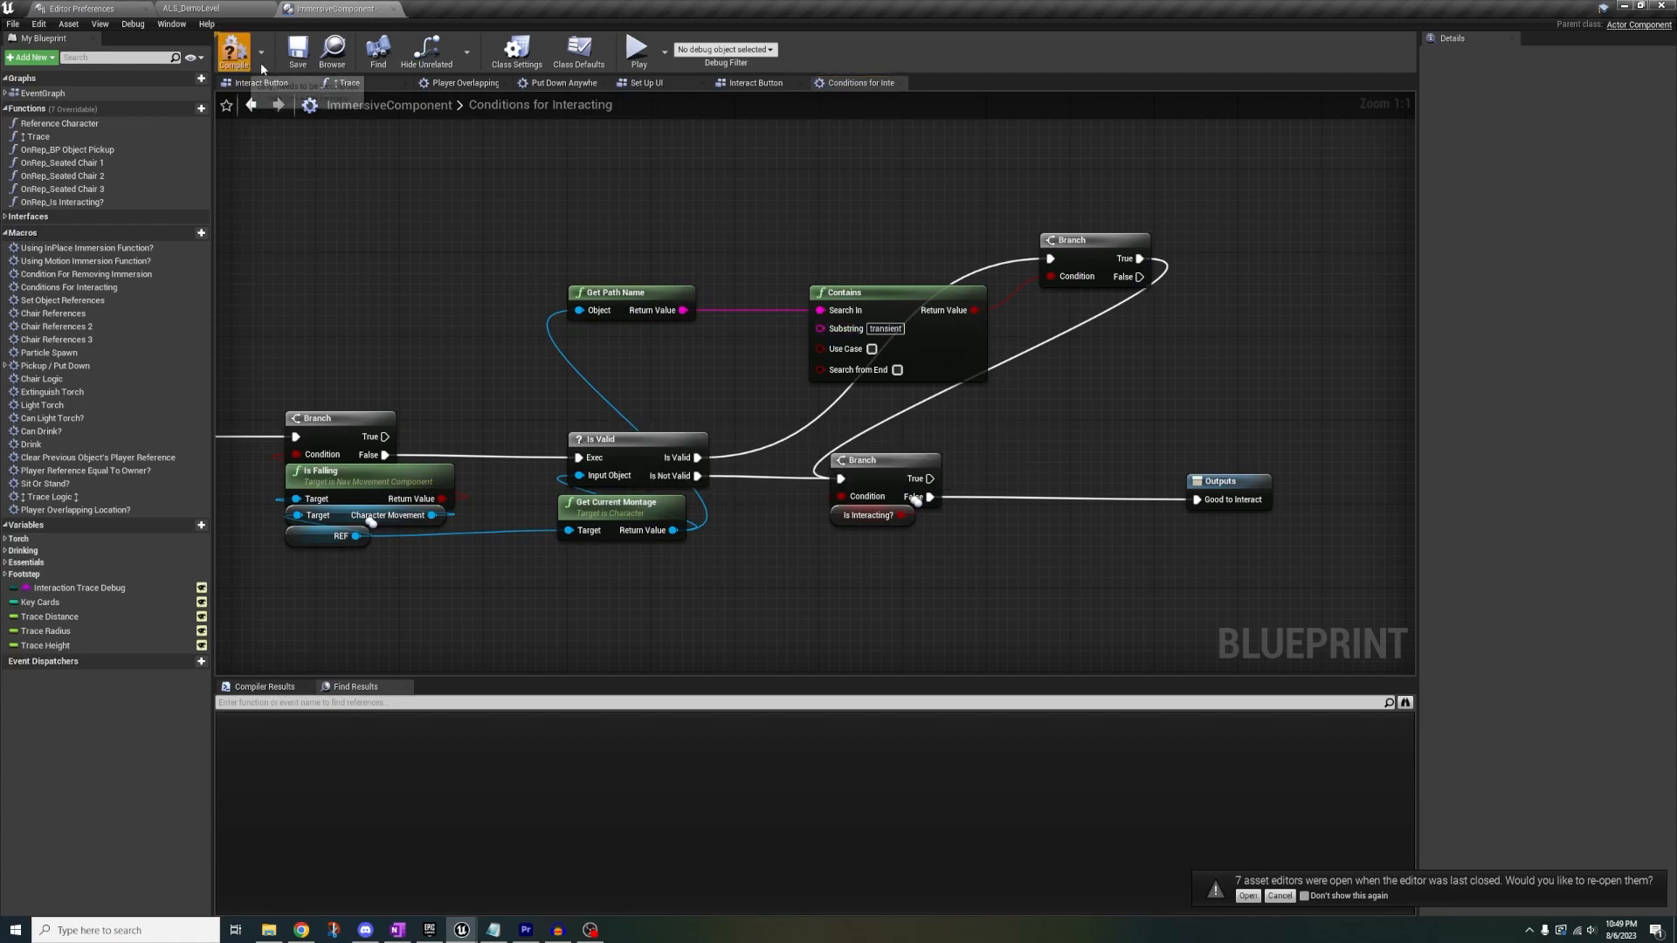
click(233, 51)
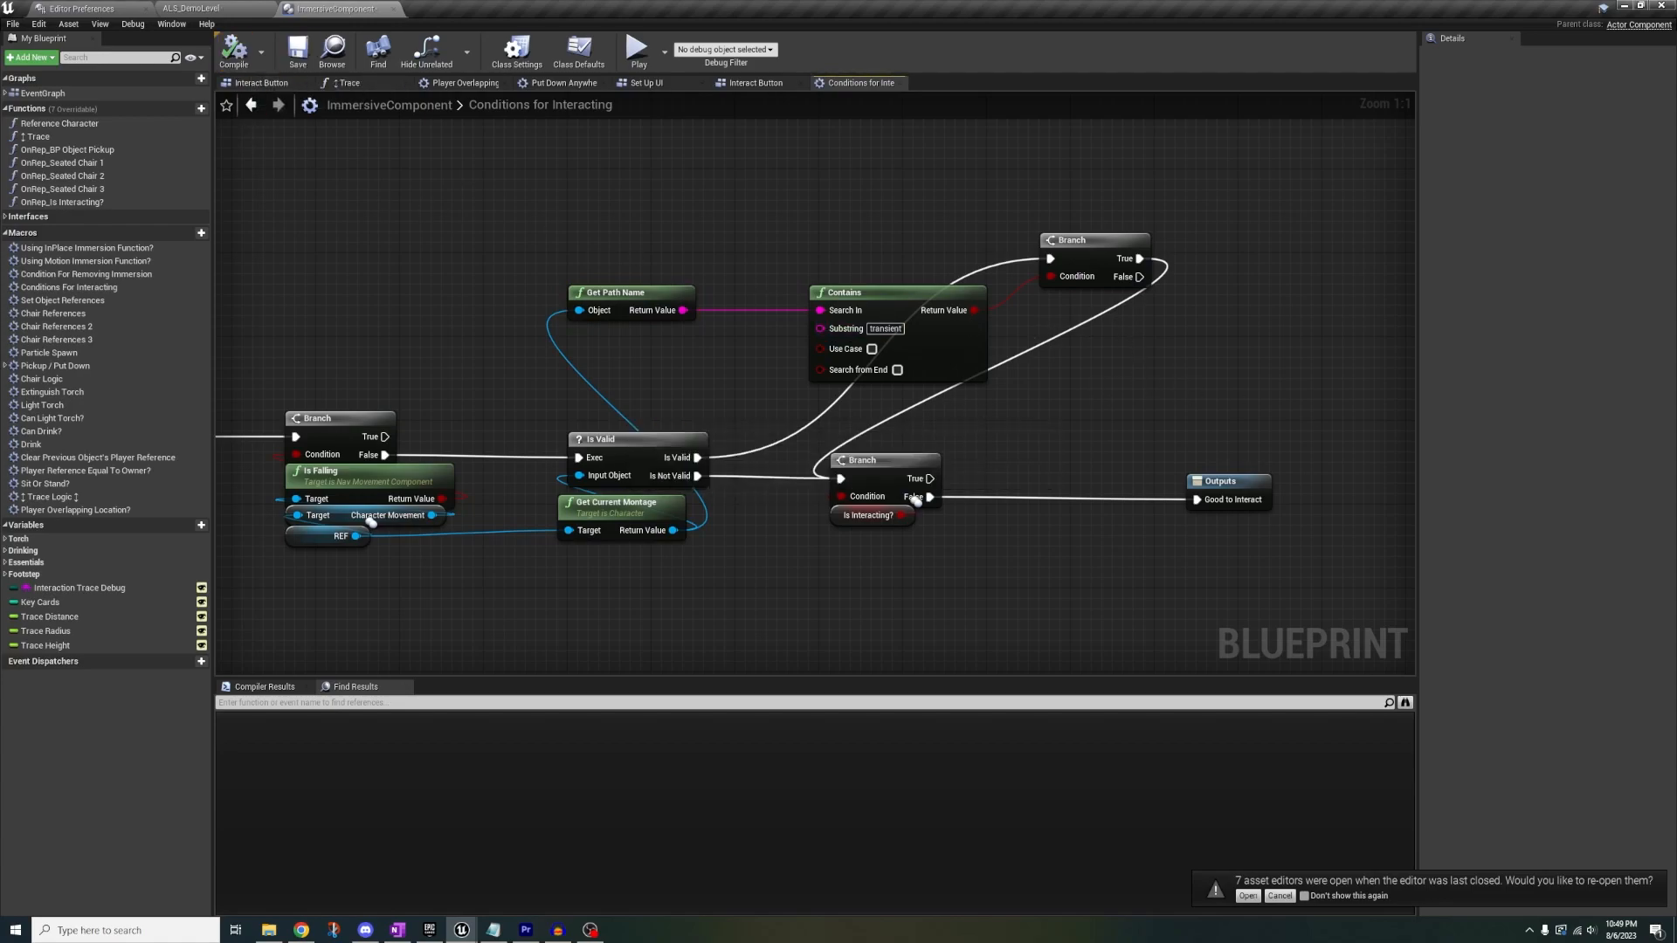
click(638, 51)
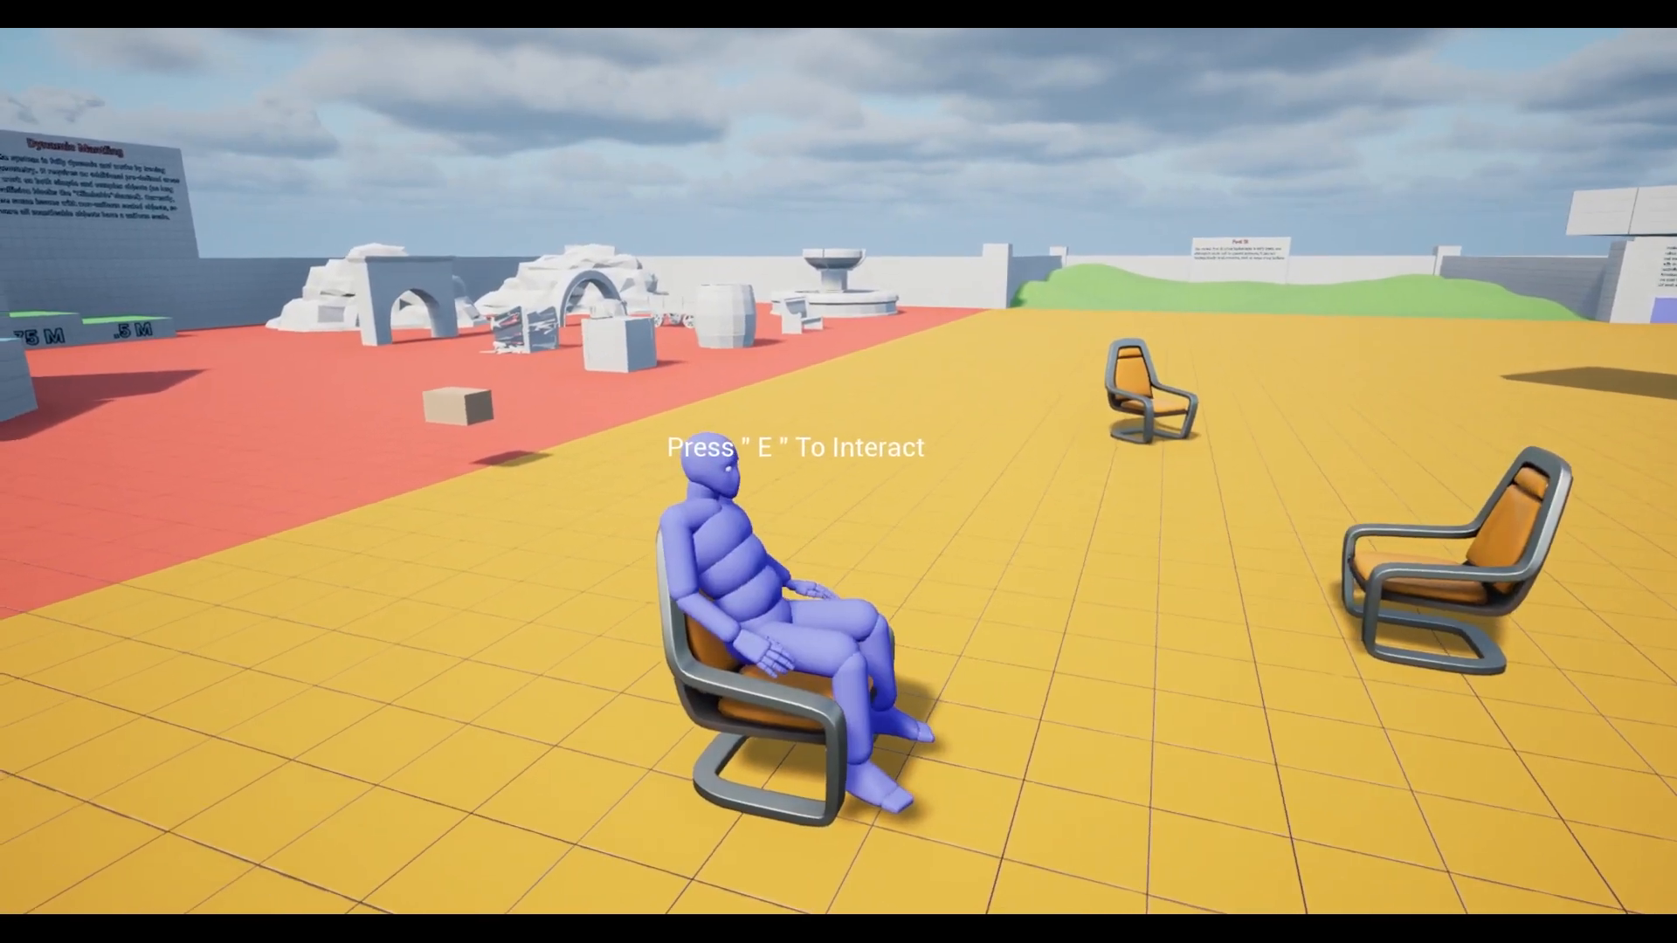
Press E to make the character stand up from the chair, then E again to sit
key(e)
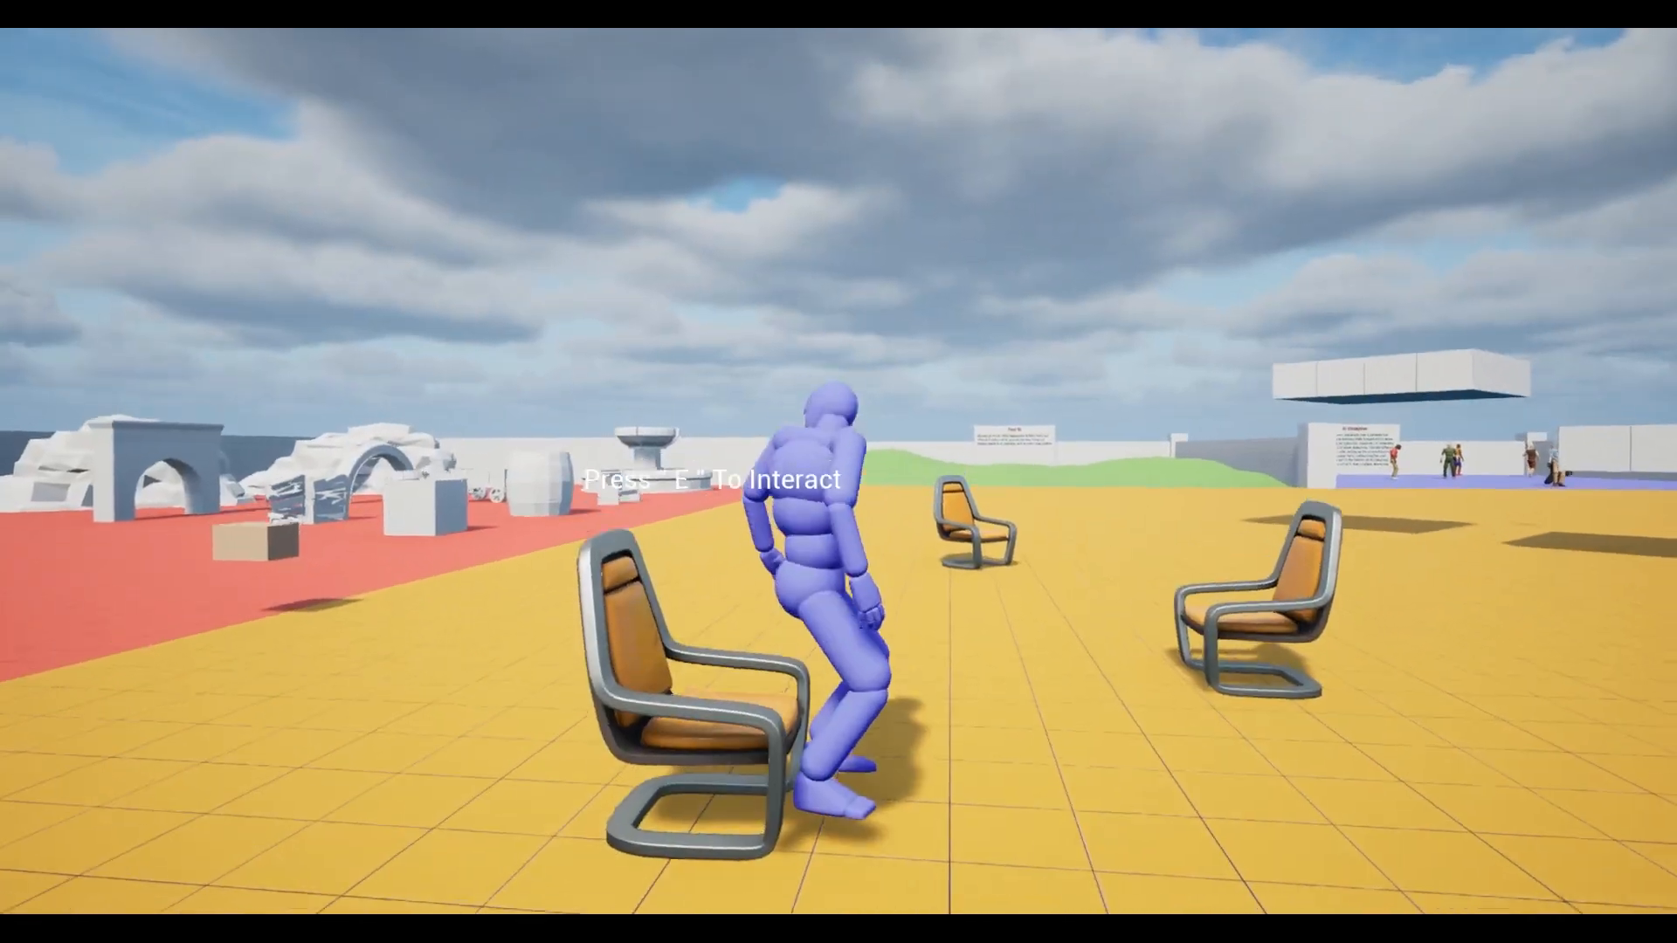
key(e)
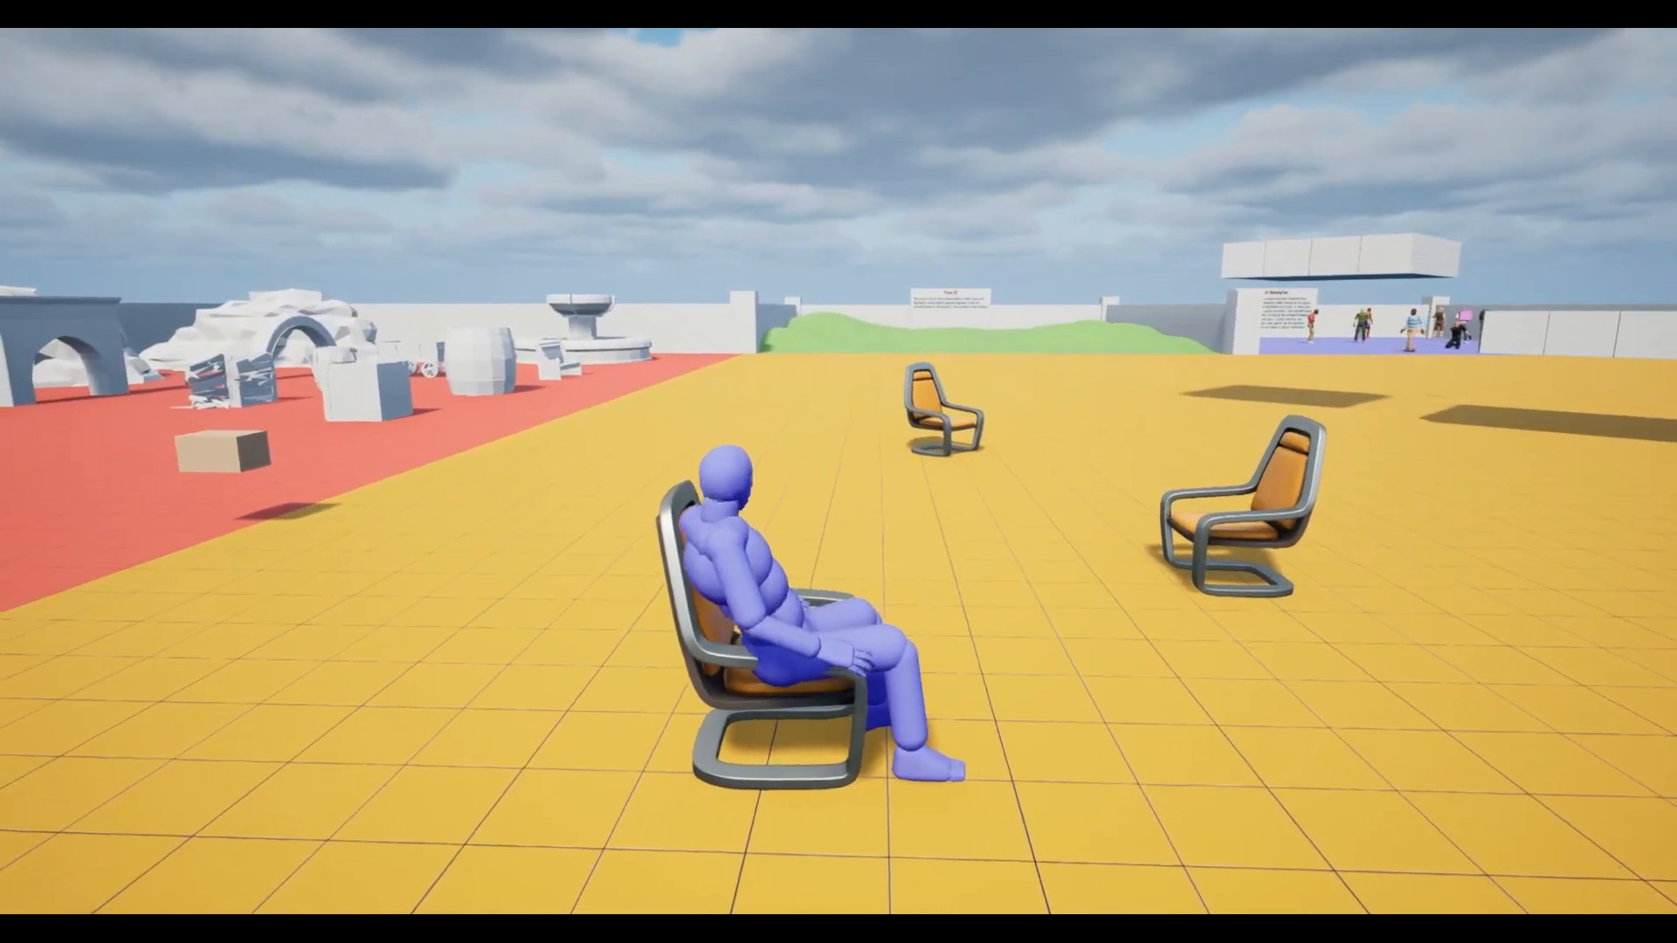